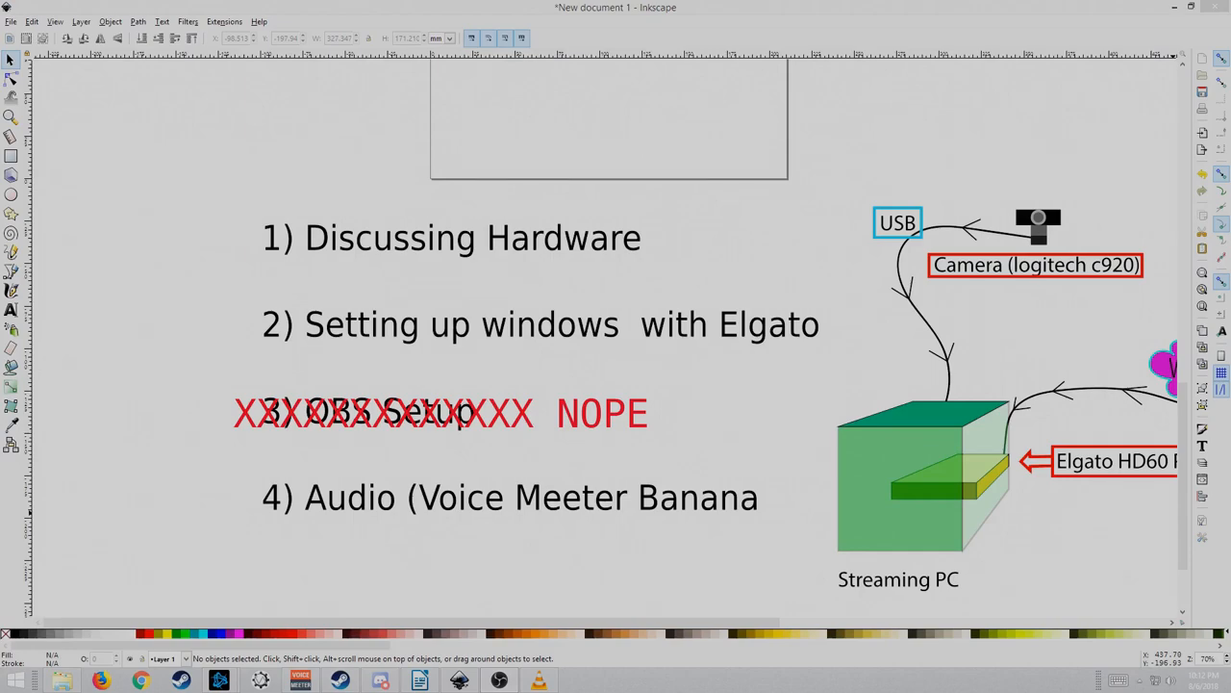
mouse_move(844, 205)
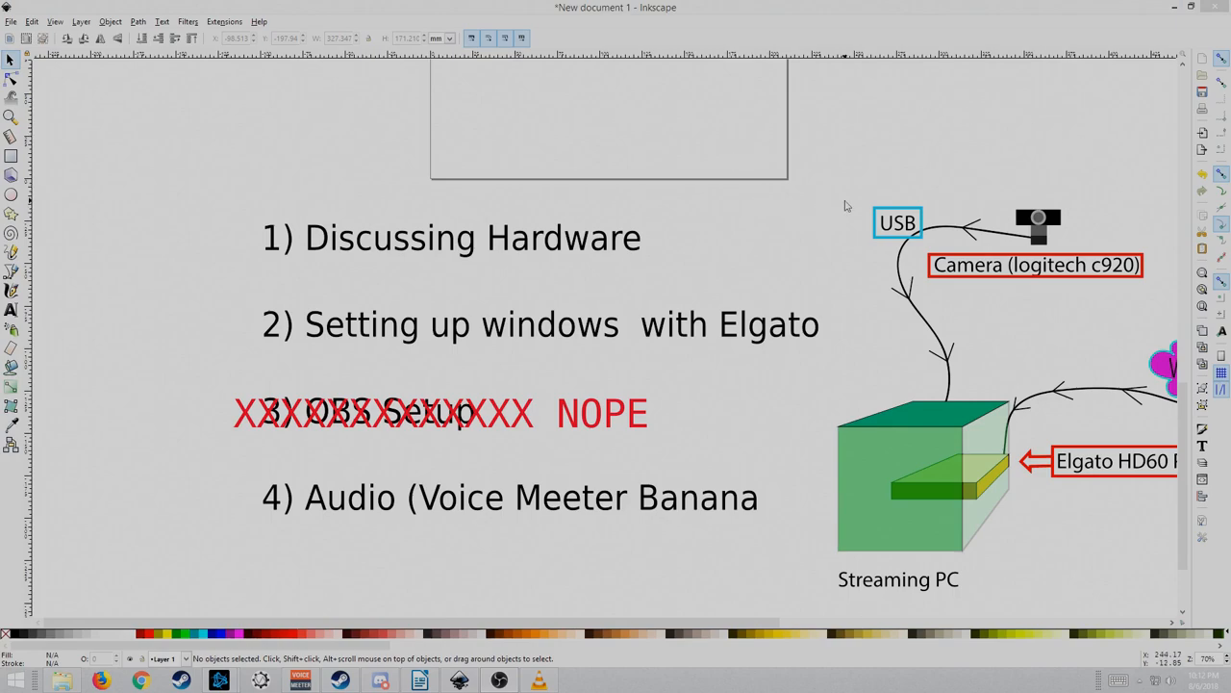
mouse_move(961, 289)
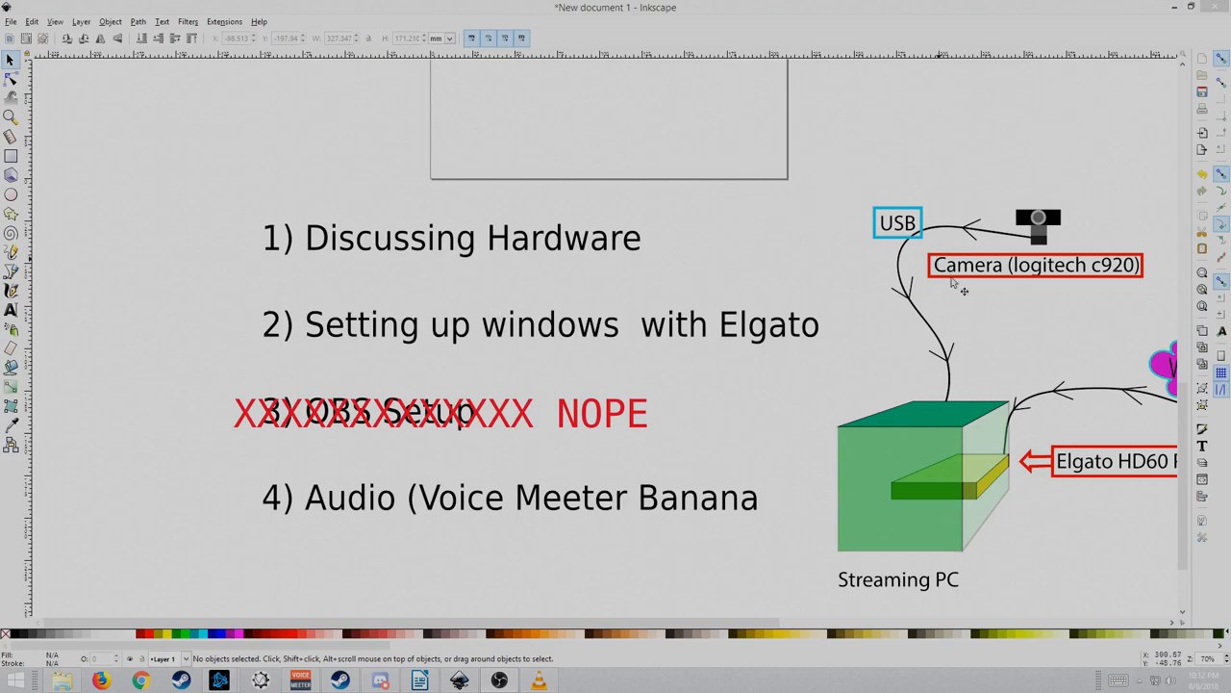
mouse_move(331, 255)
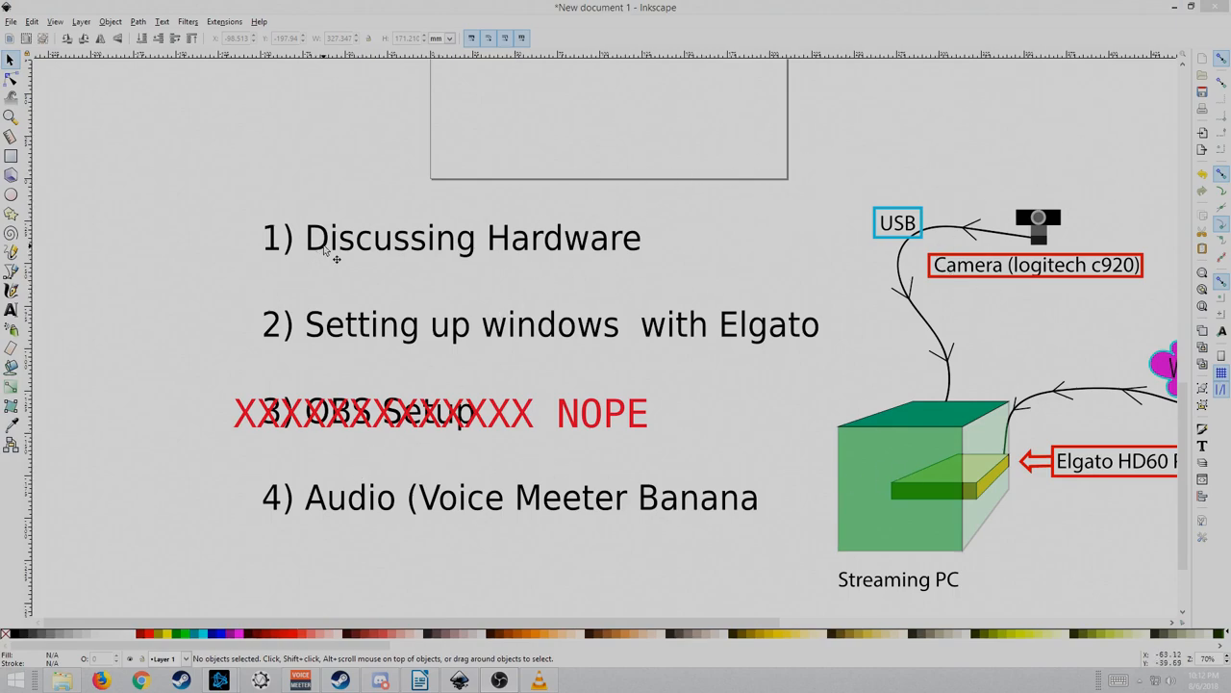
mouse_move(599, 344)
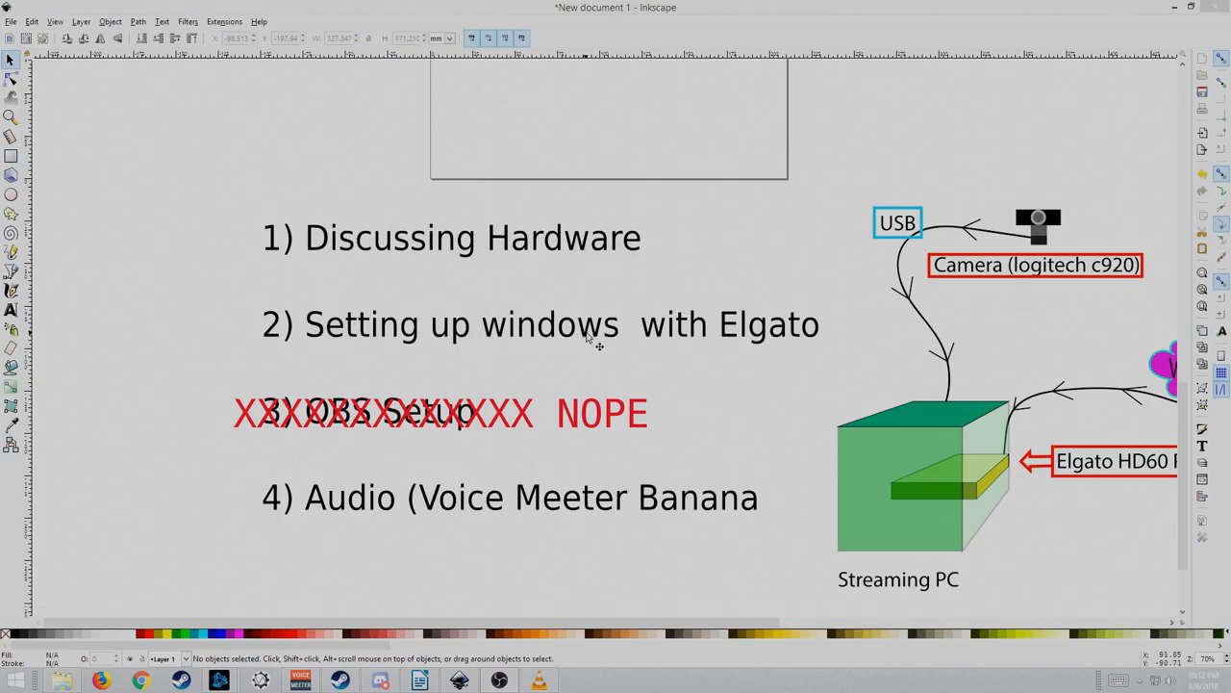
mouse_move(389, 429)
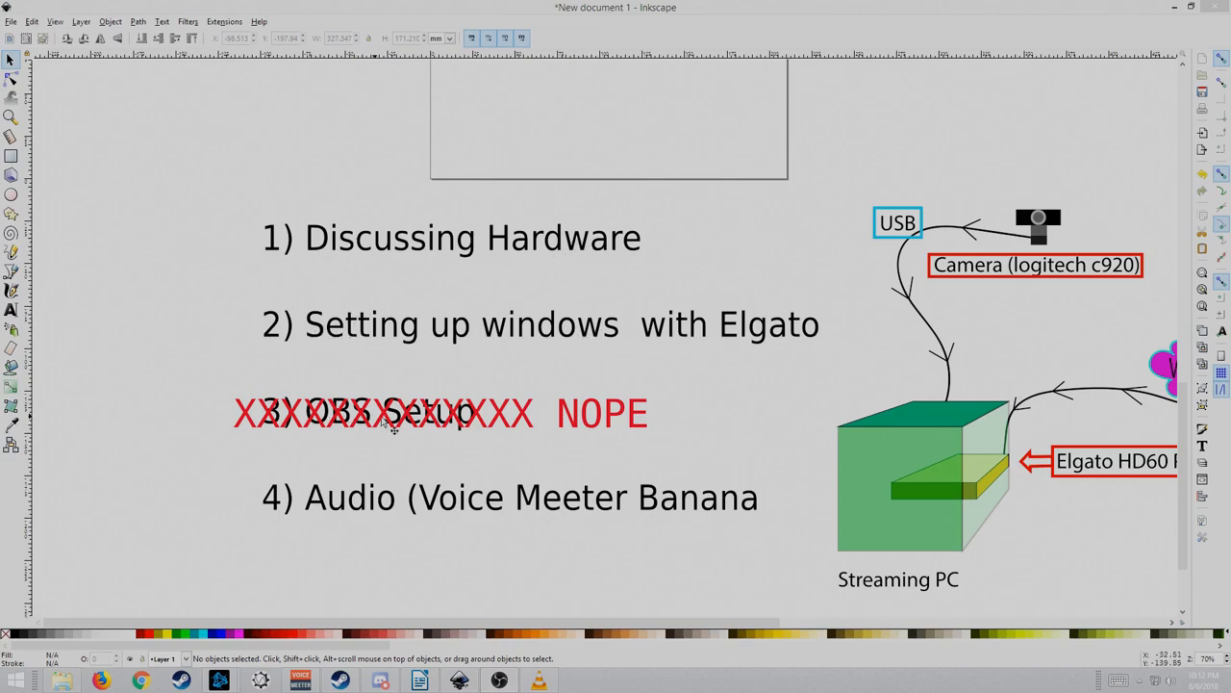
mouse_move(329, 518)
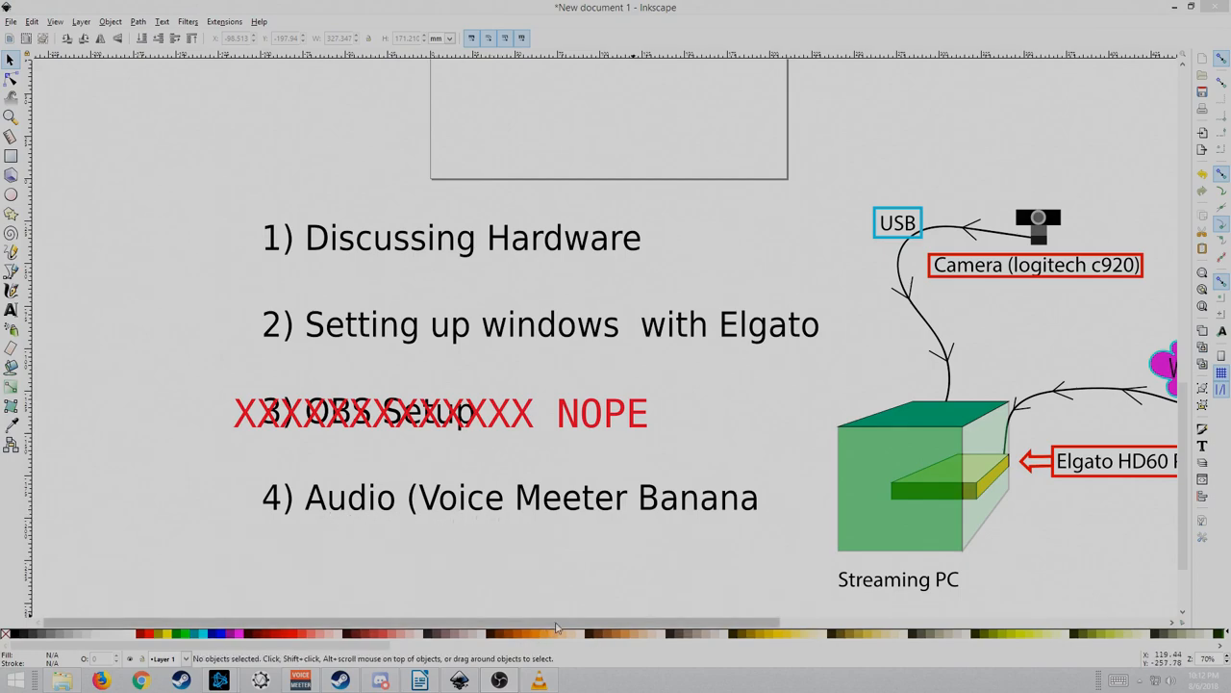
- Scroll the canvas right to reveal the Streaming PC, Main PC, mic and Focusrite
scroll("right", 3)
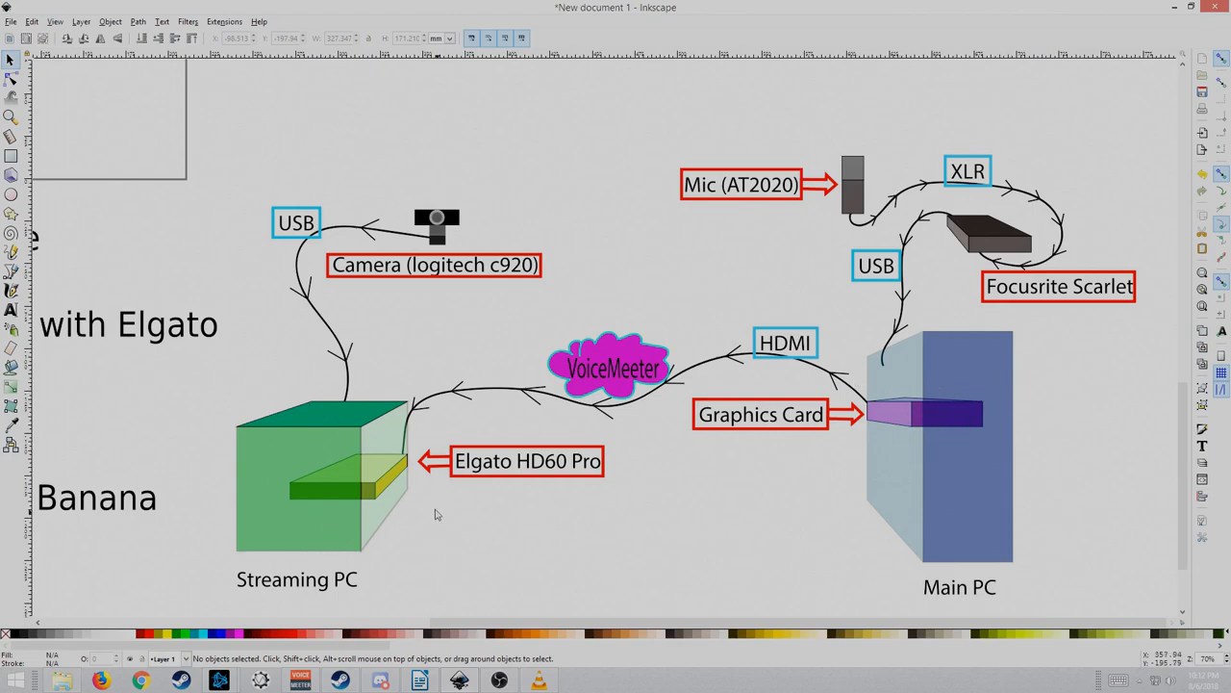
mouse_move(371, 471)
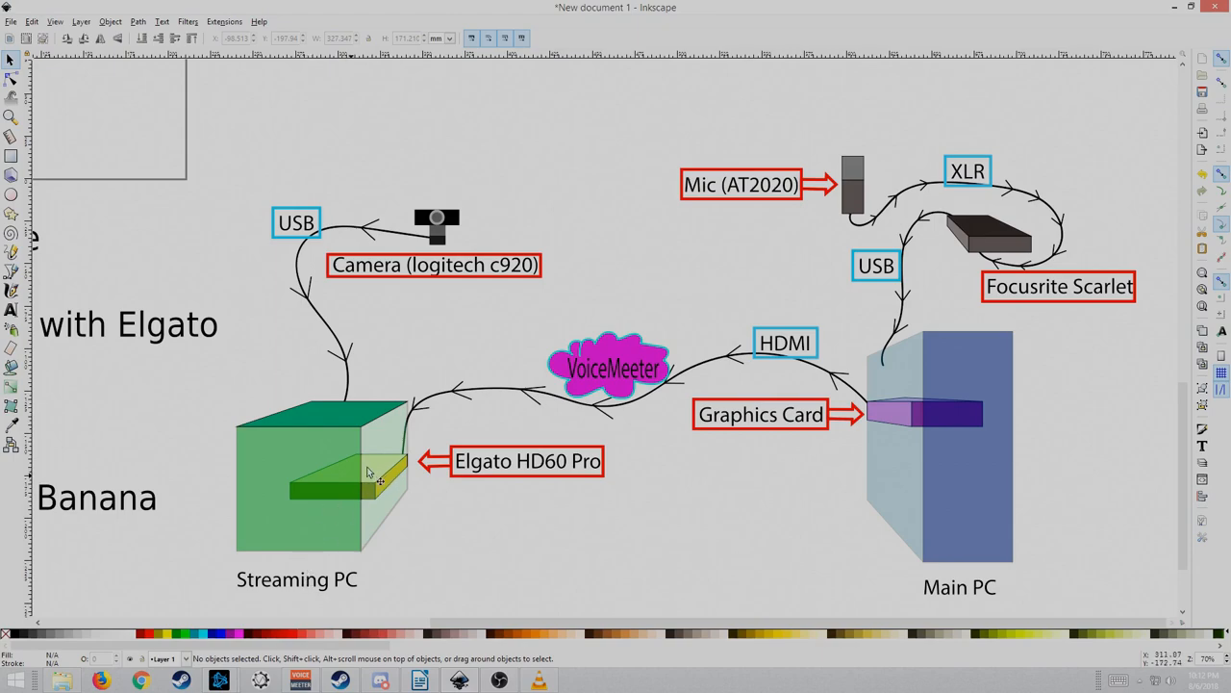
mouse_move(563, 476)
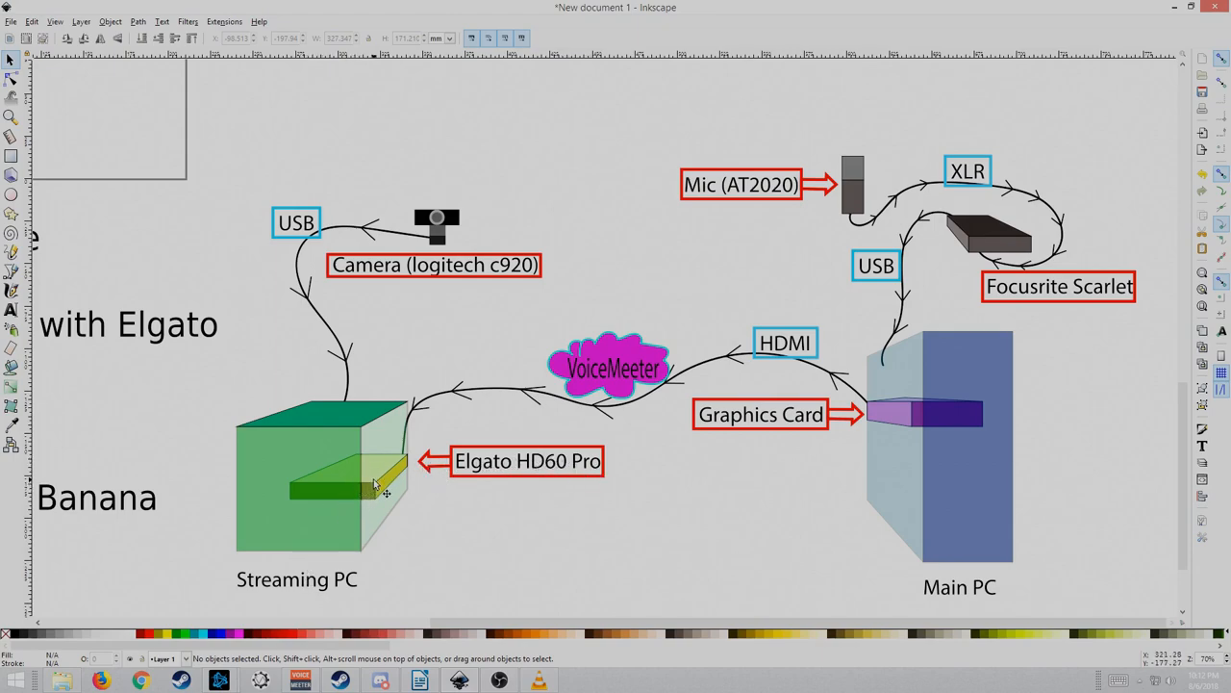
mouse_move(486, 481)
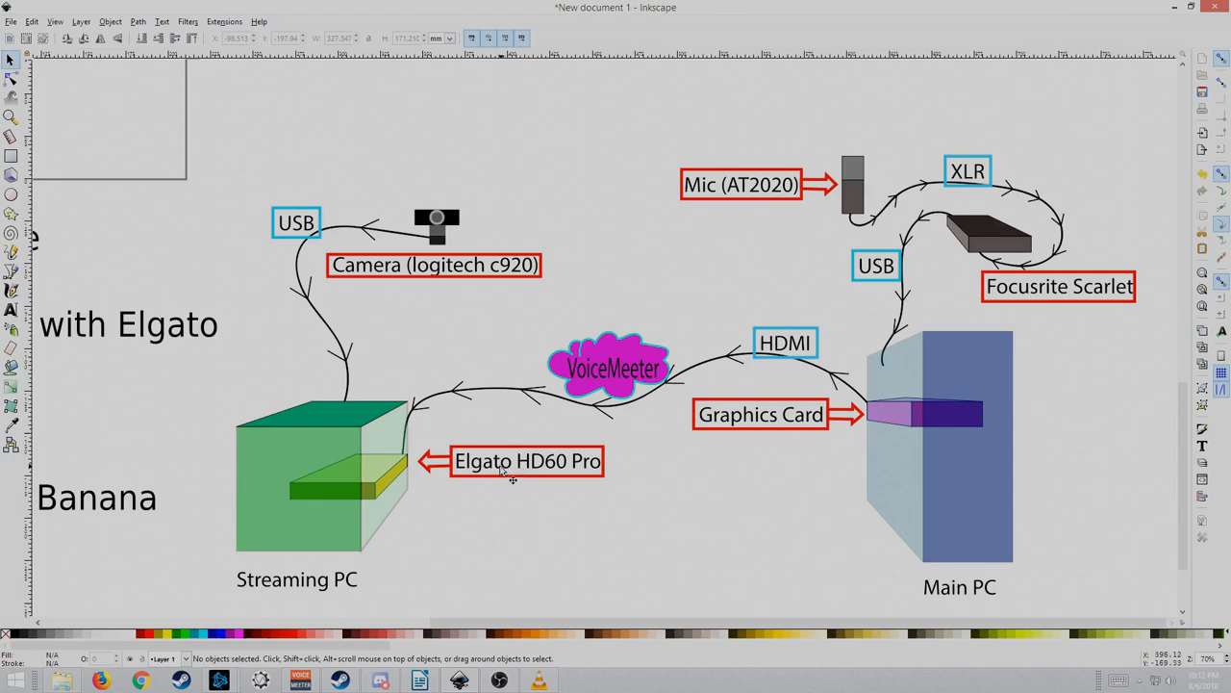
mouse_move(789, 351)
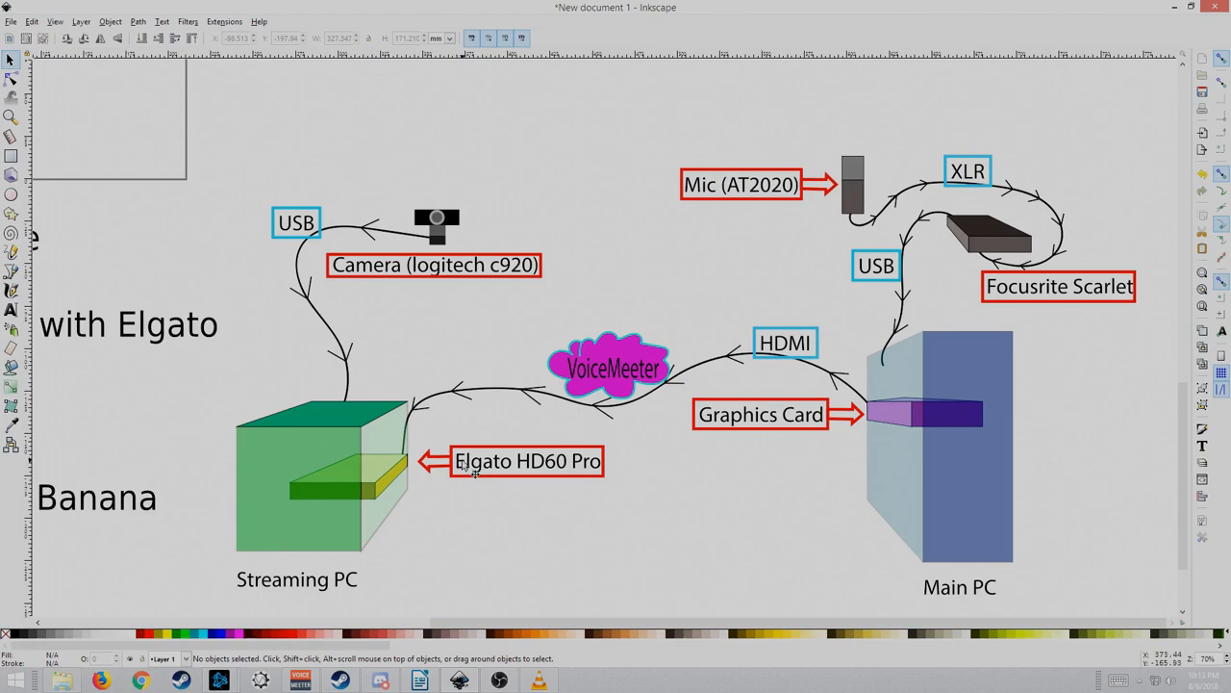
mouse_move(399, 472)
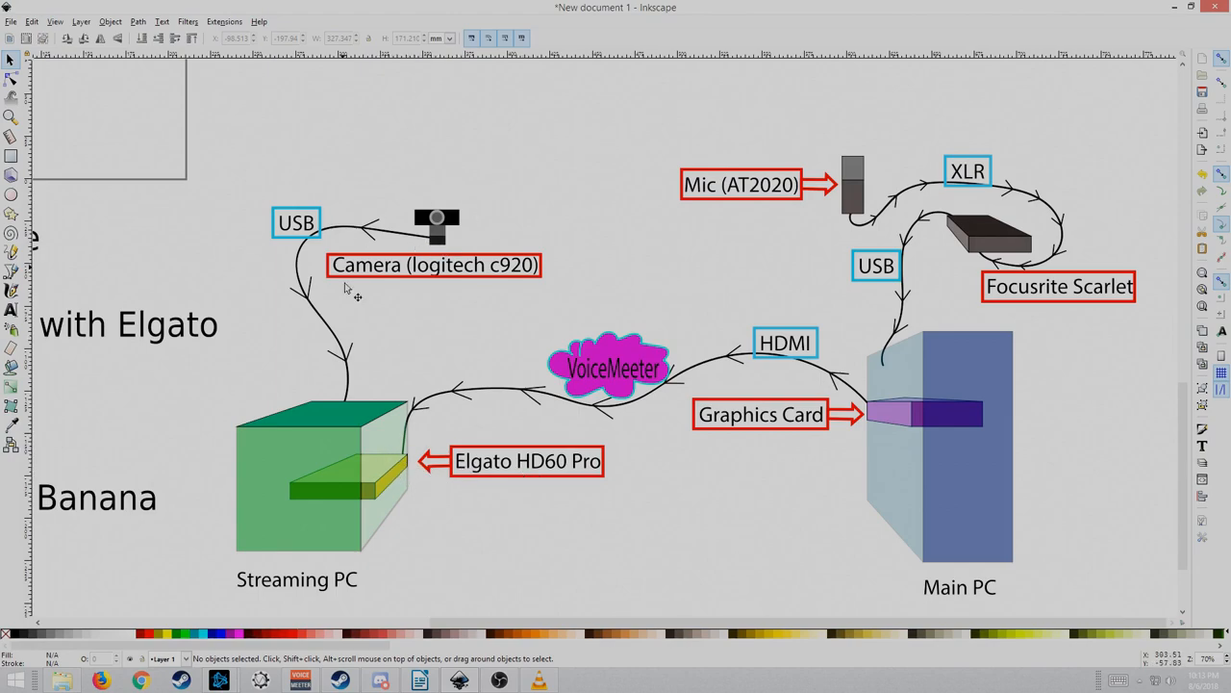
mouse_move(387, 550)
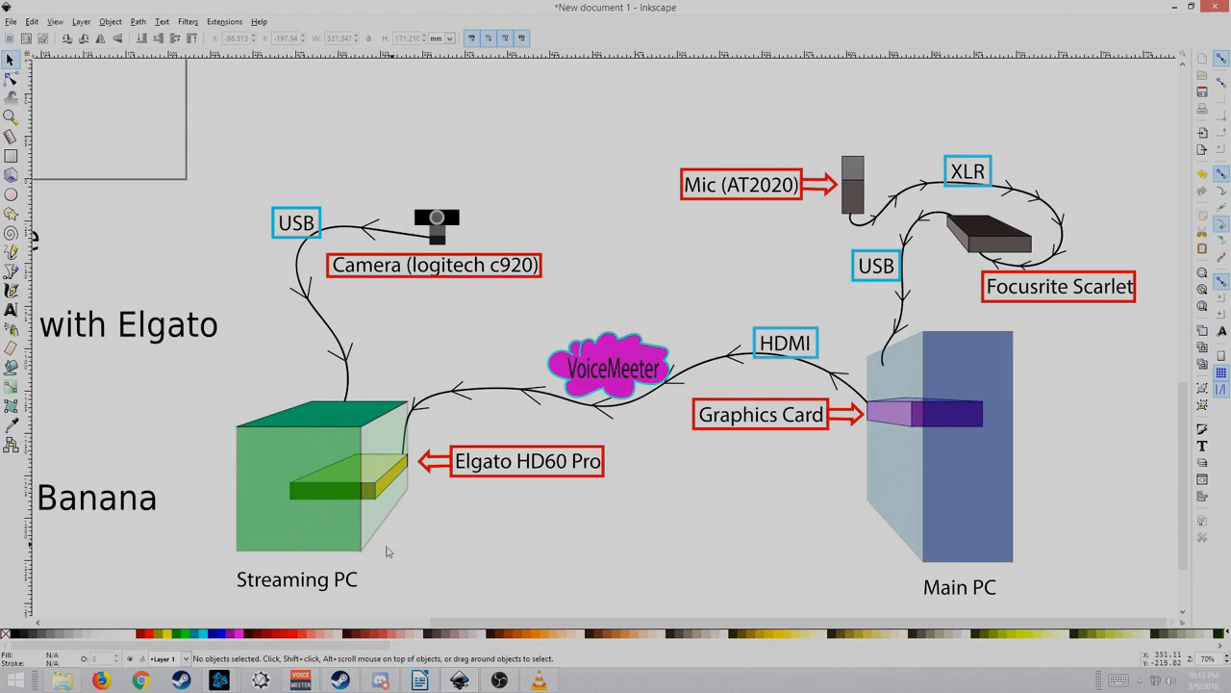
mouse_move(799, 150)
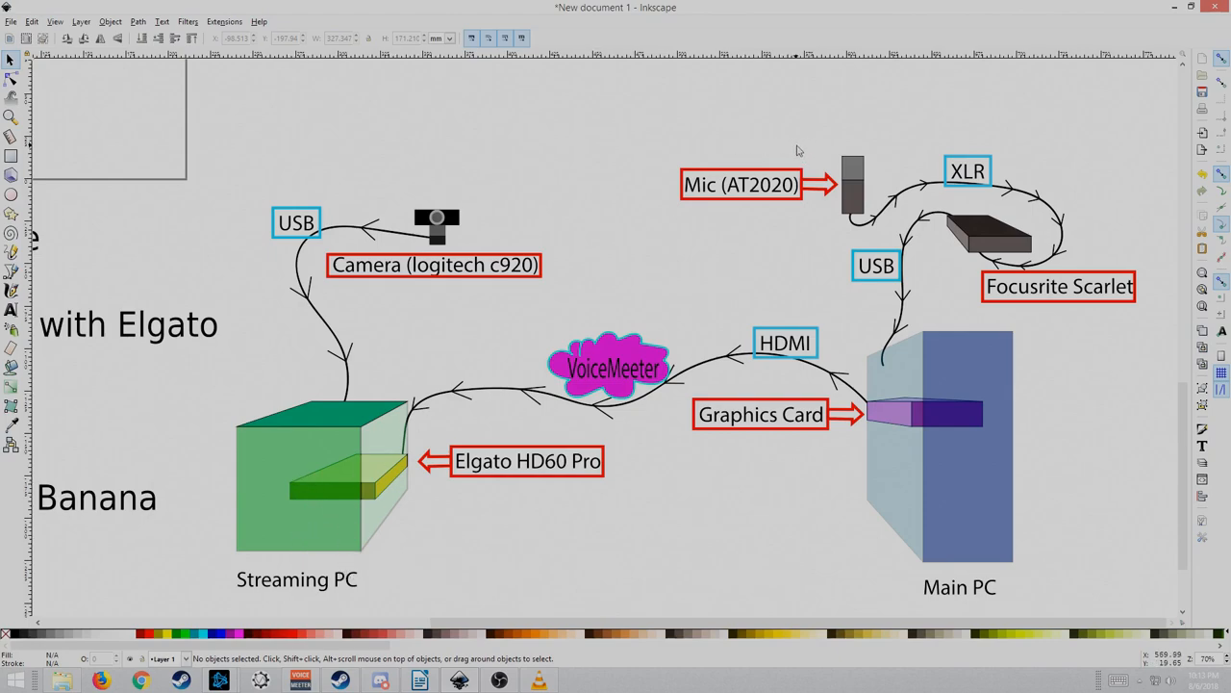
mouse_move(933, 140)
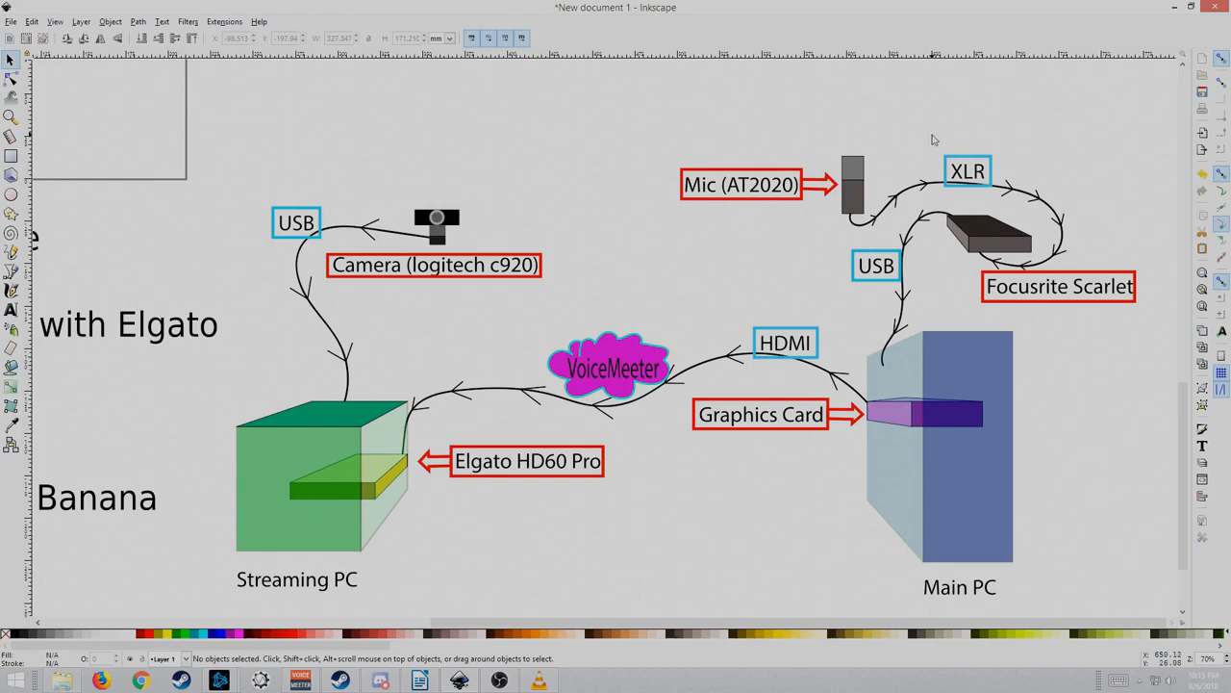
mouse_move(1087, 300)
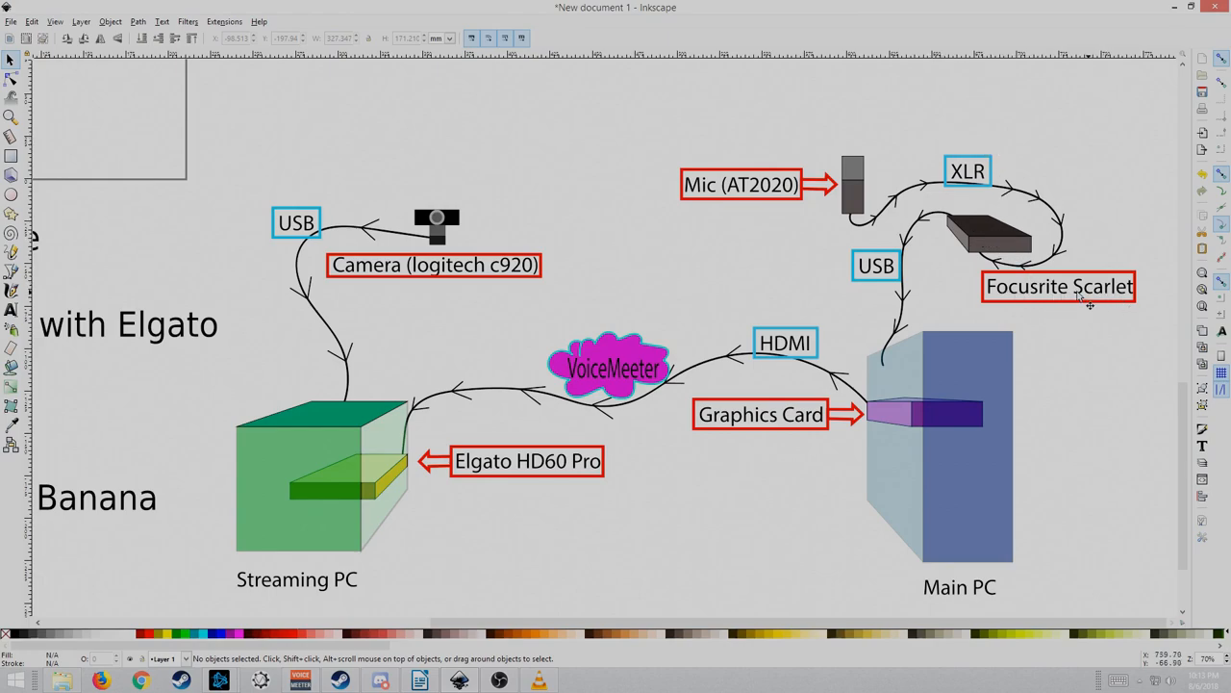
mouse_move(919, 396)
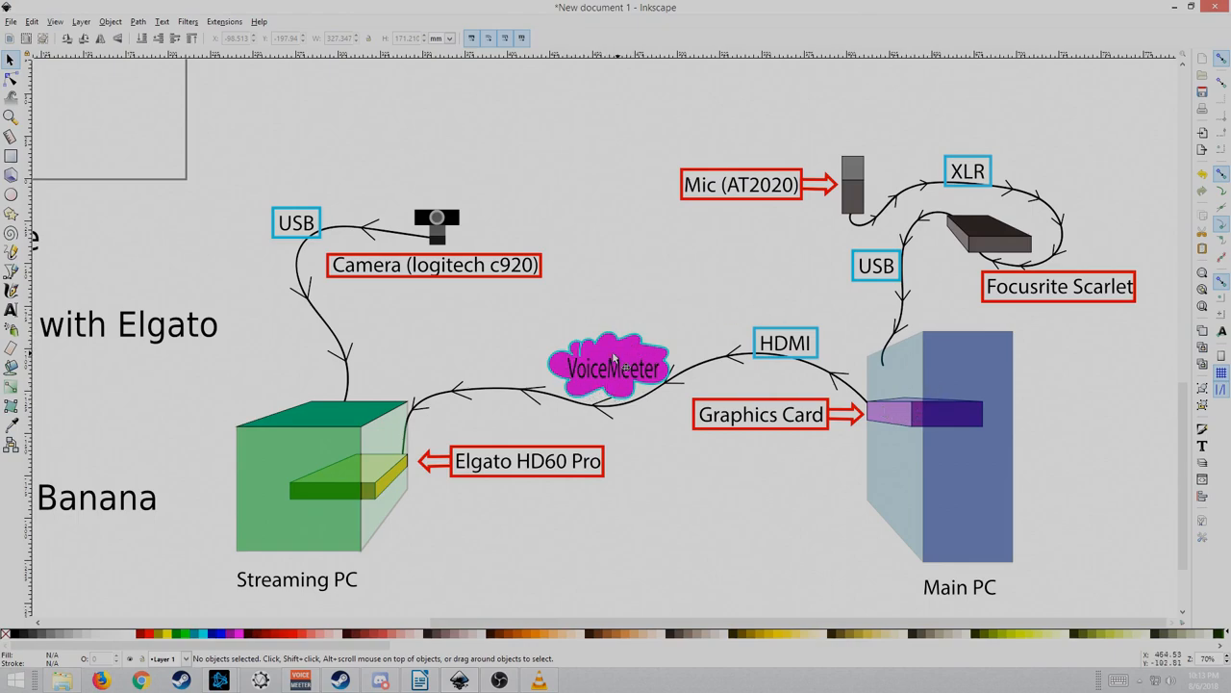
mouse_move(644, 375)
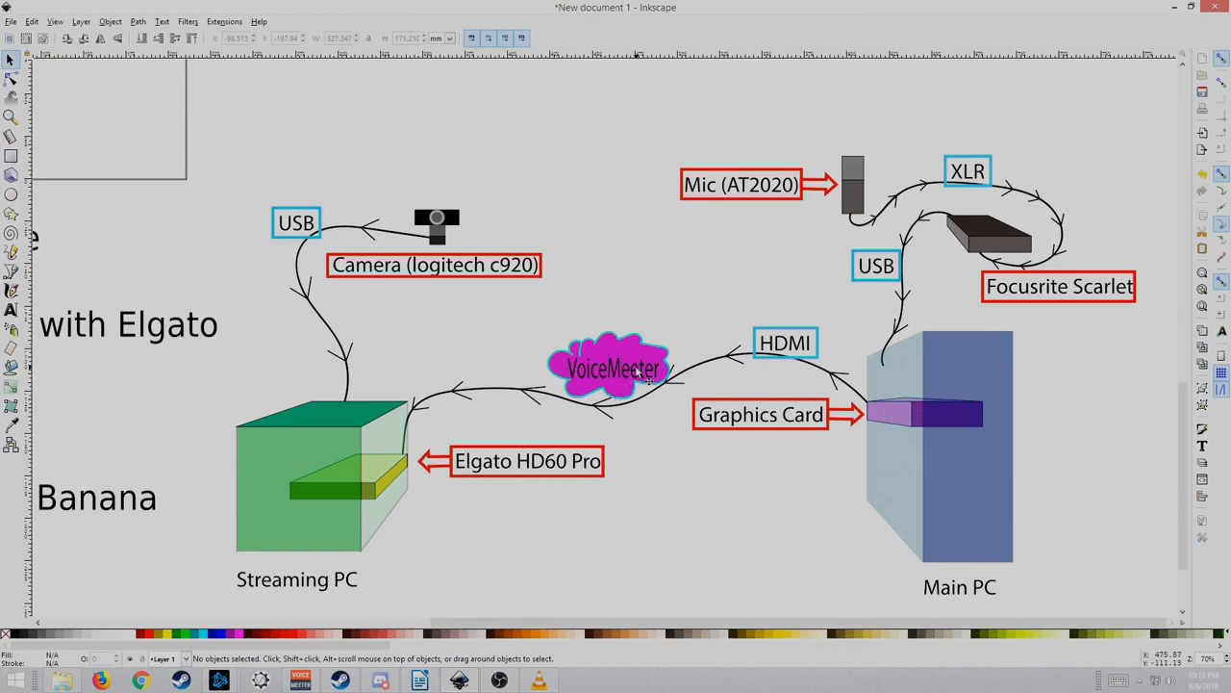
mouse_move(789, 365)
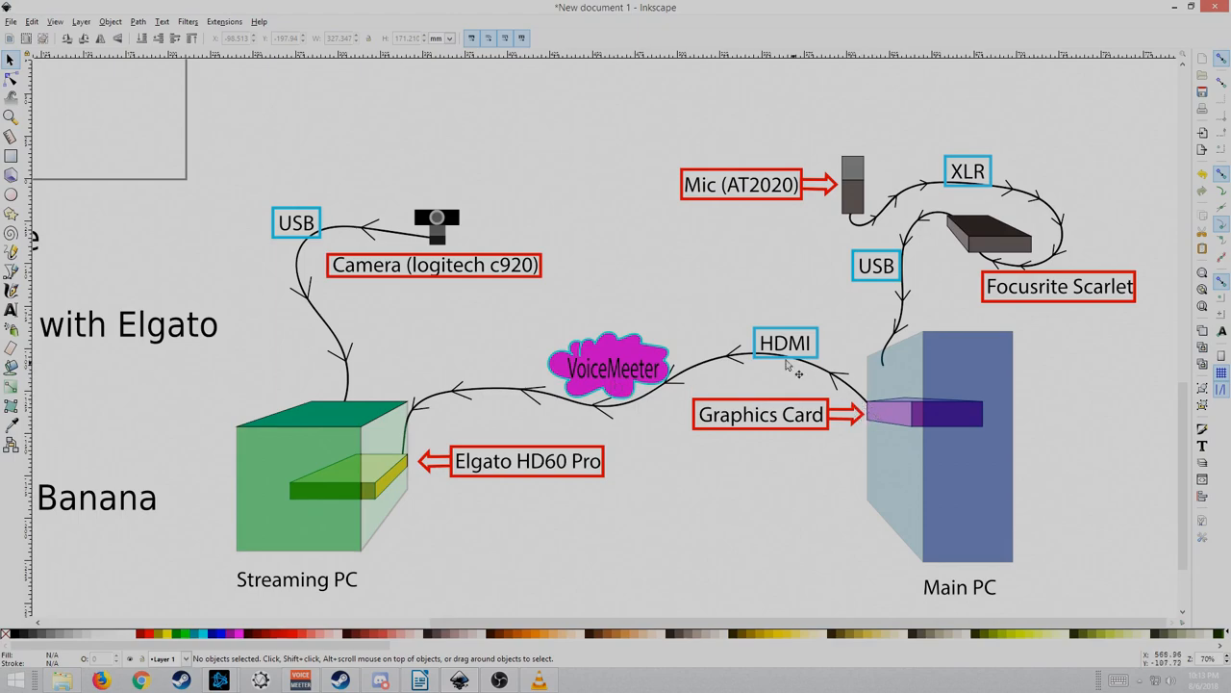
mouse_move(392, 498)
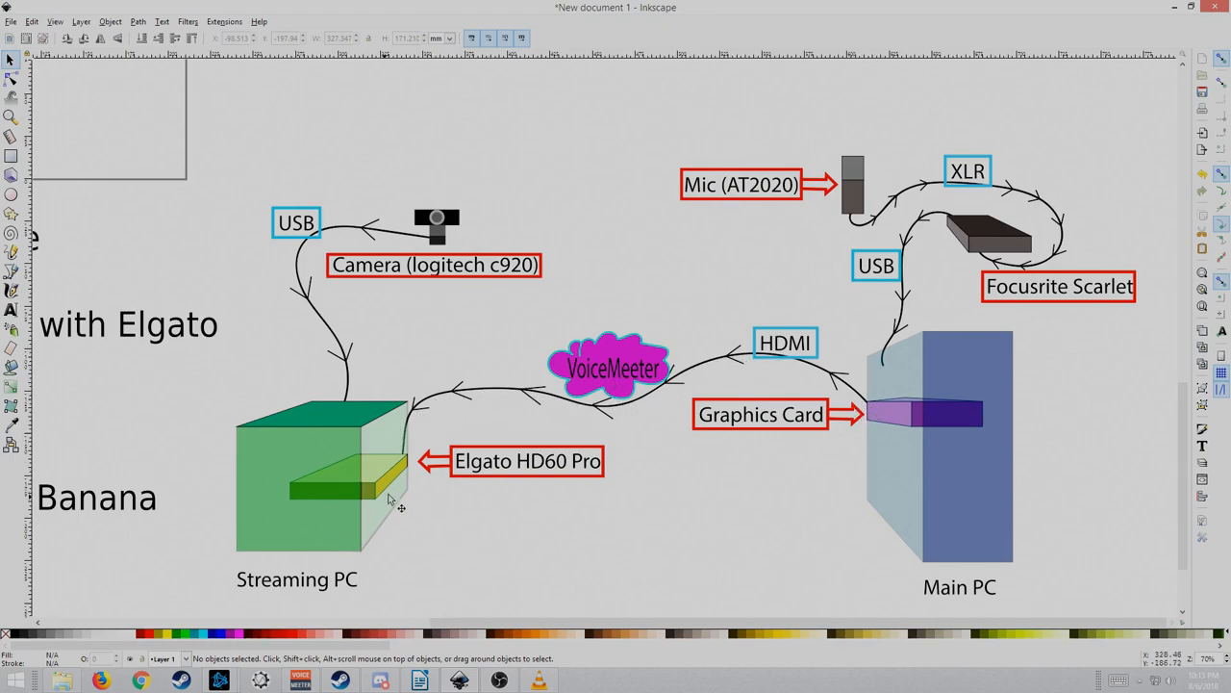
mouse_move(630, 409)
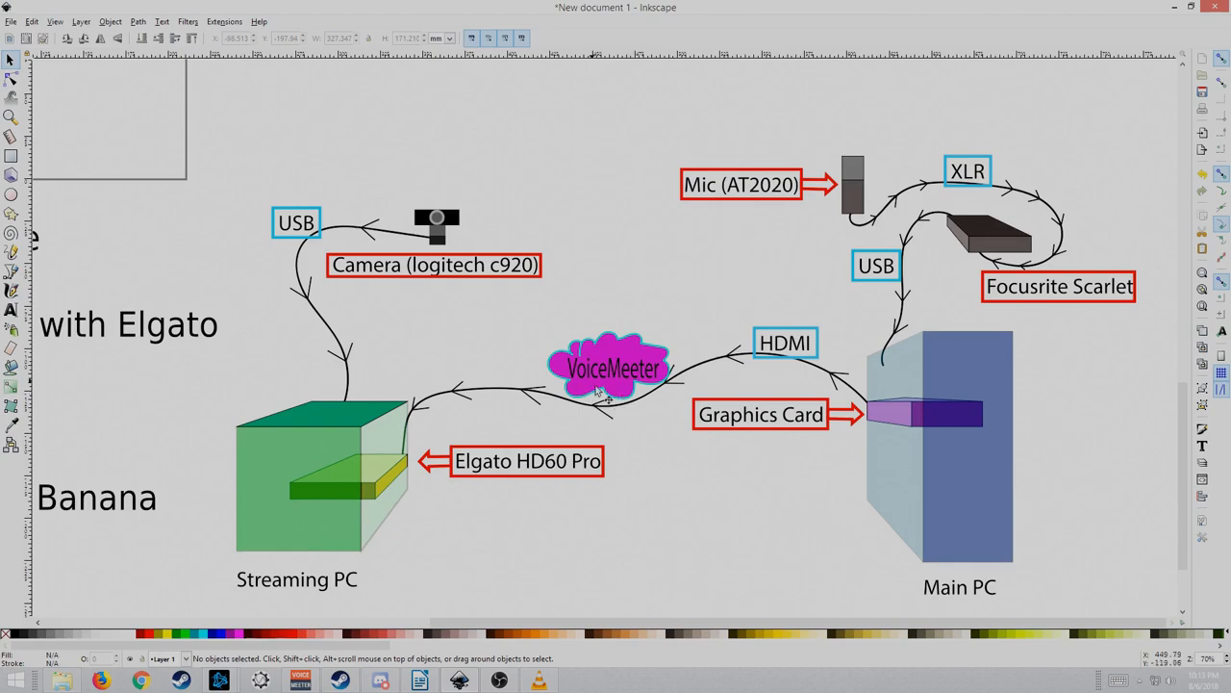
mouse_move(658, 597)
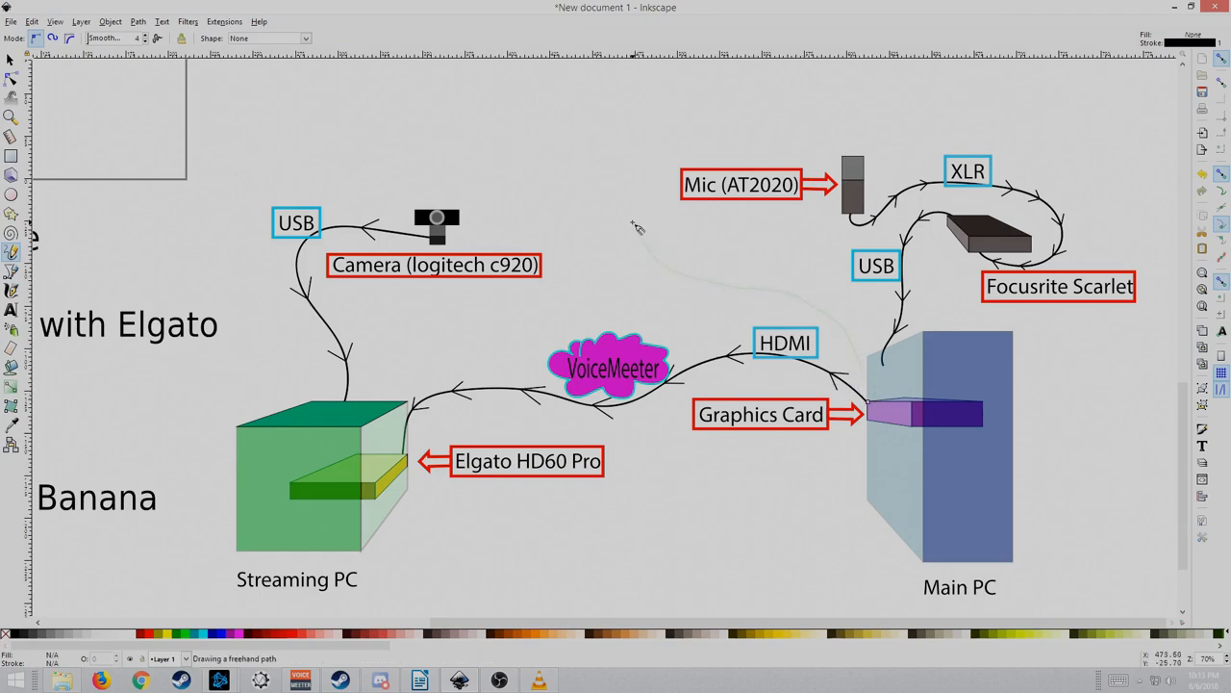
- Sketch a freehand line from the graphics card up to a rough monitor outline
left_click_drag(623, 205, 870, 398)
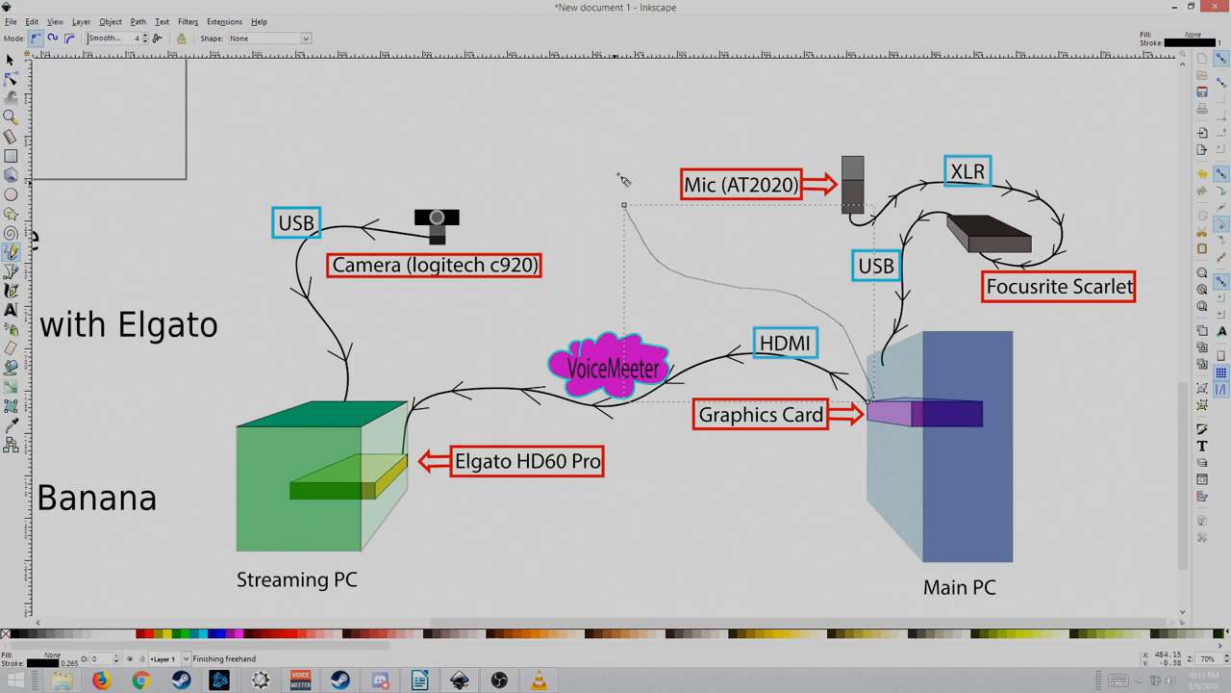
mouse_move(721, 263)
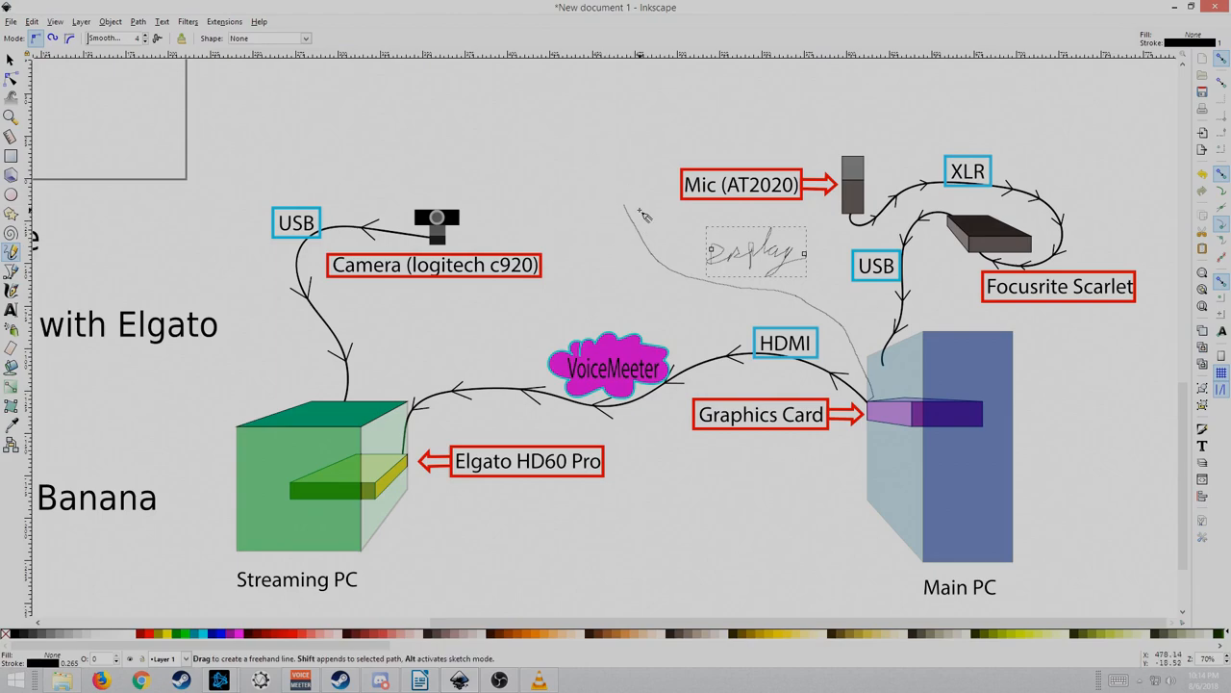
left_click_drag(577, 136, 635, 193)
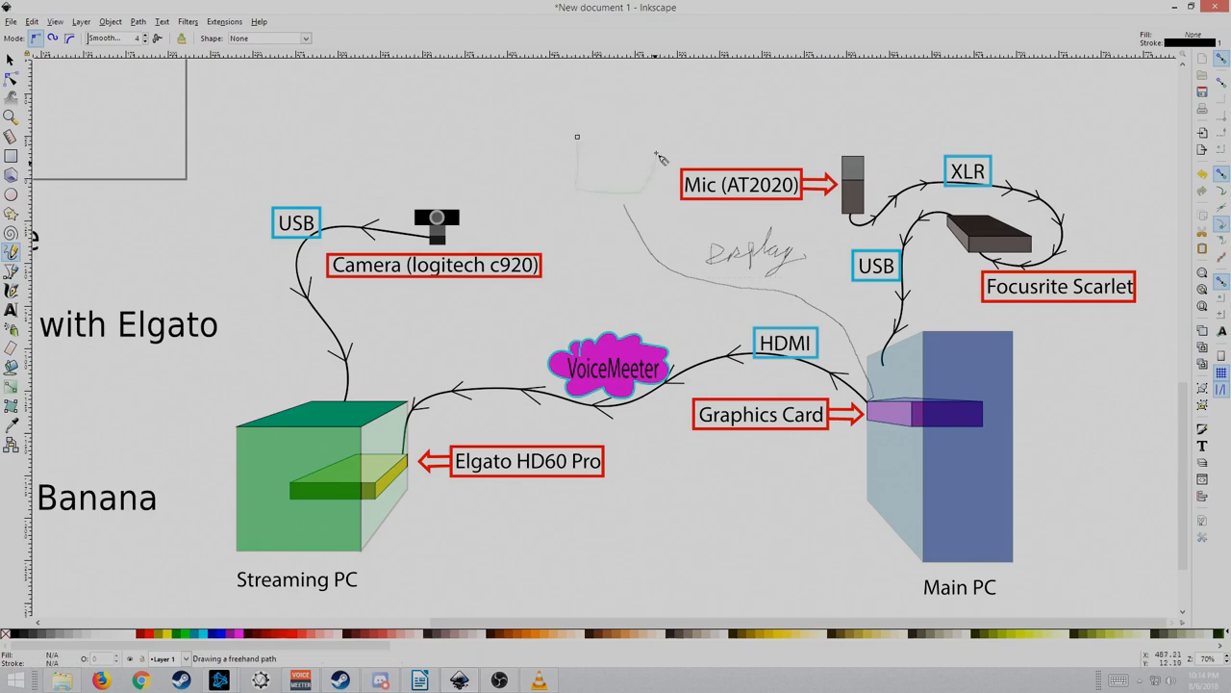
left_click_drag(658, 158, 606, 202)
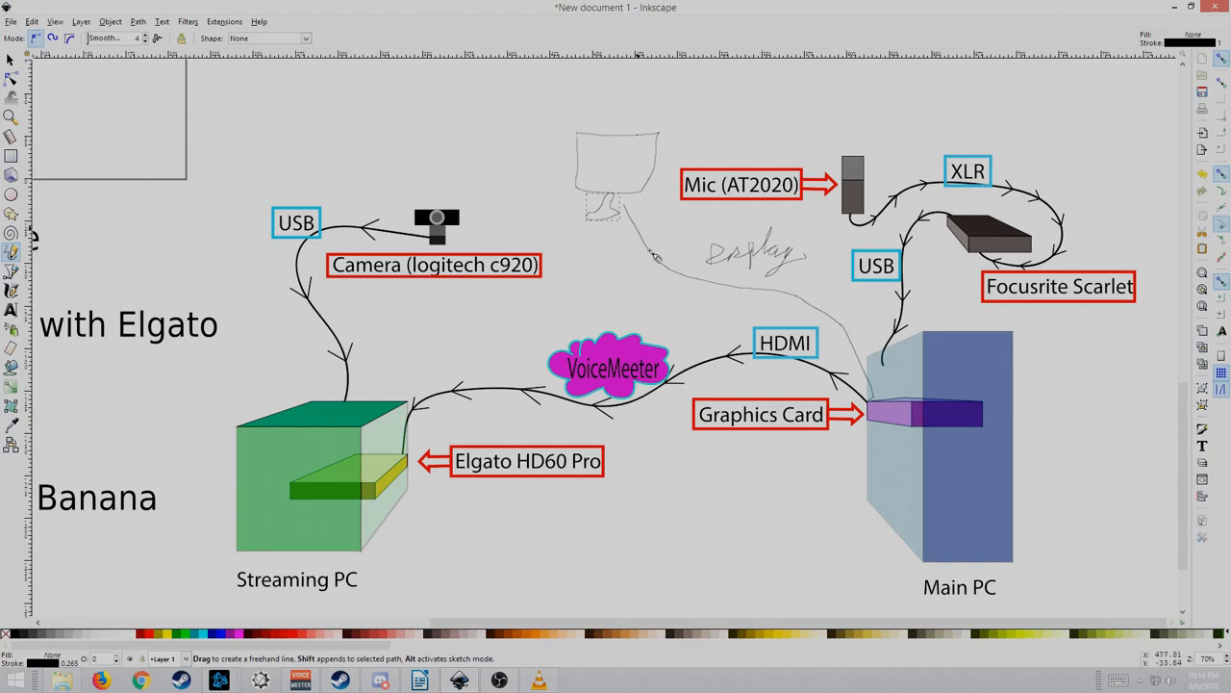
mouse_move(330, 434)
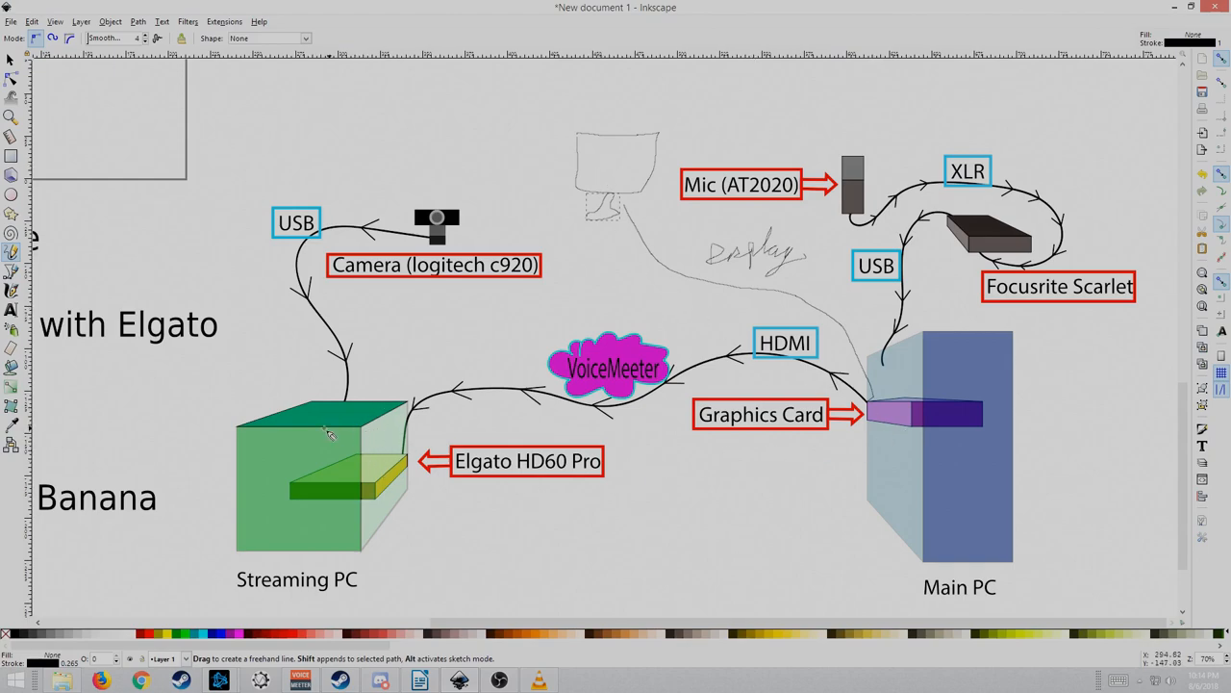
mouse_move(269, 485)
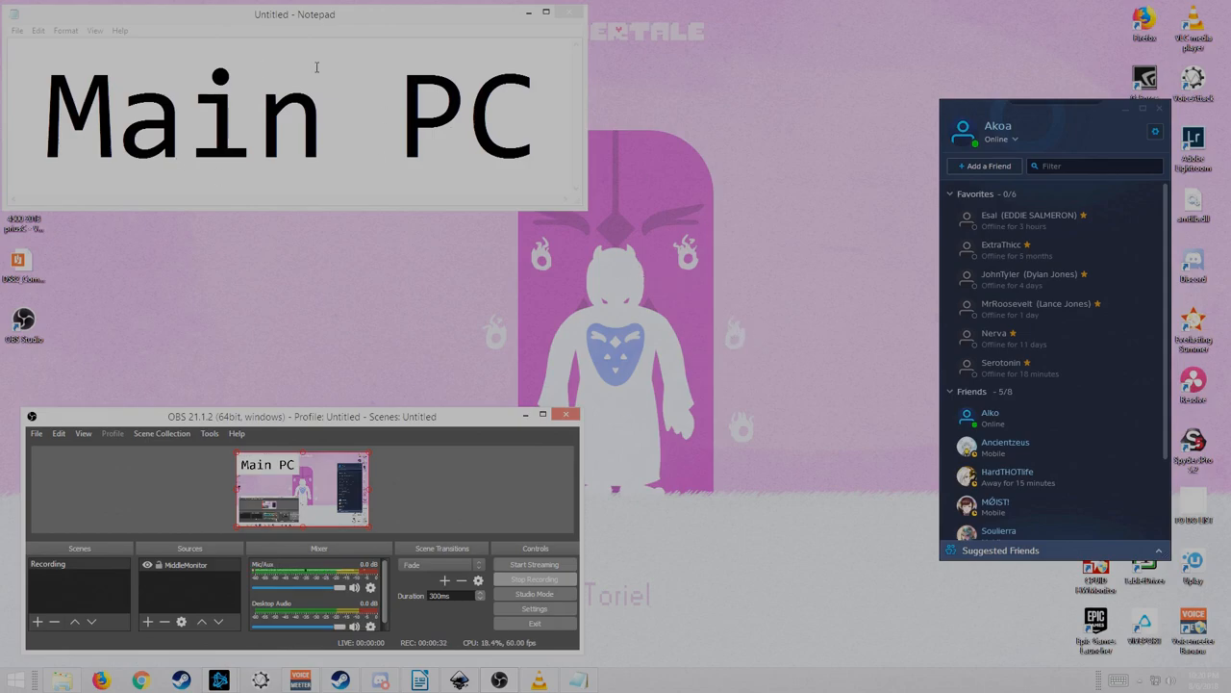
- Right-click an empty spot on the desktop to bring up its context menu
right_click(692, 327)
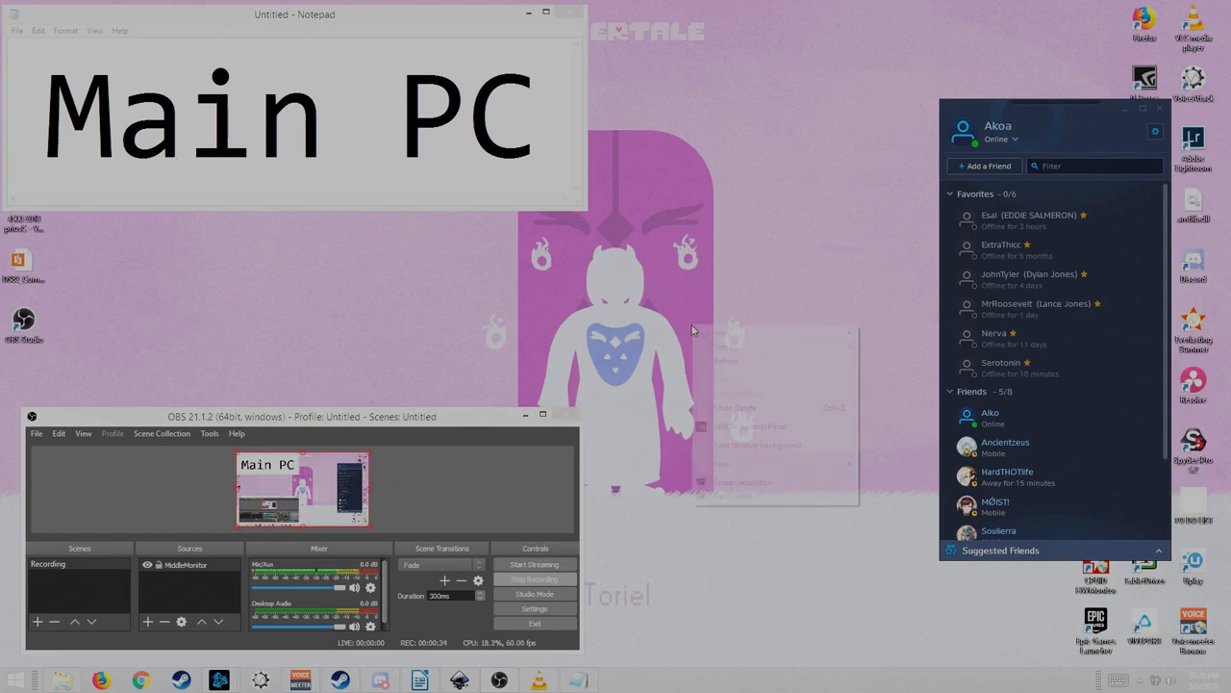
- Launch NVIDIA Control Panel from the desktop's right-click menu
right_click(693, 330)
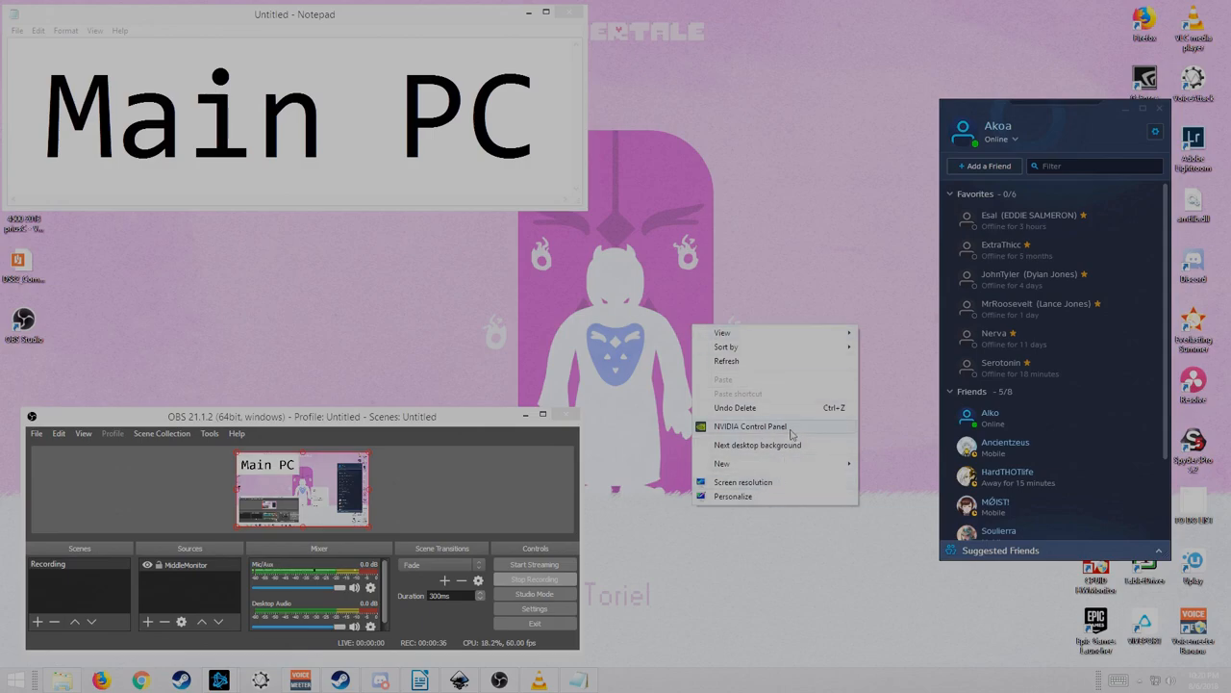
left_click(820, 298)
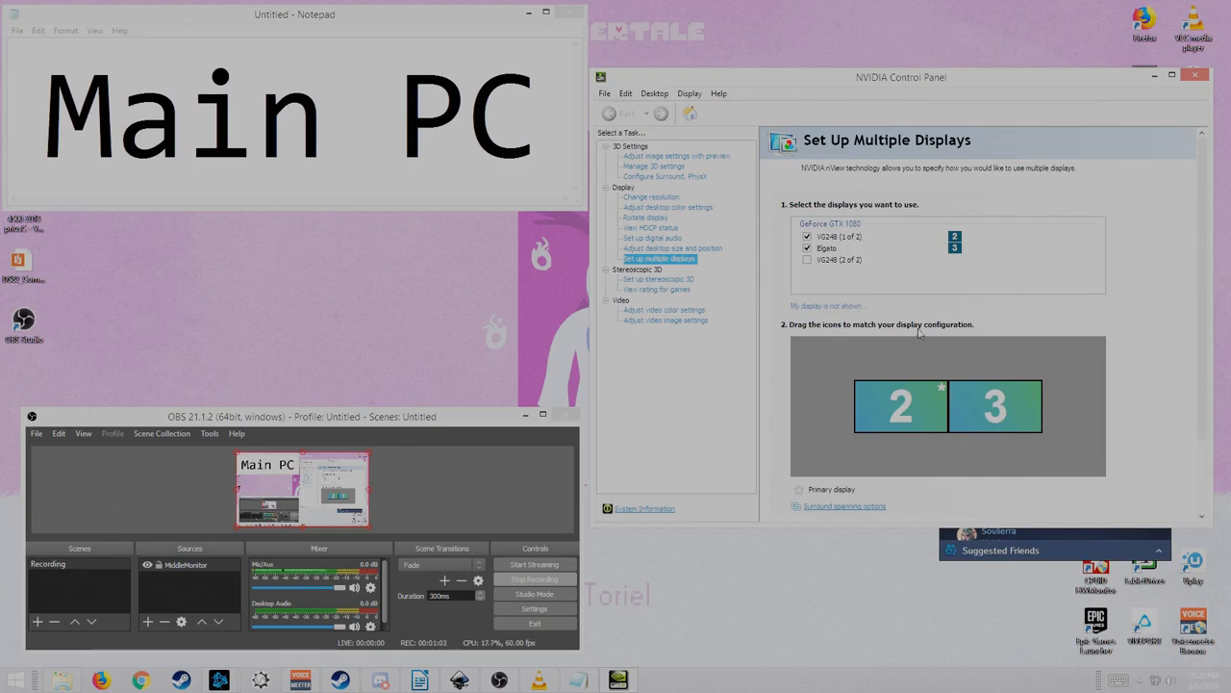
mouse_move(1005, 331)
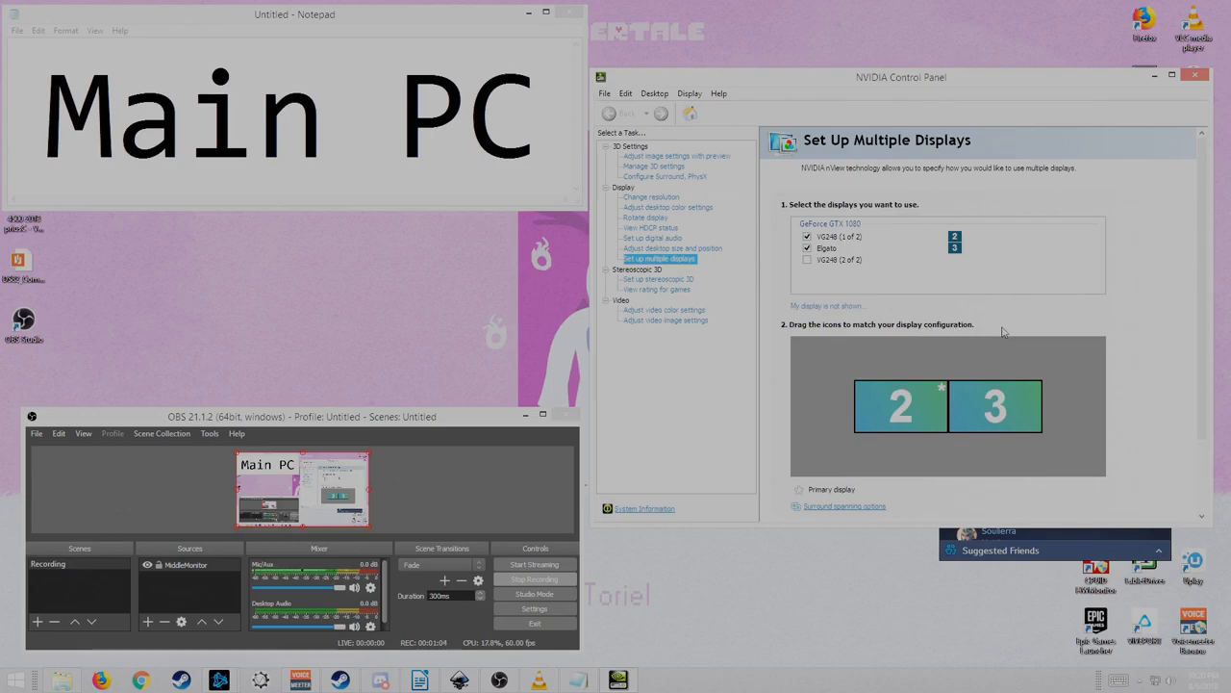
mouse_move(996, 404)
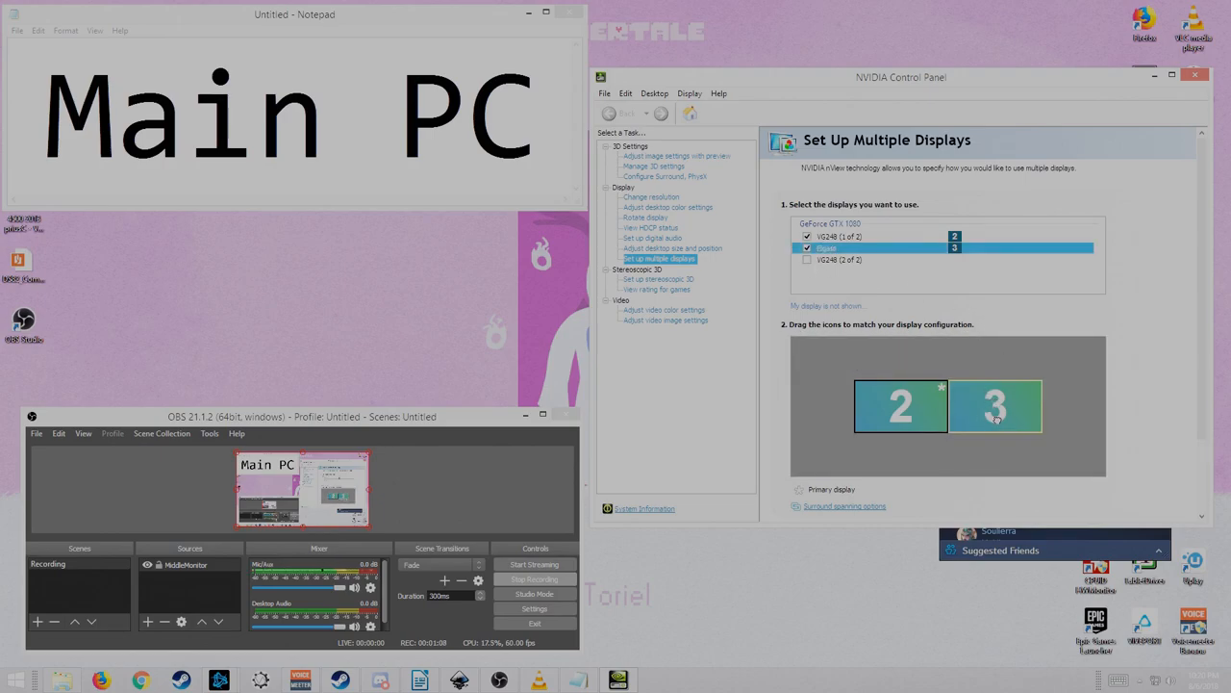
- Drag the Elgato display (3) onto display 2 to make it a clone
right_click(995, 404)
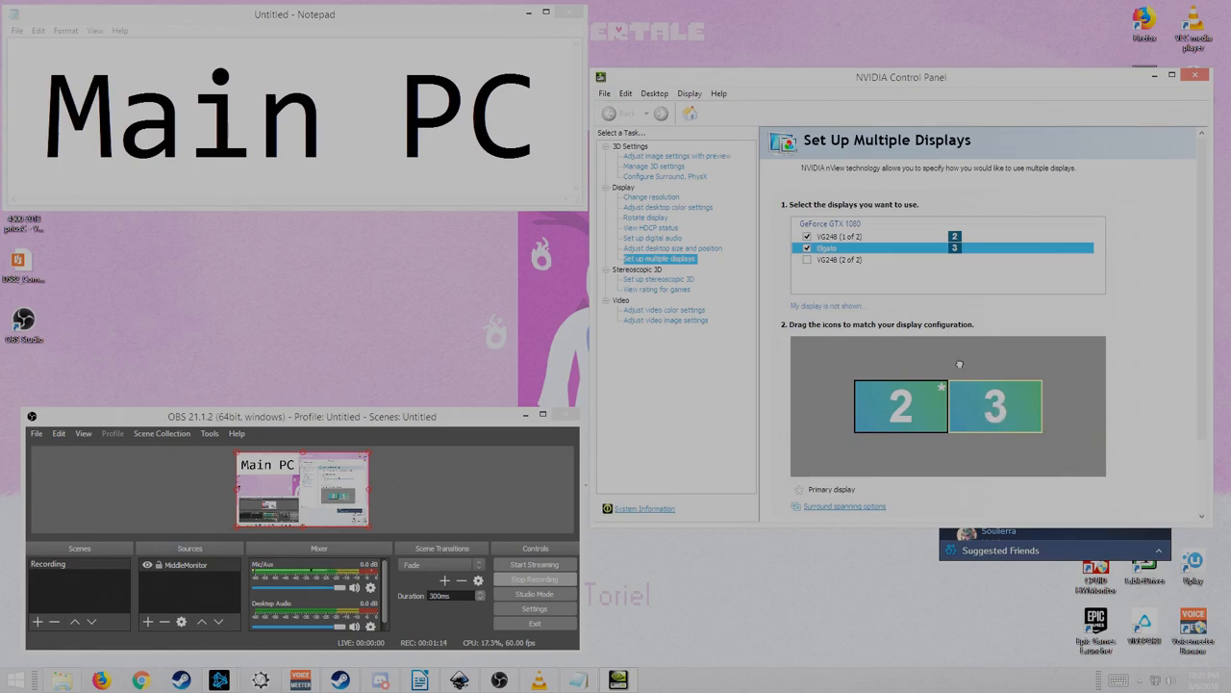
left_click_drag(996, 406, 948, 406)
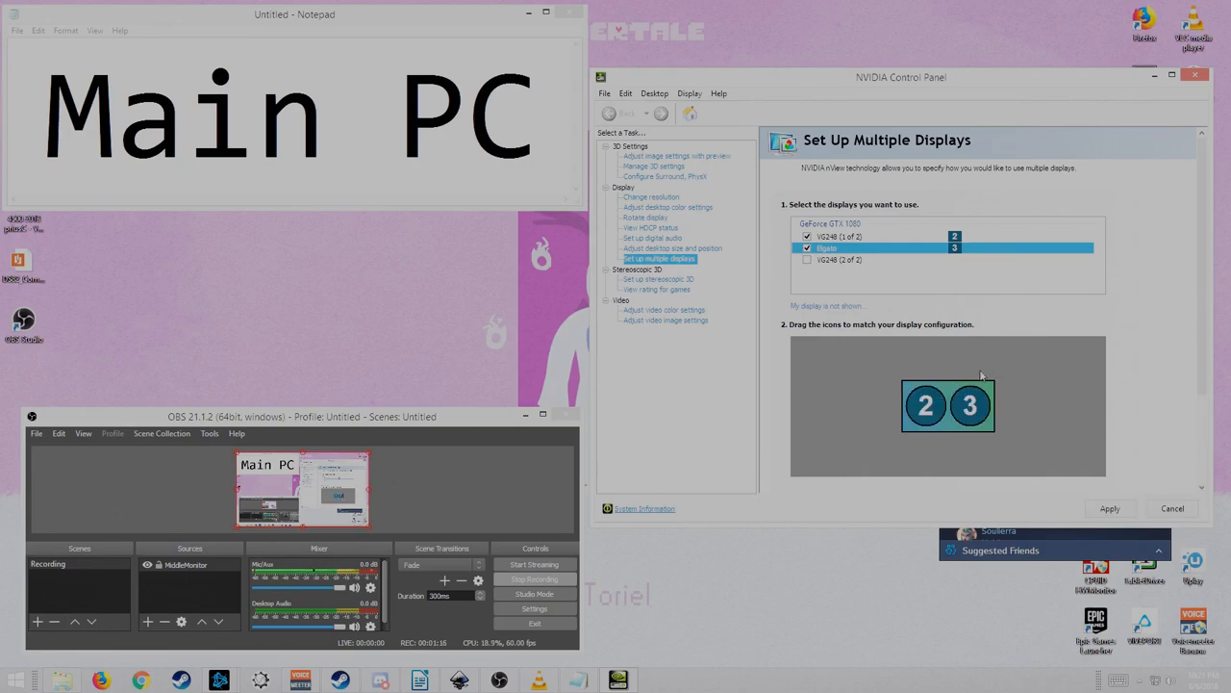
mouse_move(469, 183)
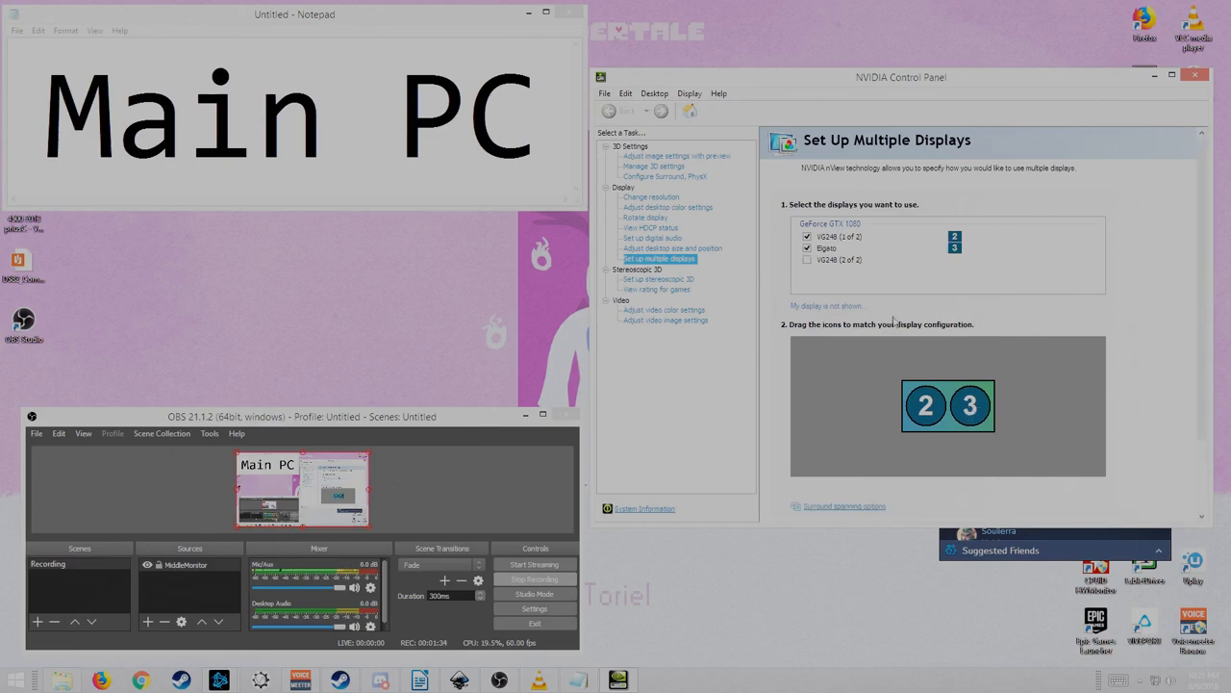
- Inspect the VG248 resolution page, then apply and keep the cloned display layout
left_click(653, 196)
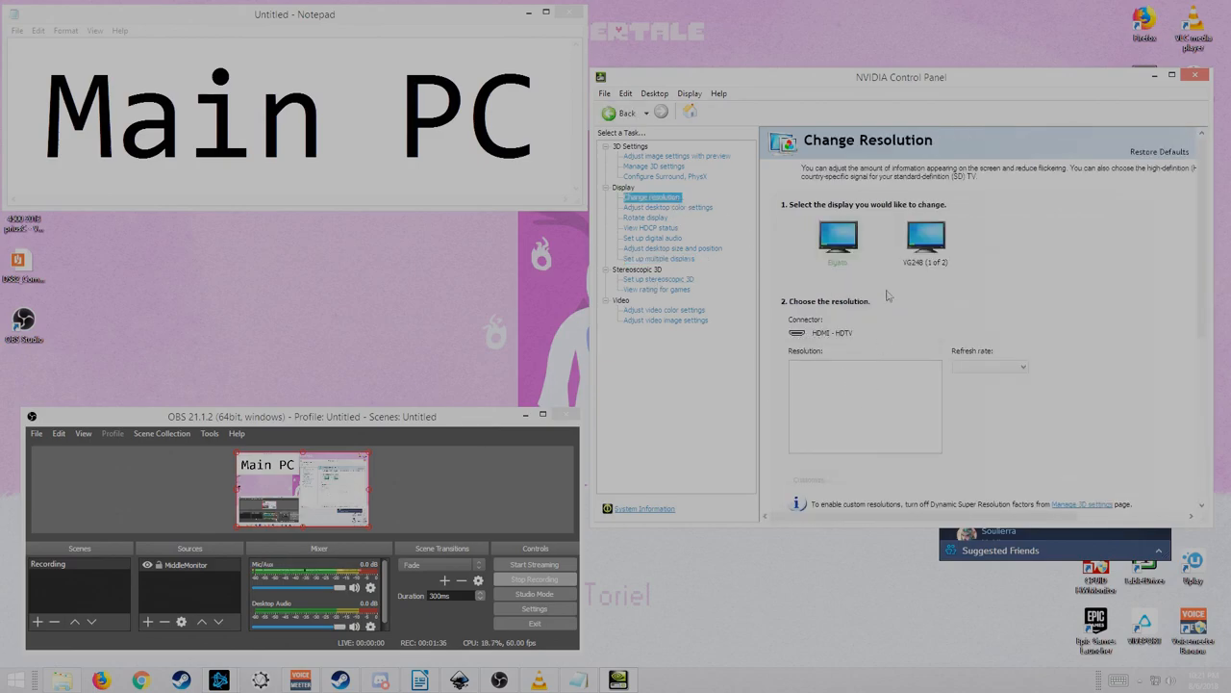
left_click(837, 238)
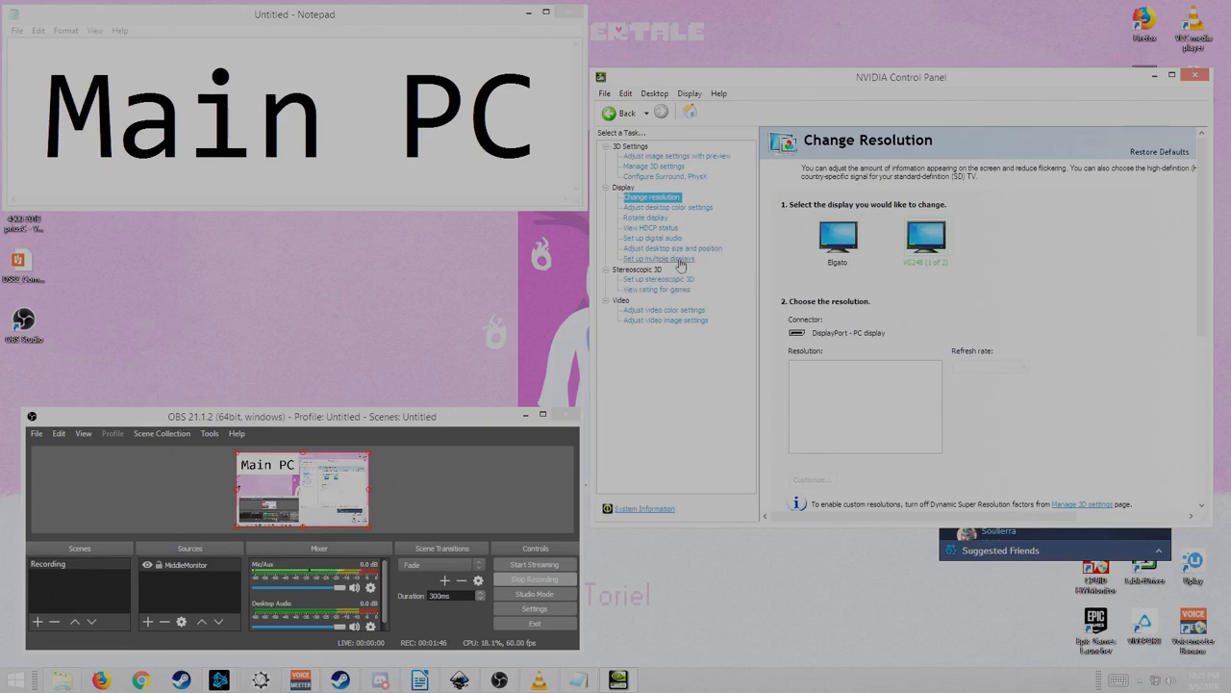
left_click(659, 259)
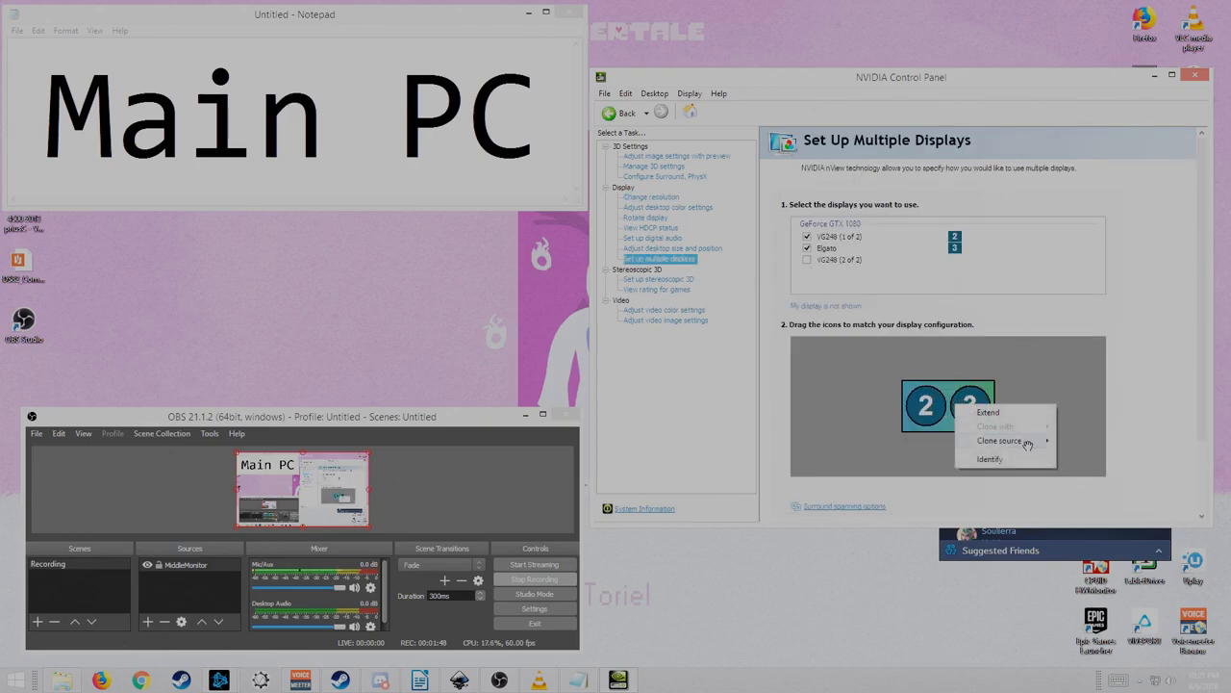
mouse_move(998, 439)
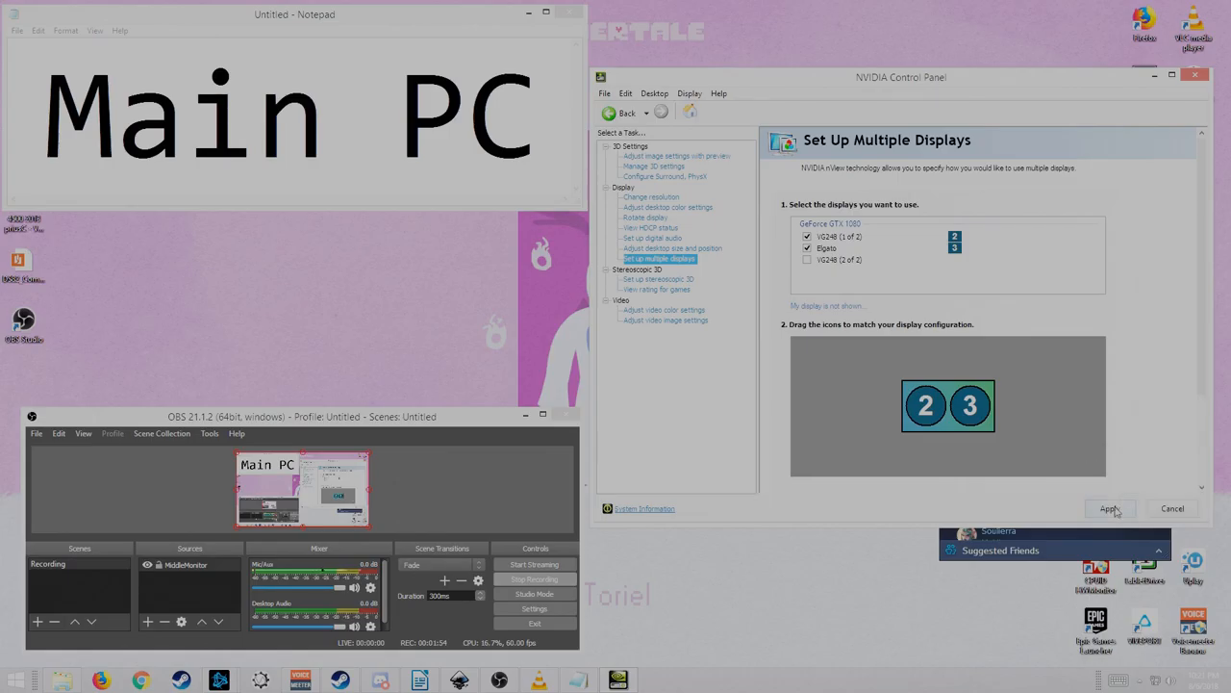
left_click(1109, 508)
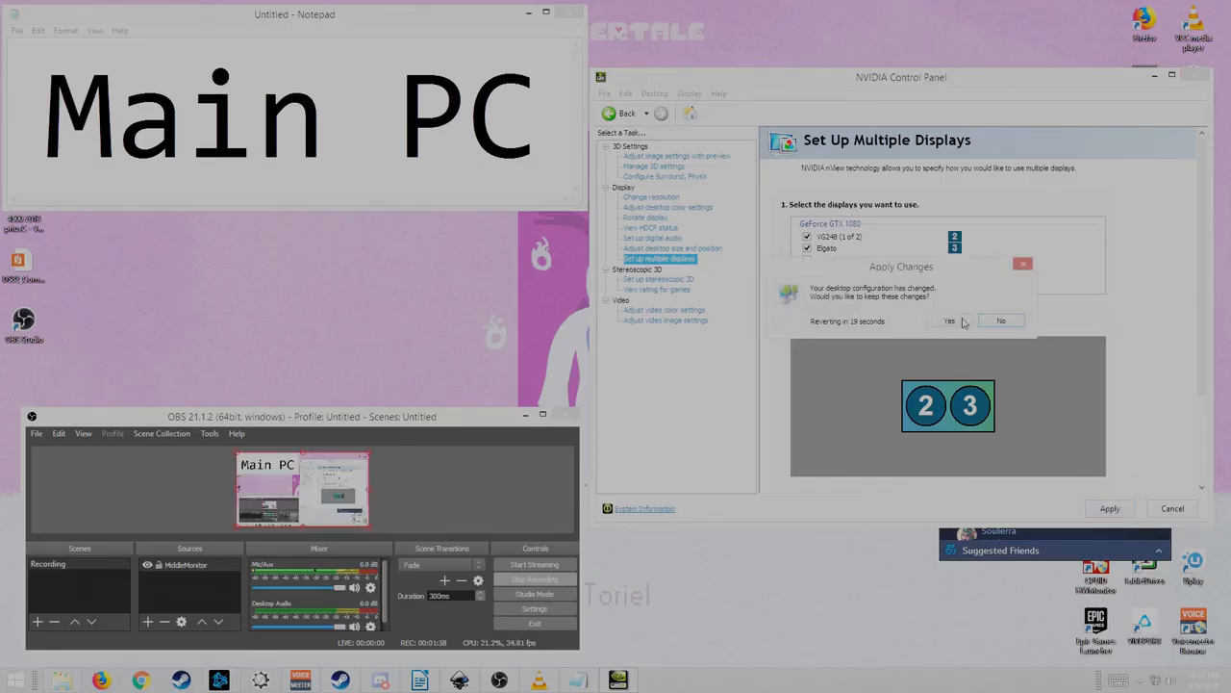
left_click(950, 320)
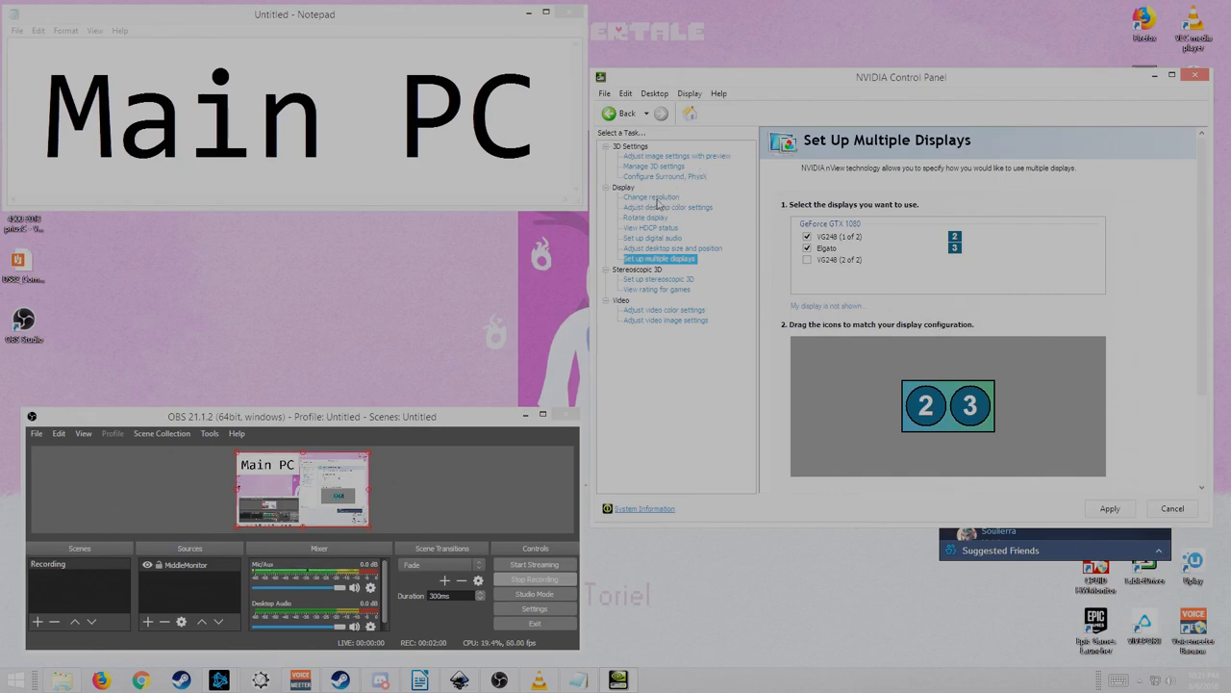
- Set the VG248 refresh rate to 144Hz at 1920×1080 and apply it
left_click(652, 197)
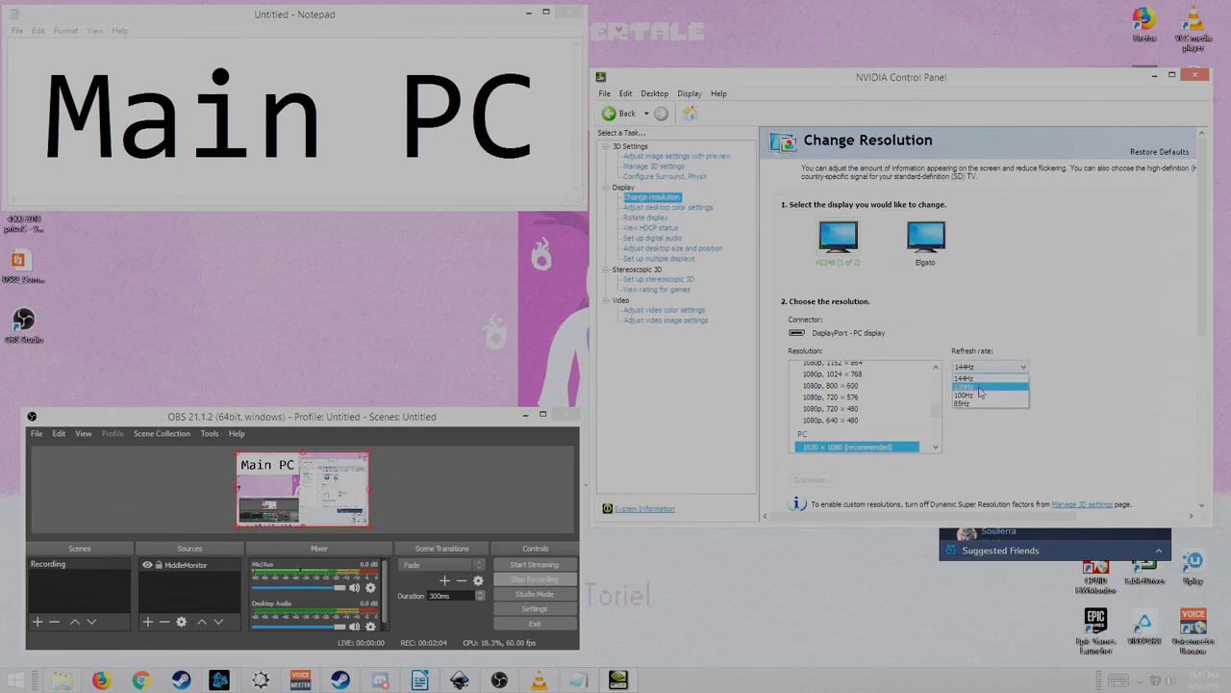
left_click(980, 396)
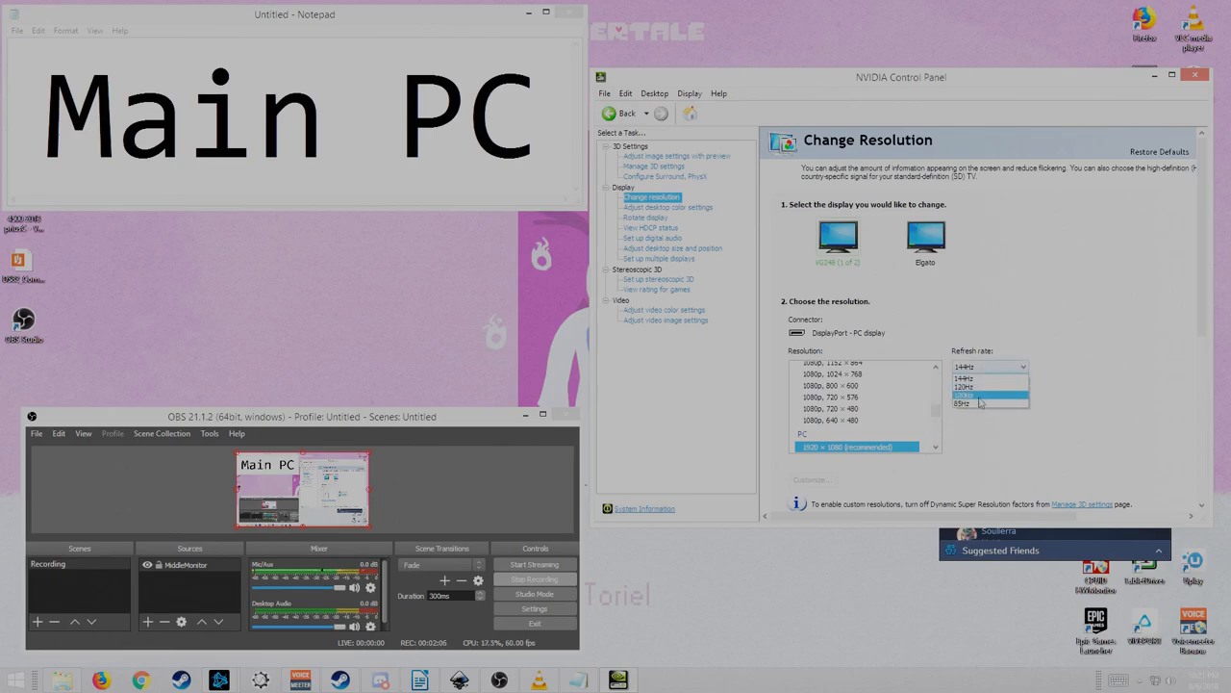
left_click(971, 395)
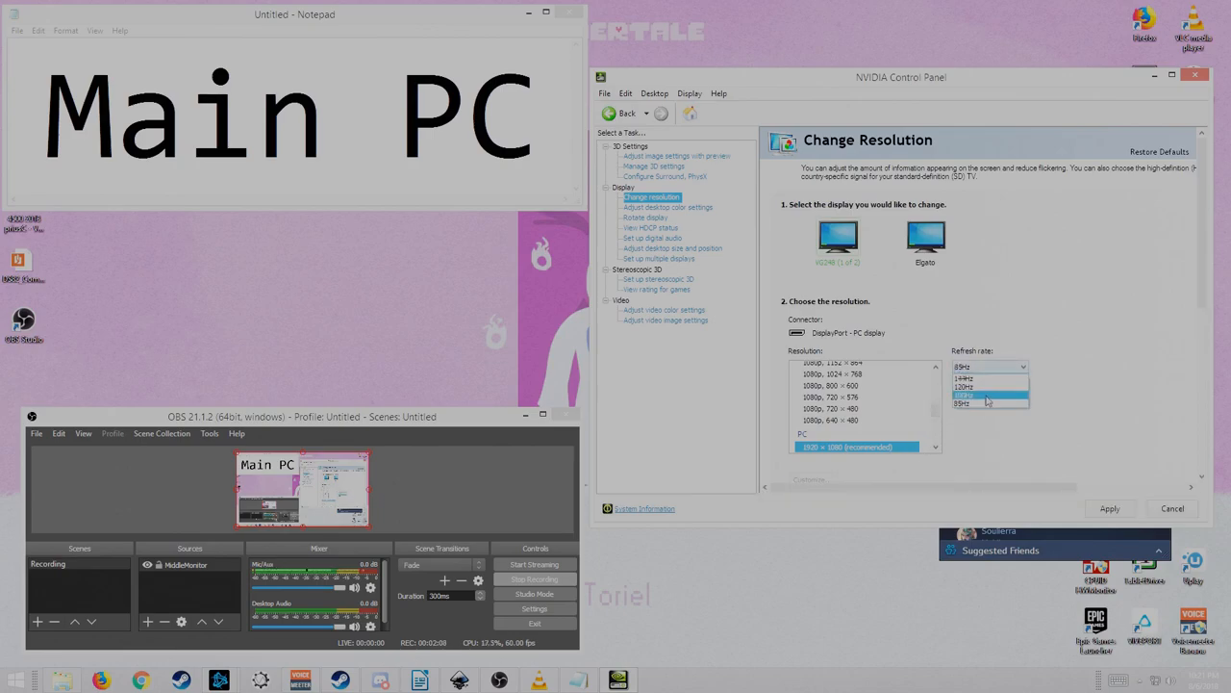
left_click(964, 377)
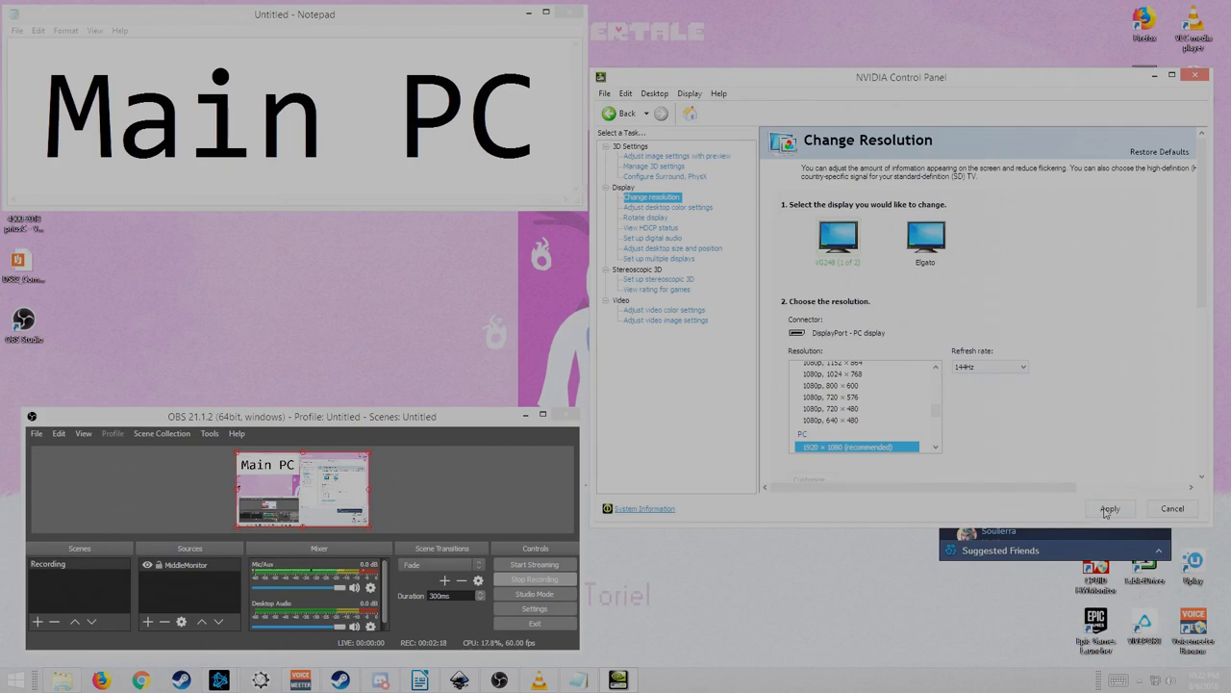
left_click(1109, 508)
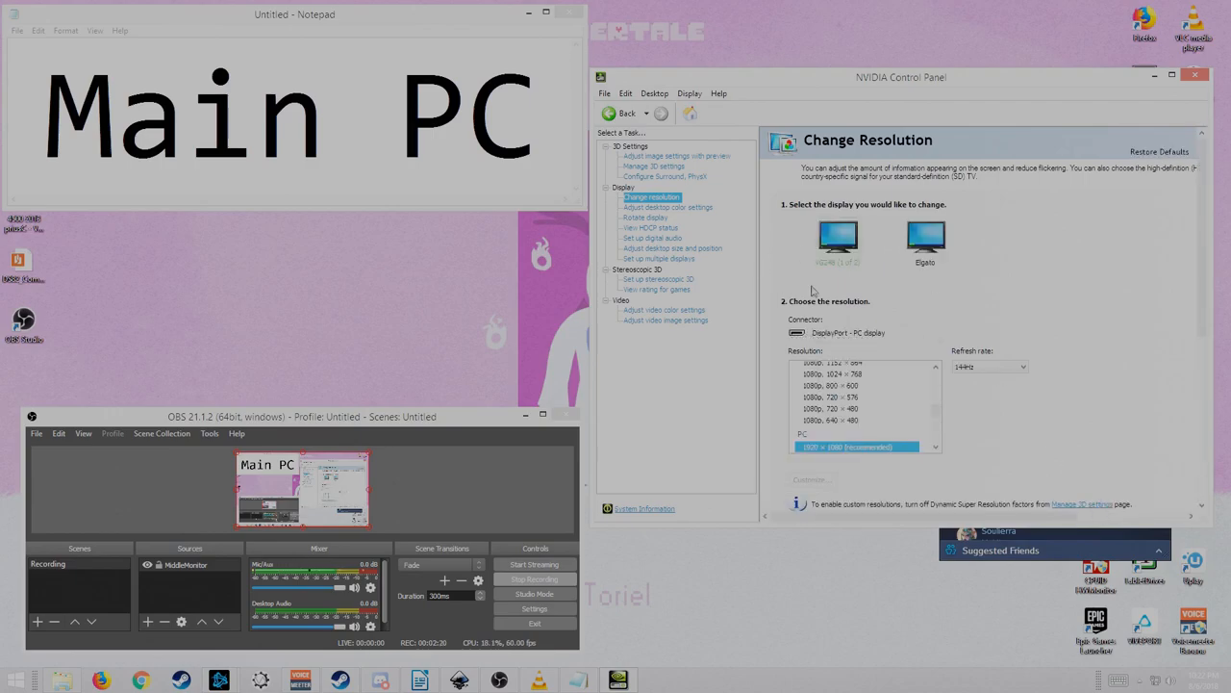
left_click(659, 258)
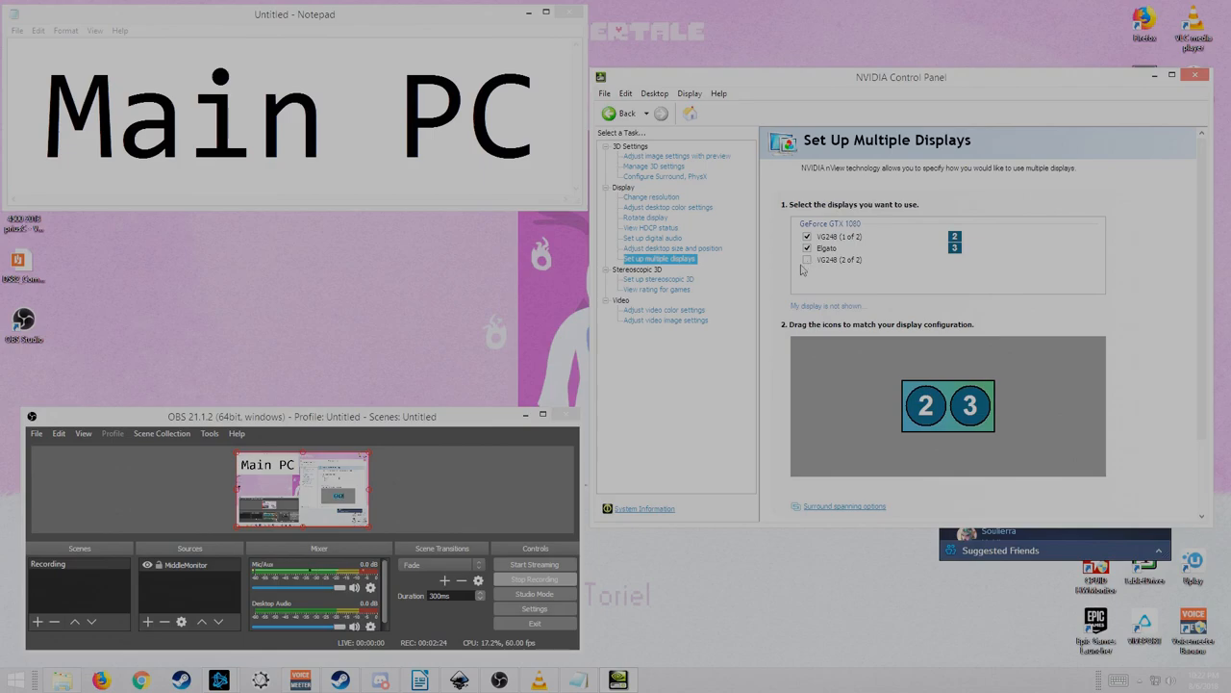
- Enable VG248 (2 of 2) as display 1, then apply and keep the three-display layout
left_click(807, 259)
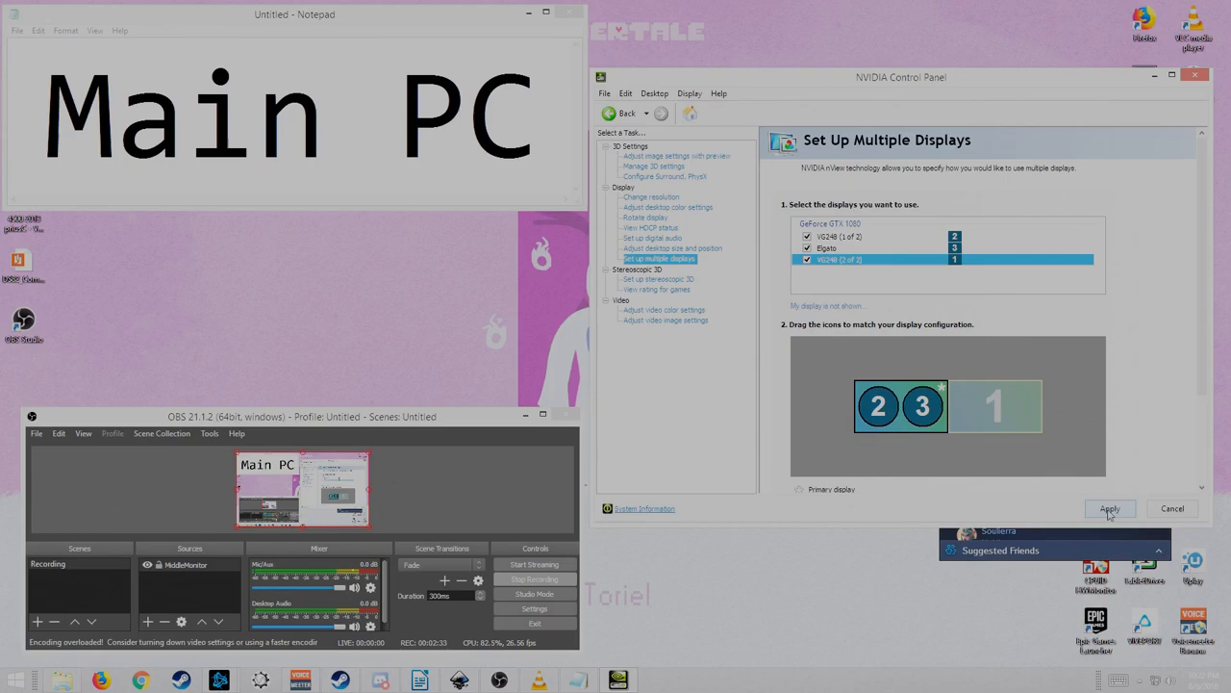
left_click(1109, 508)
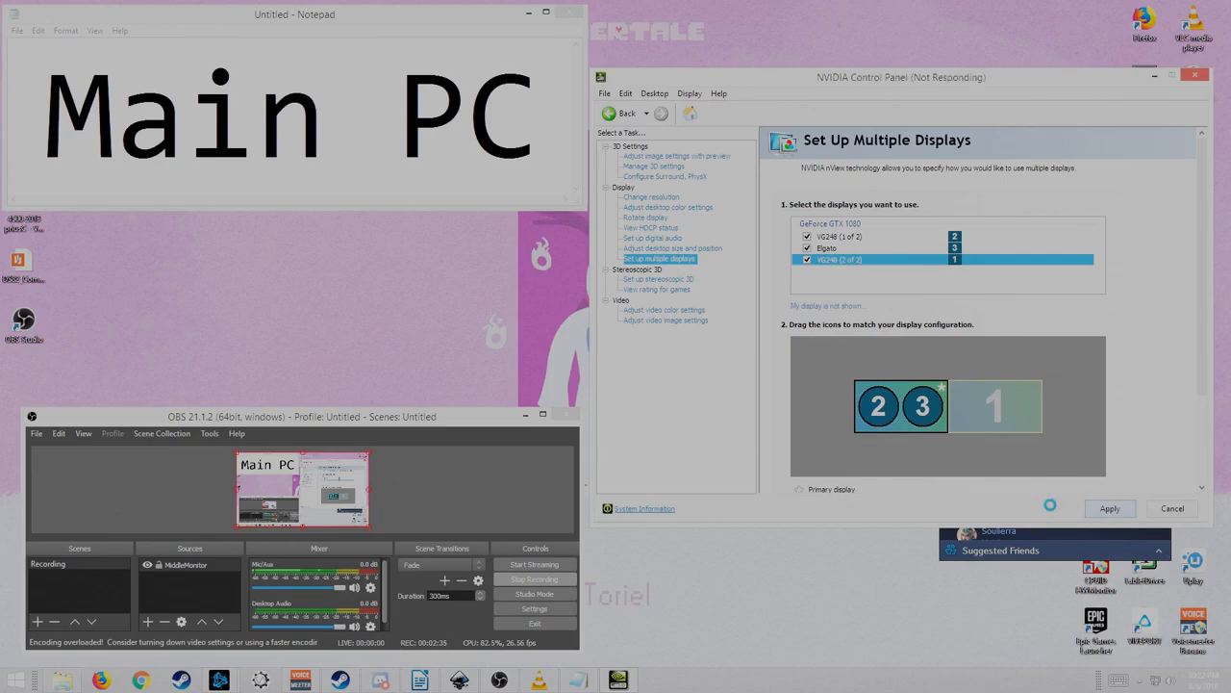
left_click(1109, 508)
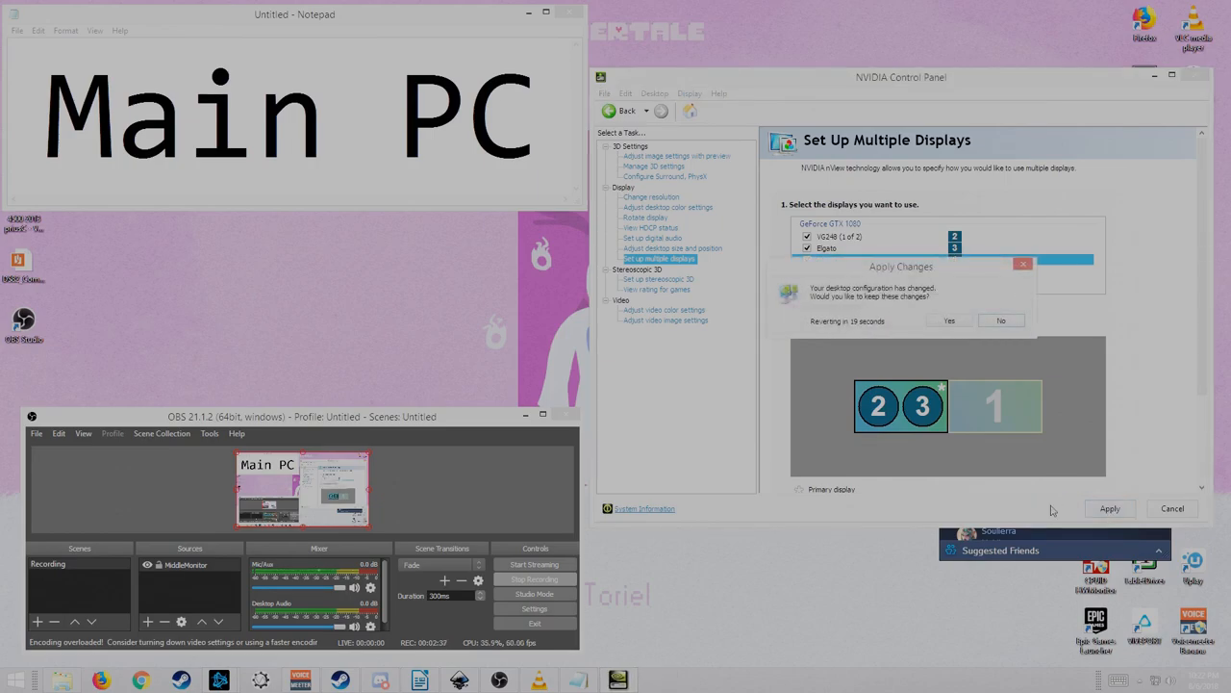
left_click(948, 320)
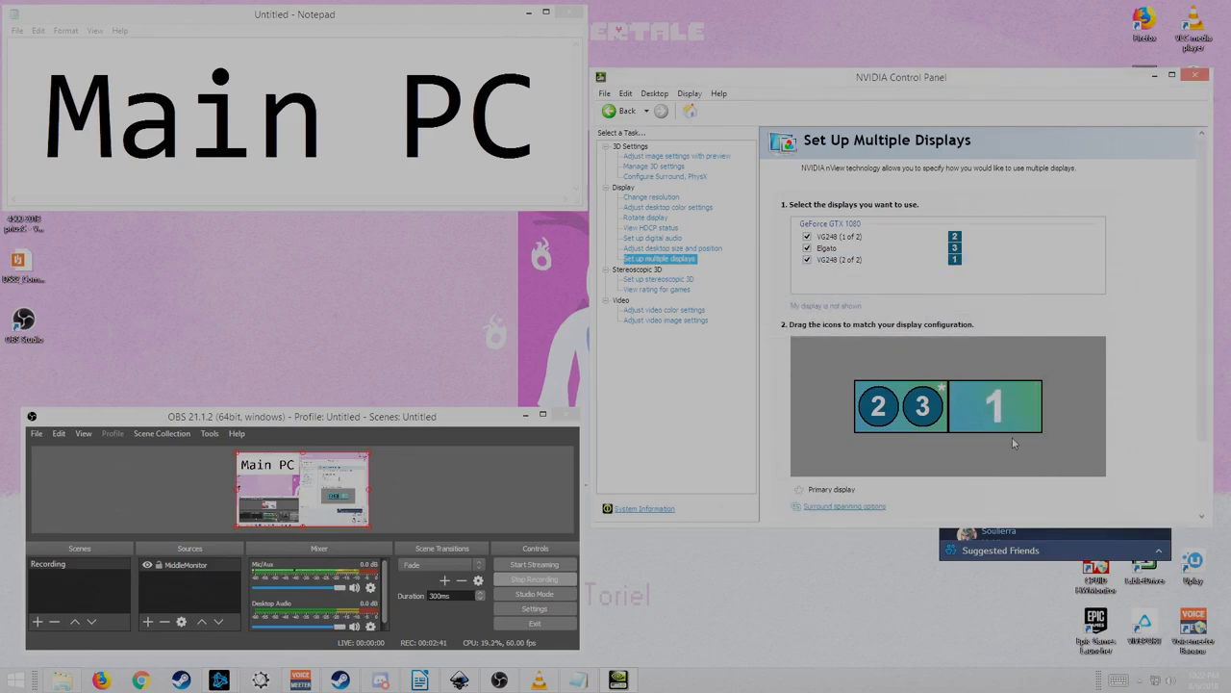
mouse_move(1121, 111)
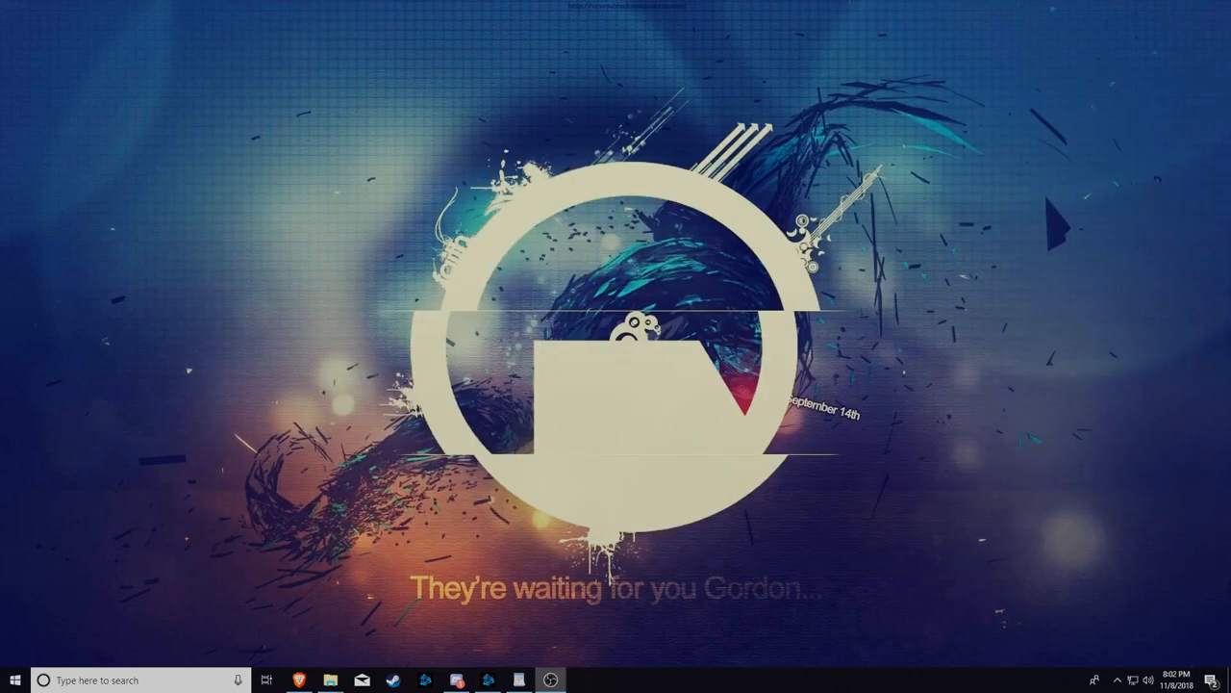
mouse_move(626, 238)
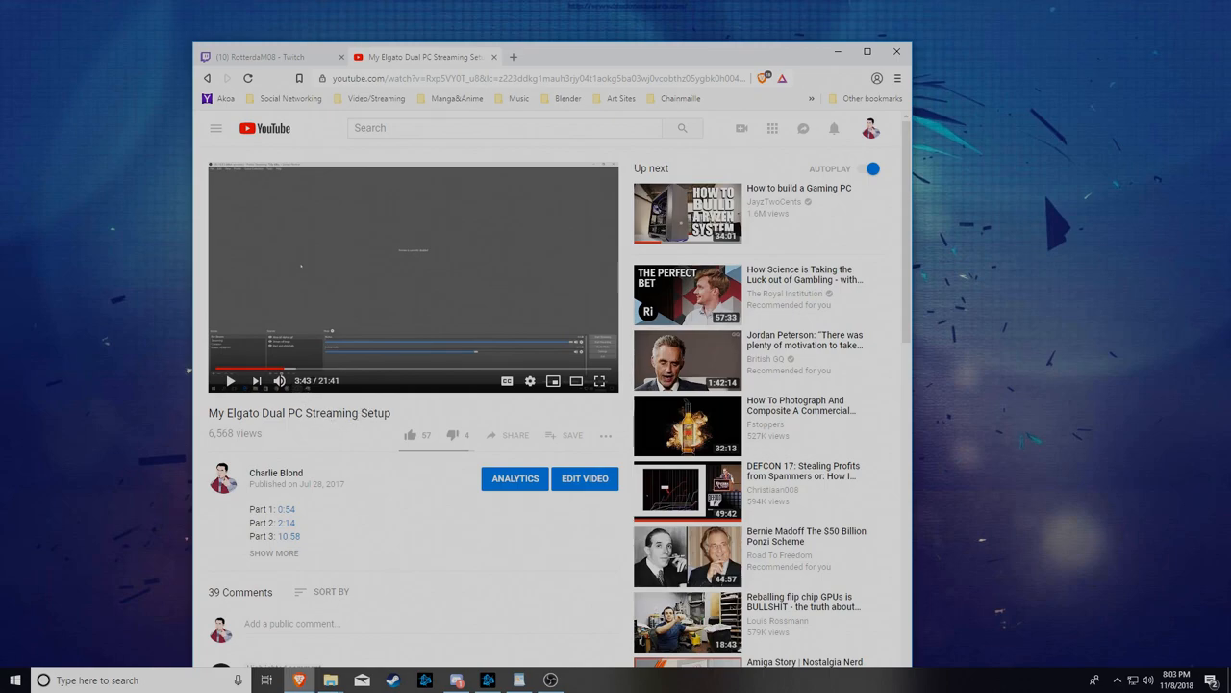
mouse_move(374, 375)
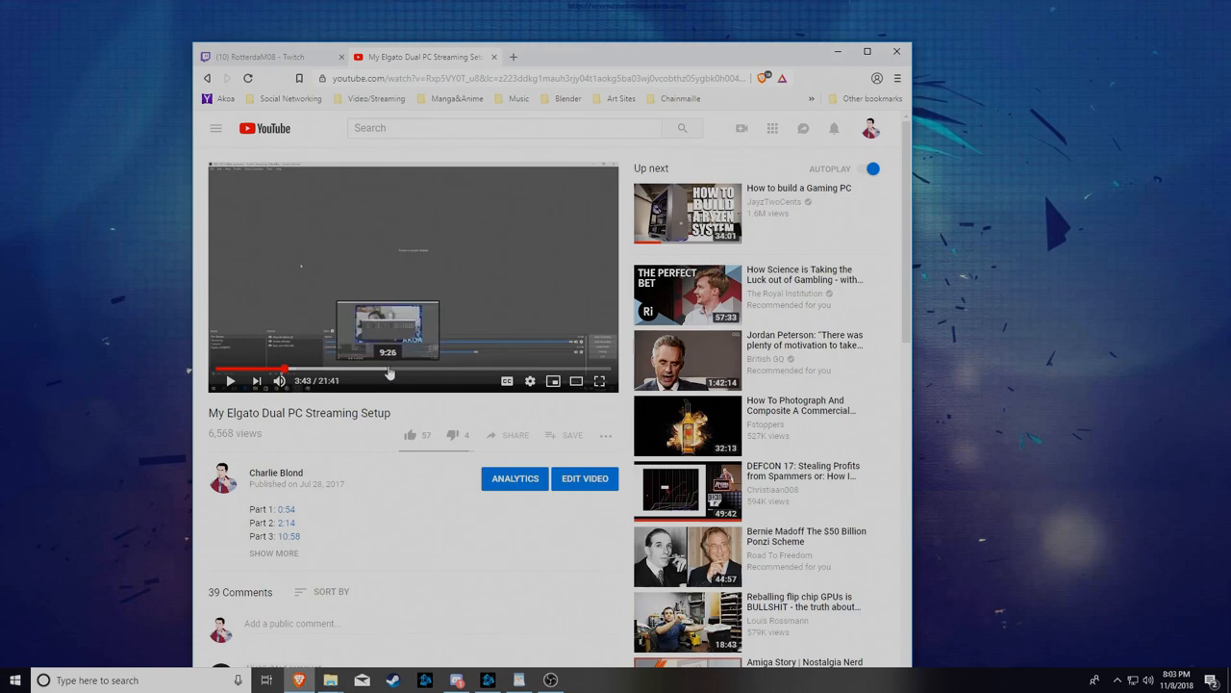
mouse_move(390, 371)
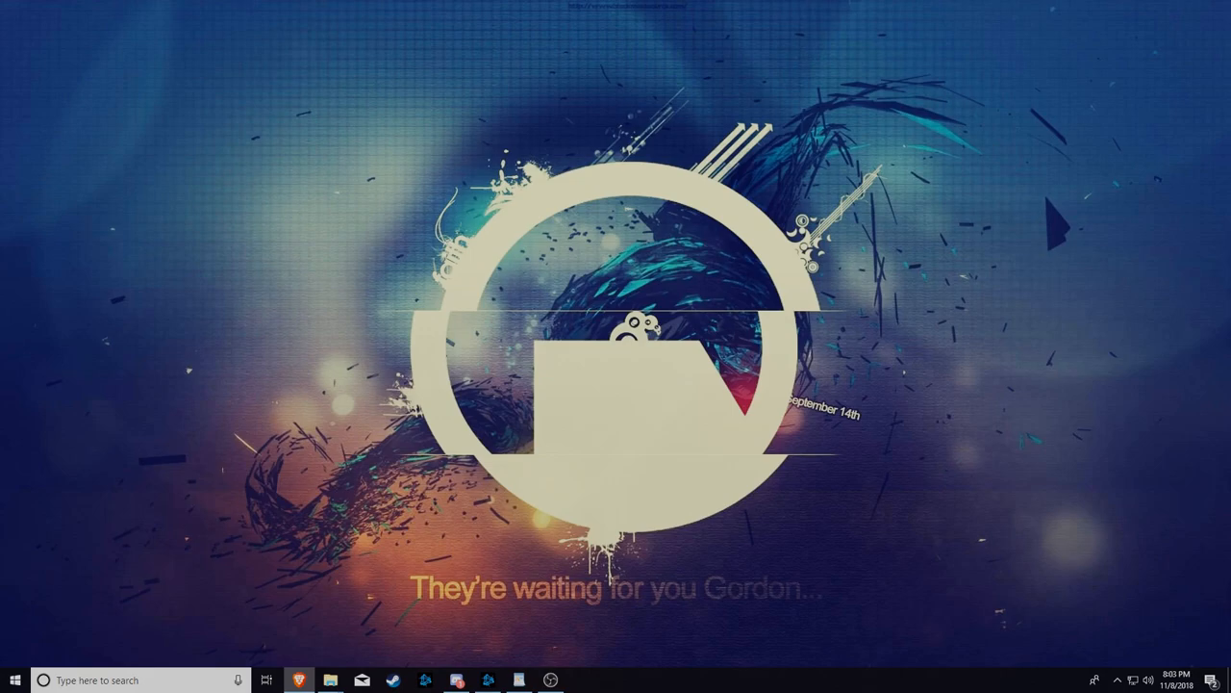
mouse_move(524, 659)
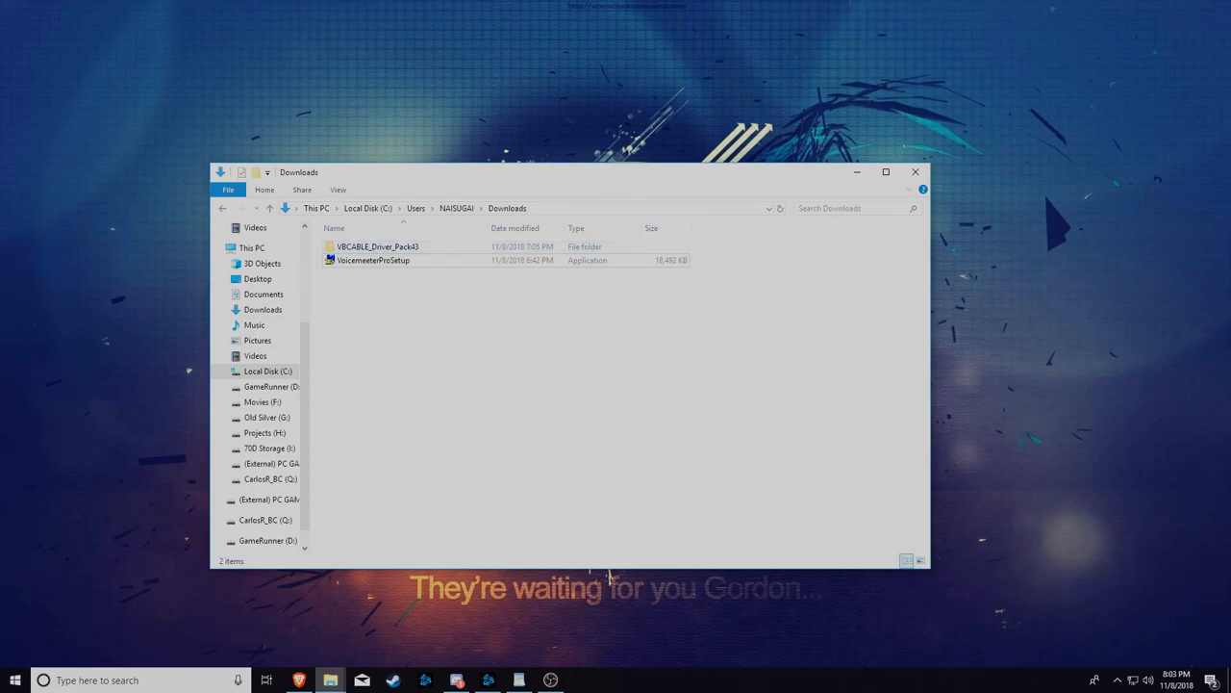
- Launch a new browser window from the taskbar beside the Downloads folder
left_click(298, 679)
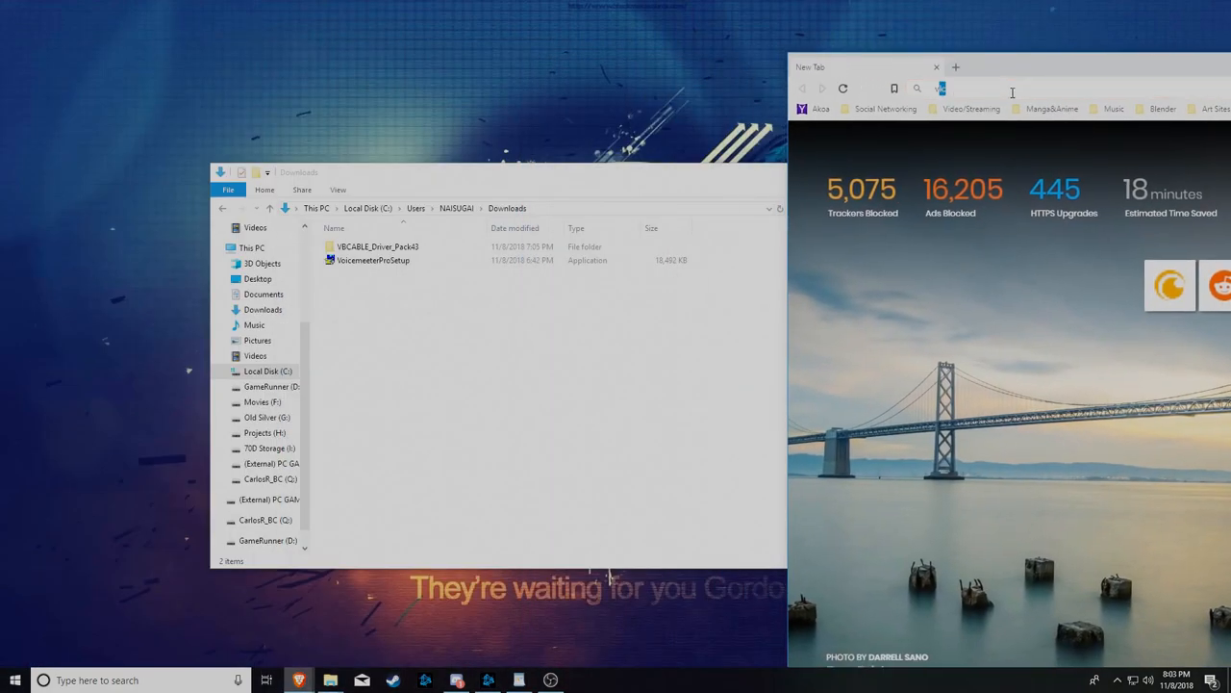
- Search 'voicemeeter', open VB-Audio's Banana page, then its Virtual Audio Cable page
type("voicemeeter+banana&oq=voicemeeter+banana&aqs=chrome..69i57j69i60.464...")
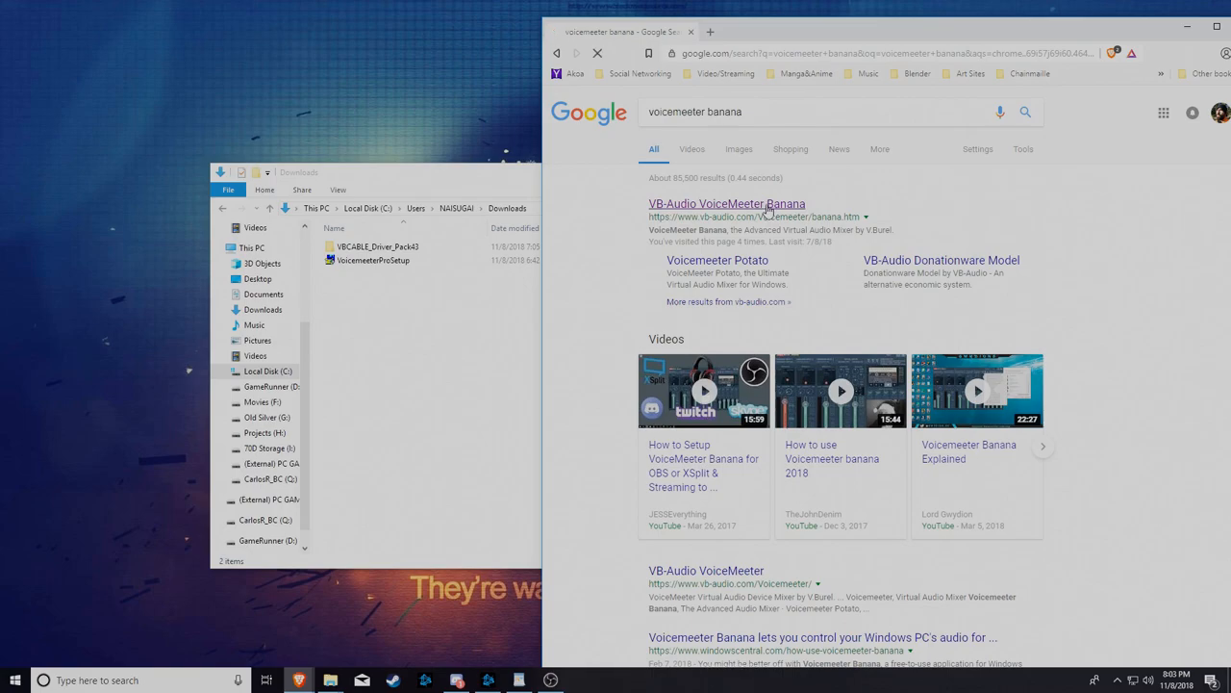
left_click(726, 203)
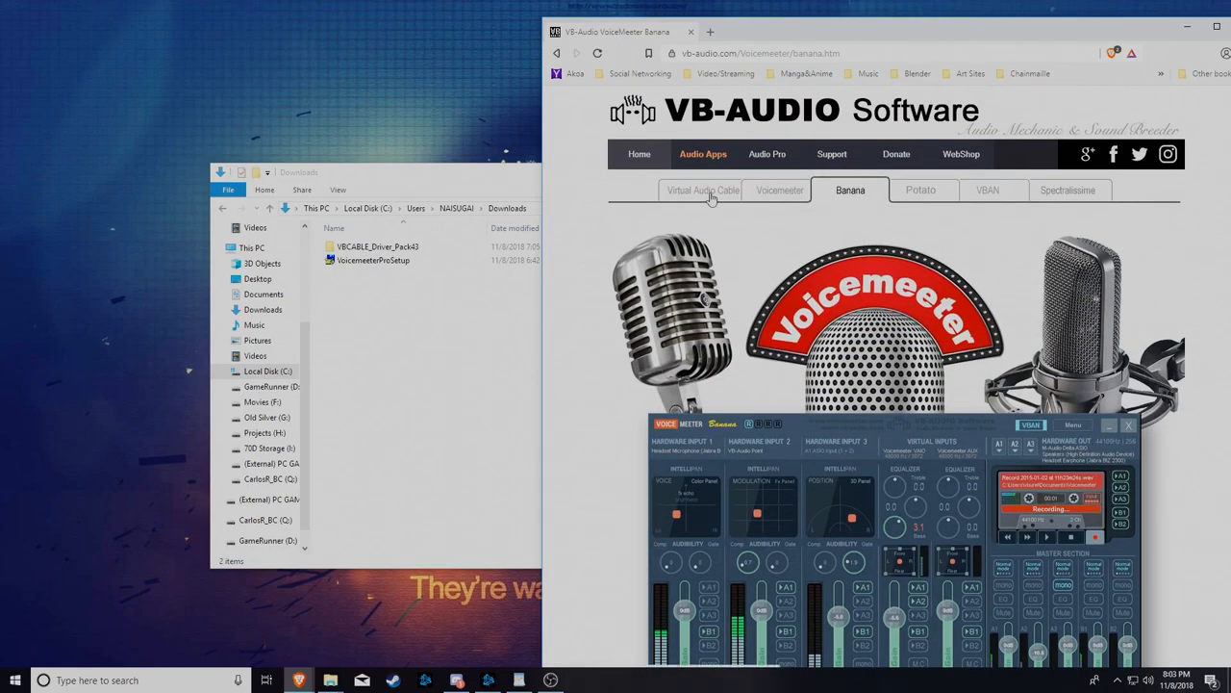
left_click(702, 190)
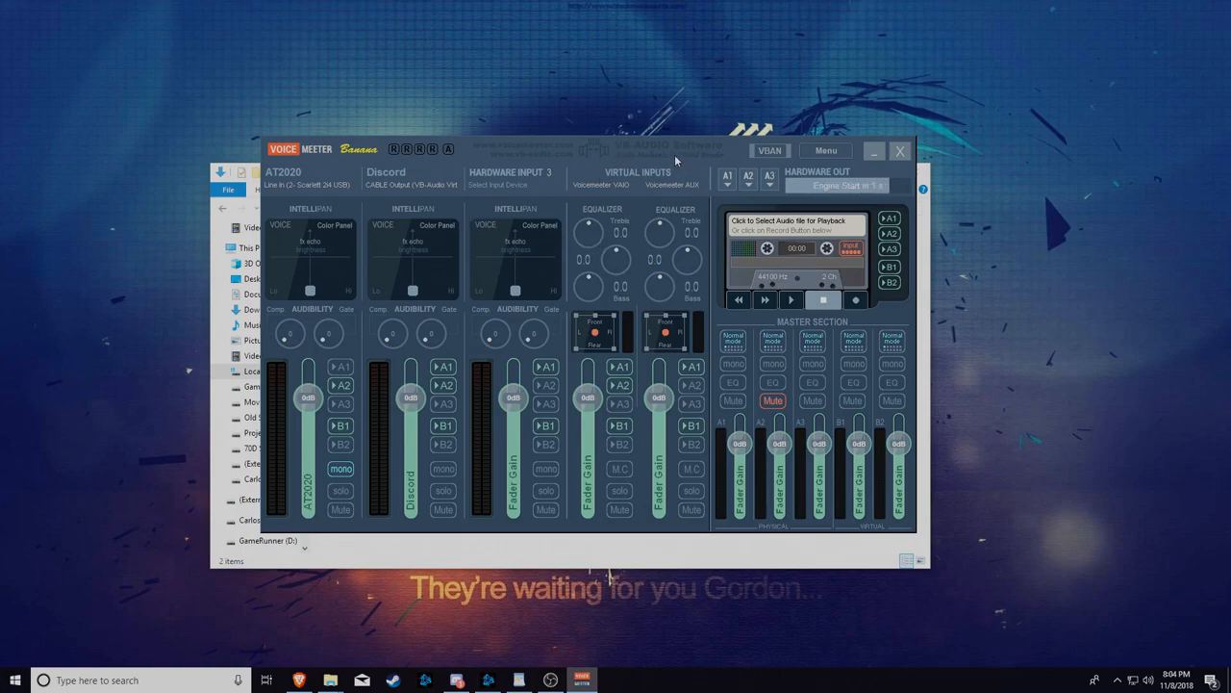
- Drag the VoiceMeeter Banana mixer window higher on the desktop
left_click_drag(563, 149, 563, 107)
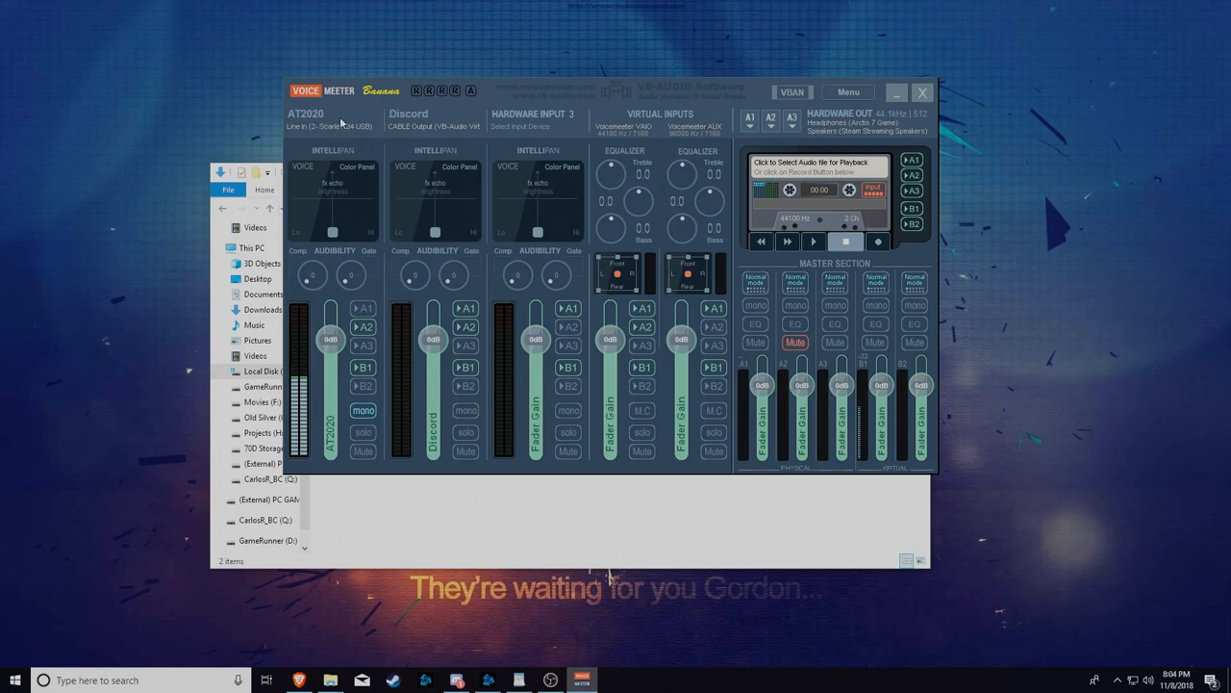
mouse_move(430, 134)
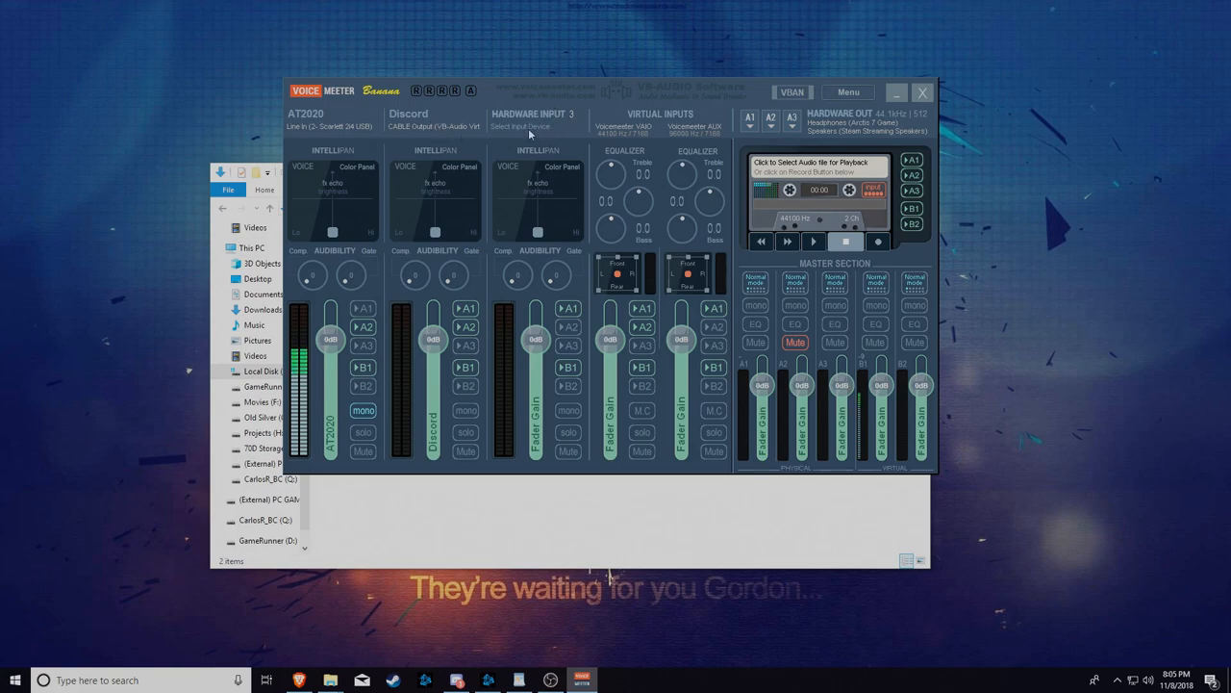
mouse_move(555, 152)
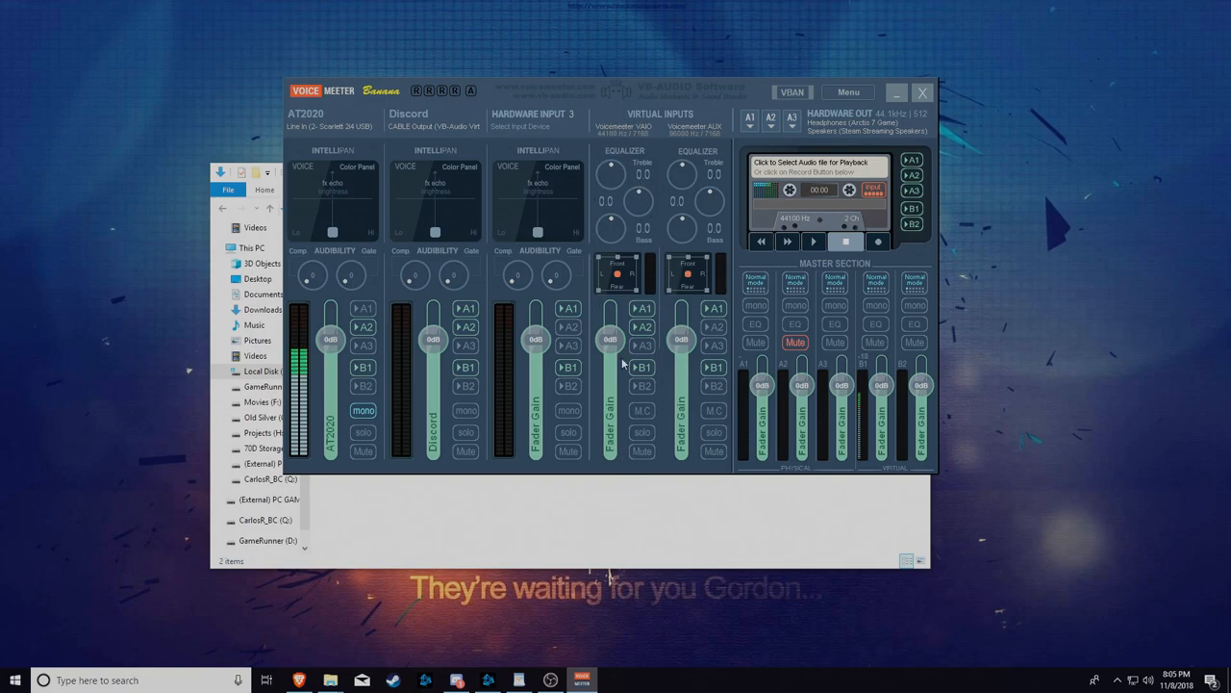
mouse_move(719, 183)
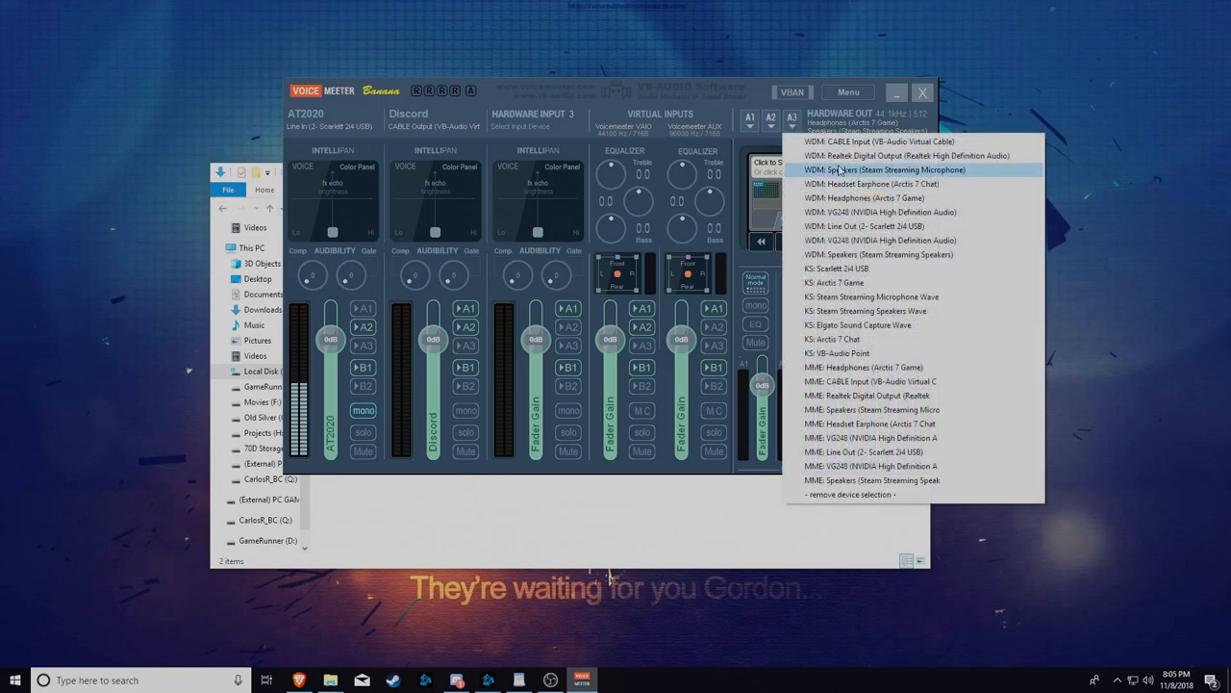
- Assign Steam Streaming Speakers as an output and remove the VG248 device selection
left_click(877, 170)
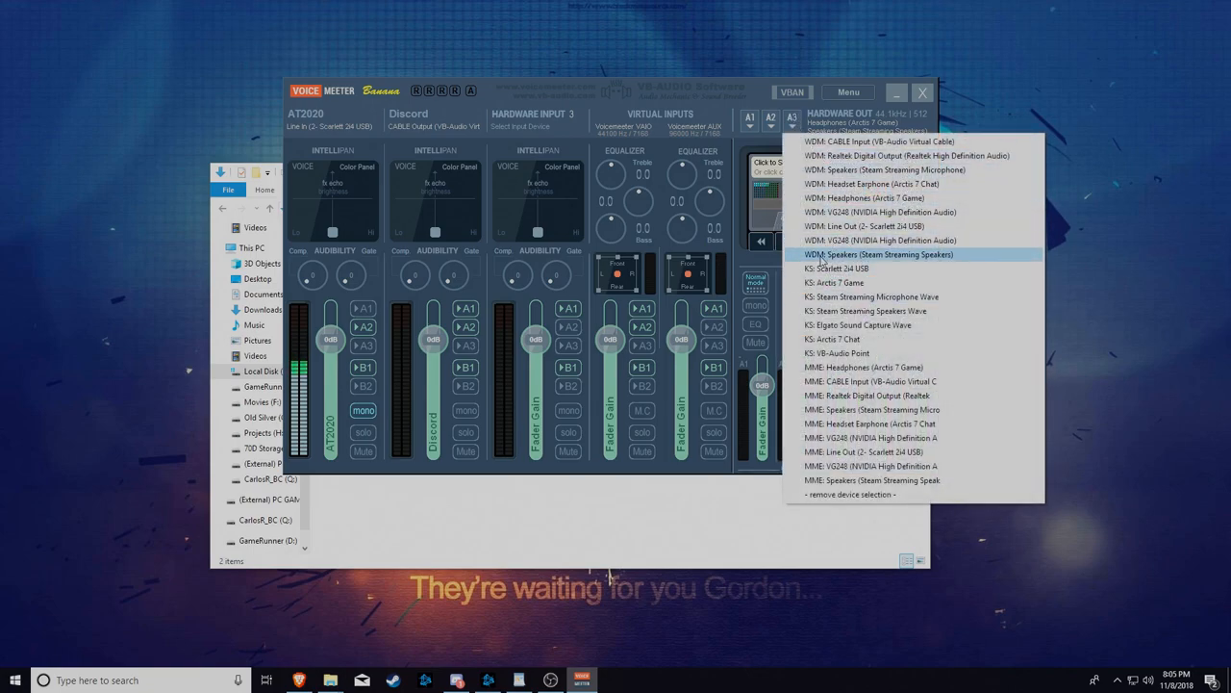
left_click(870, 240)
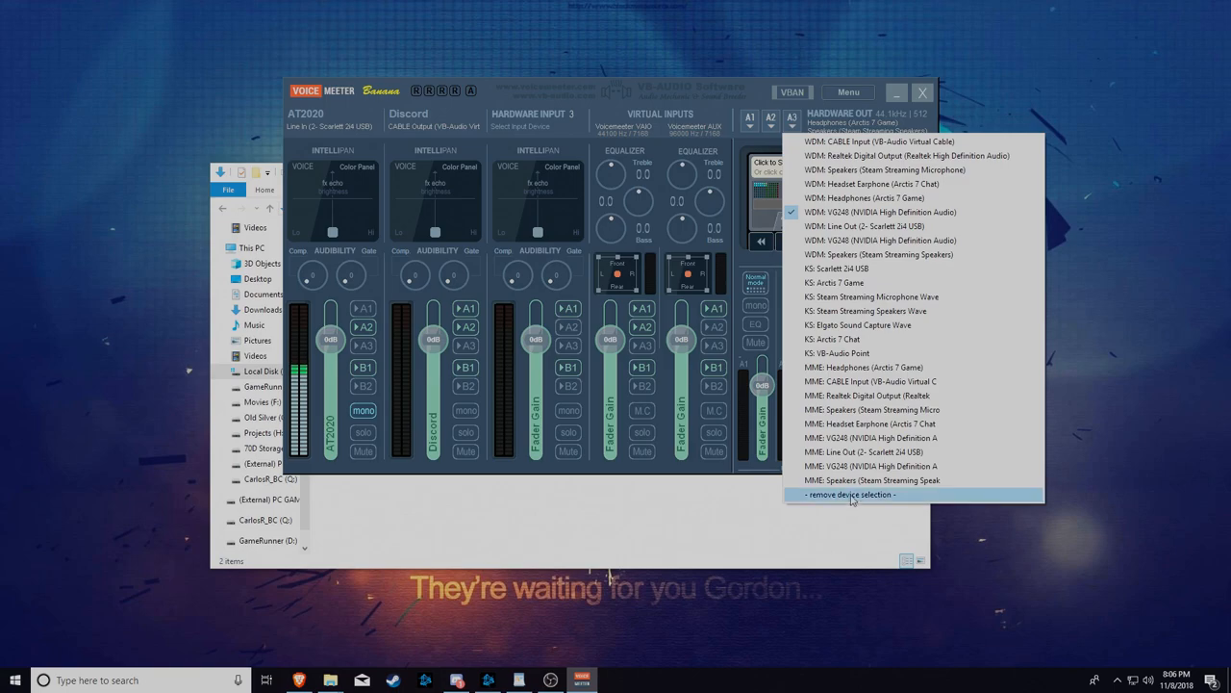
left_click(849, 494)
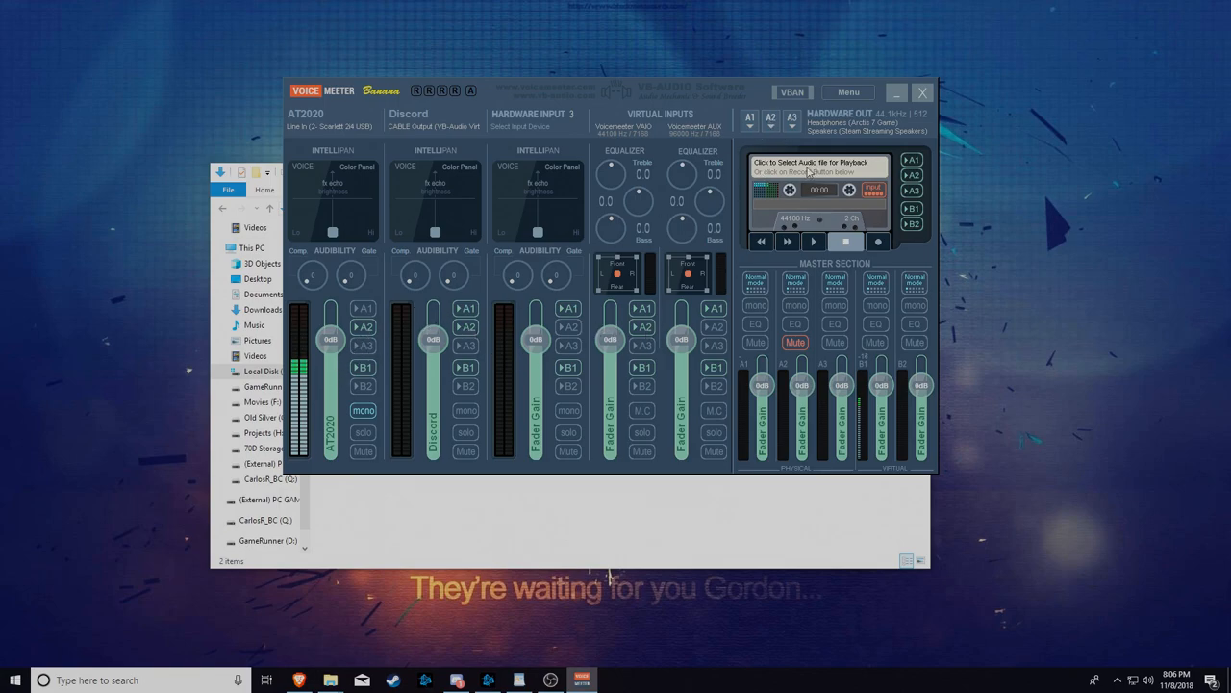
mouse_move(749, 125)
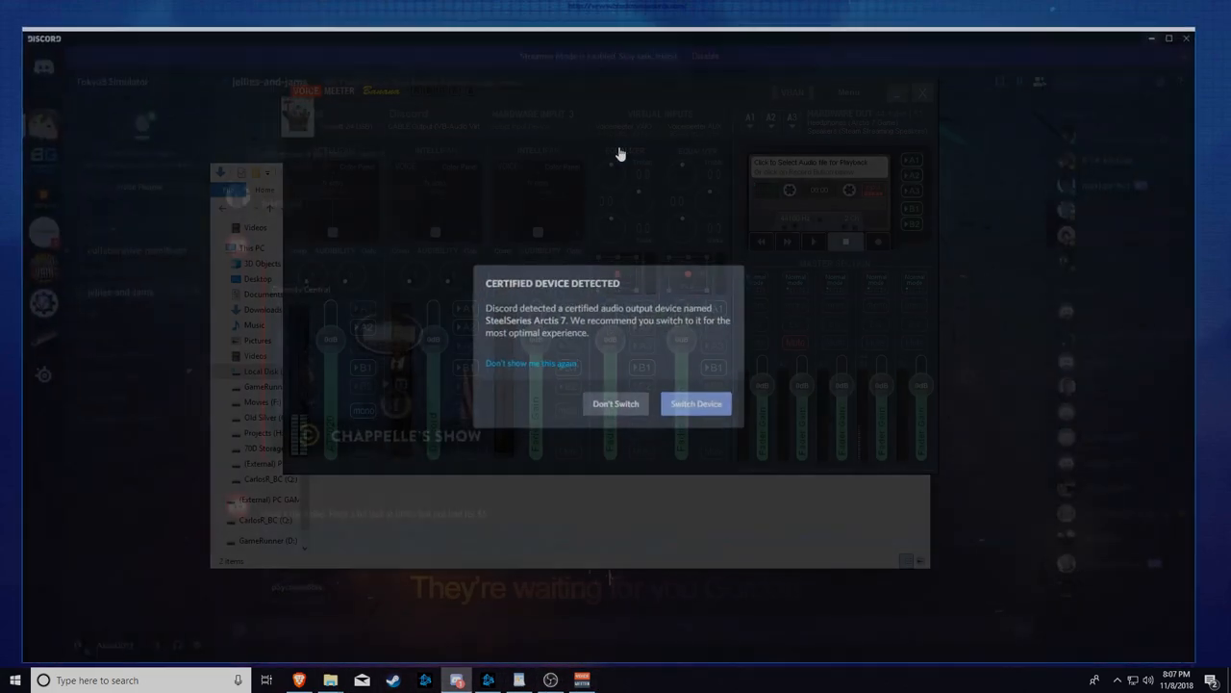
- Dismiss the device popup and review Discord's voice output devices in Voice & Video
left_click(616, 403)
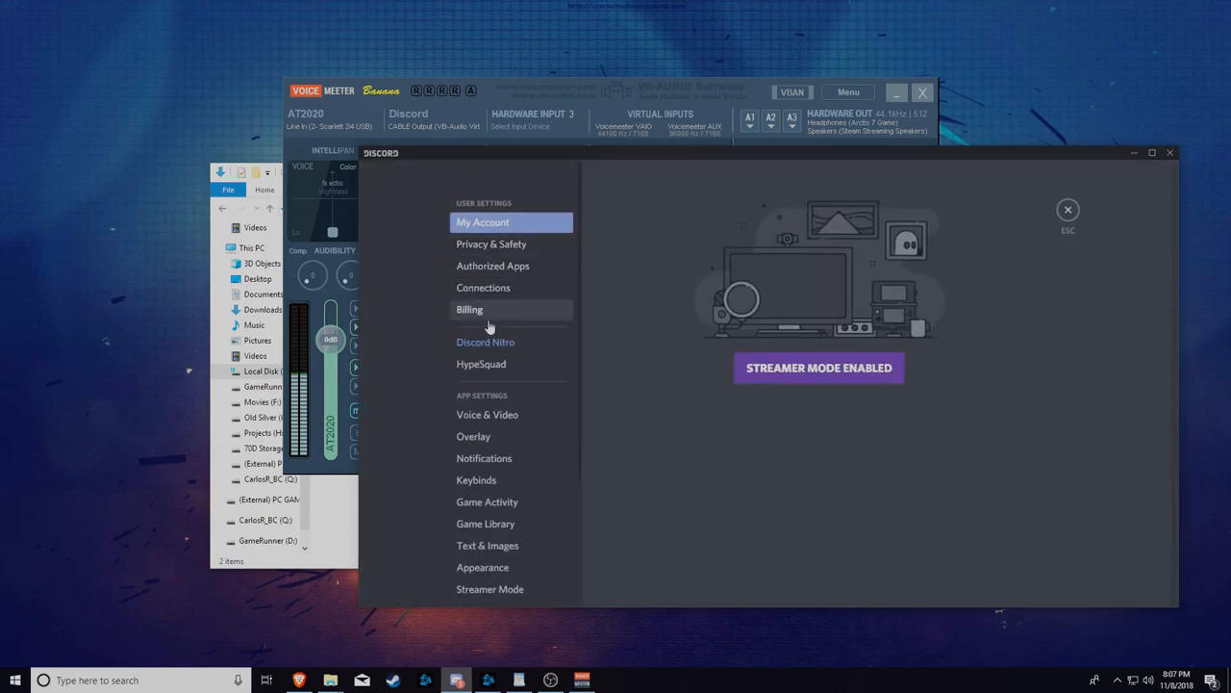
mouse_move(534, 222)
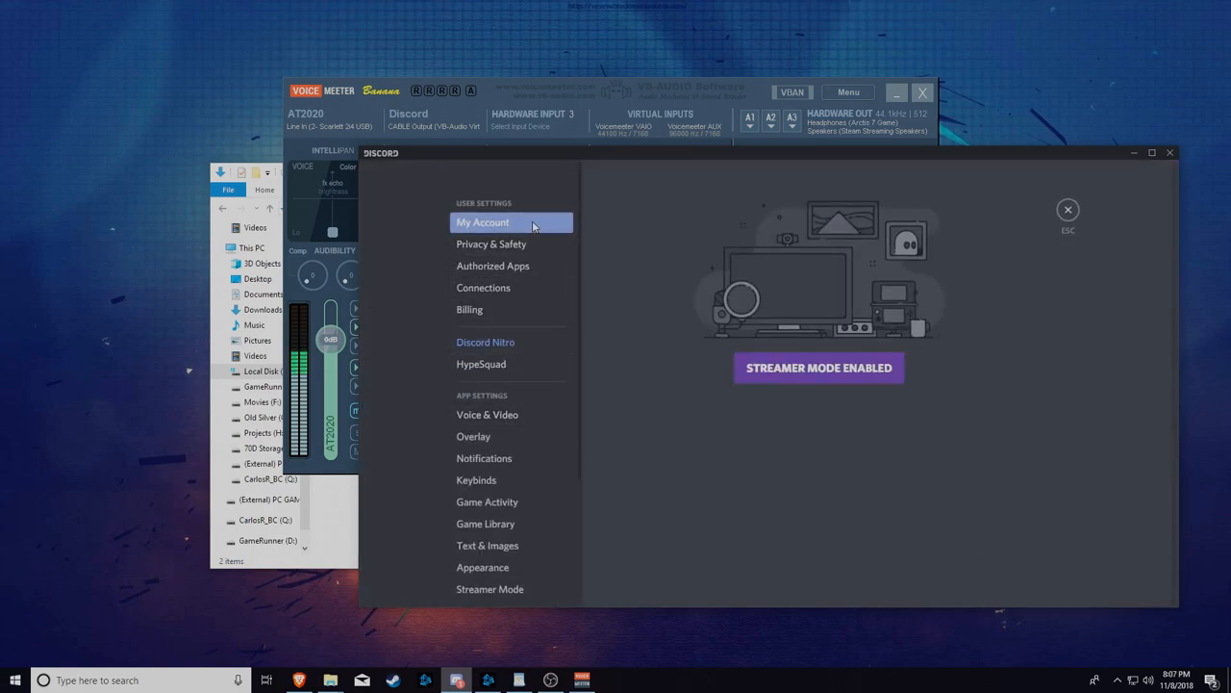
mouse_move(525, 243)
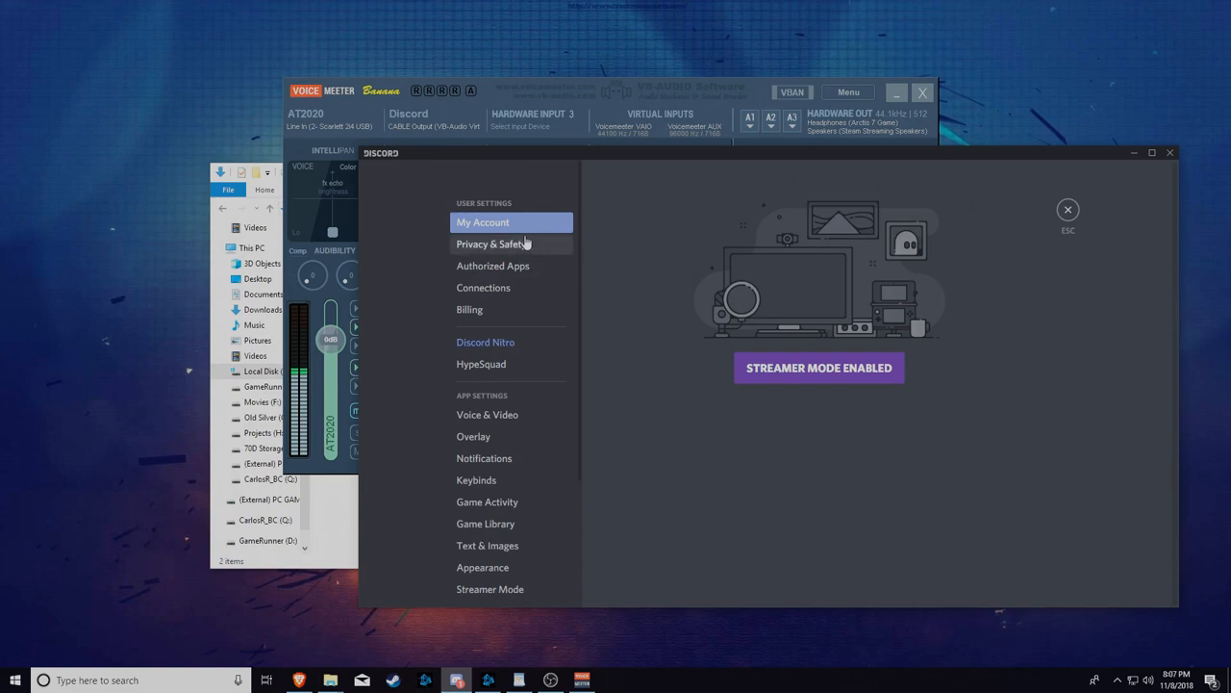
left_click(487, 414)
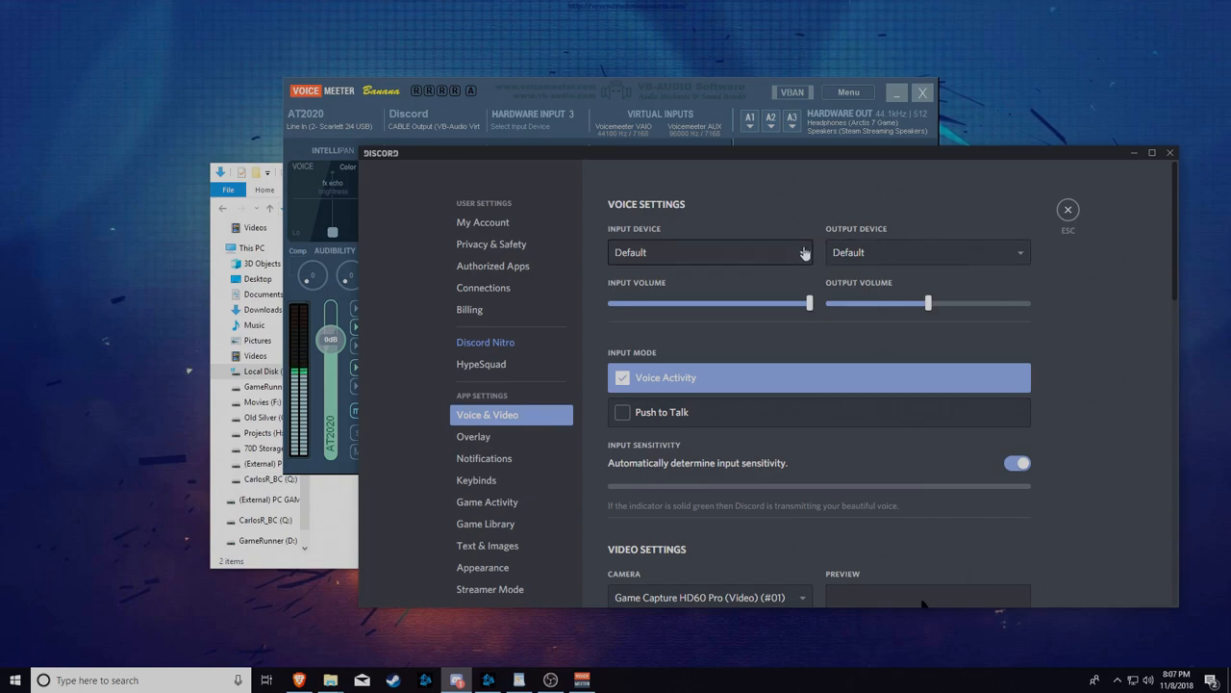
left_click(927, 252)
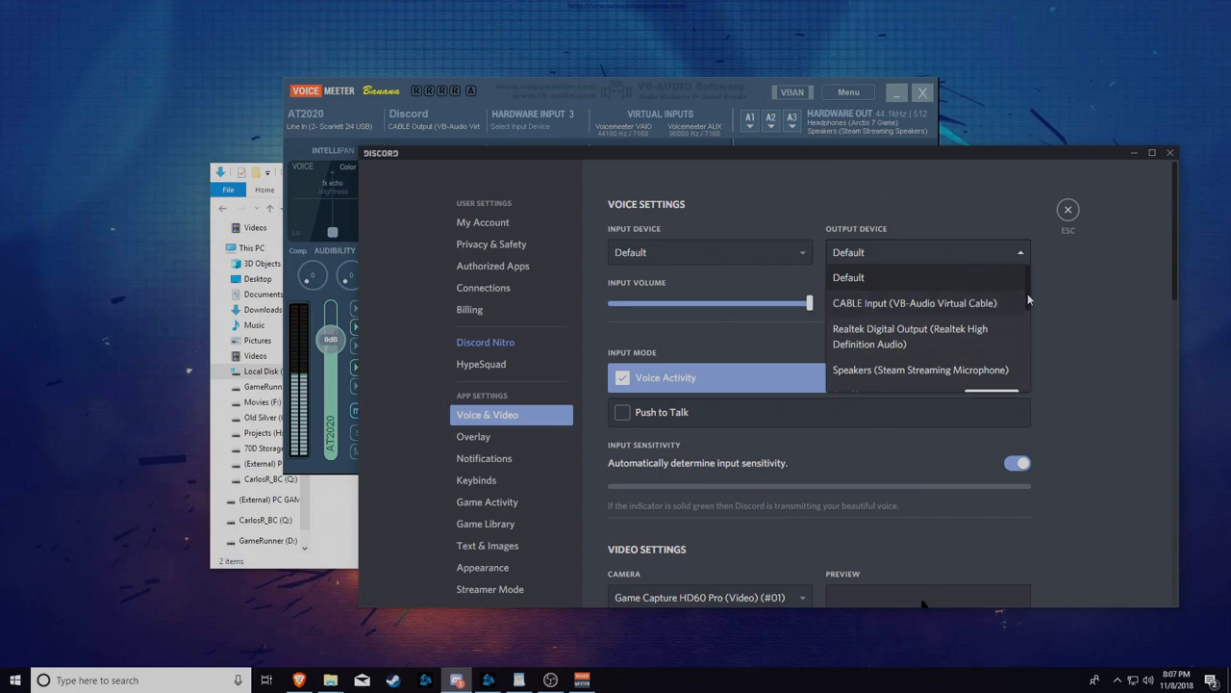
scroll("down", 3)
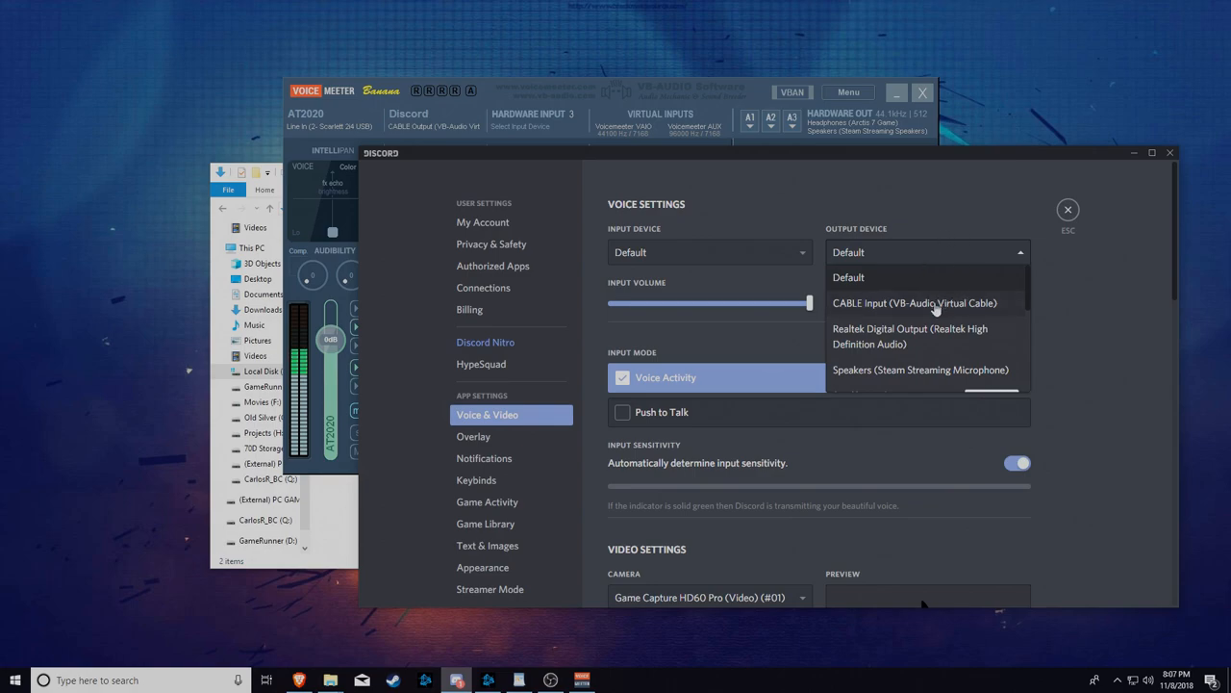
mouse_move(939, 309)
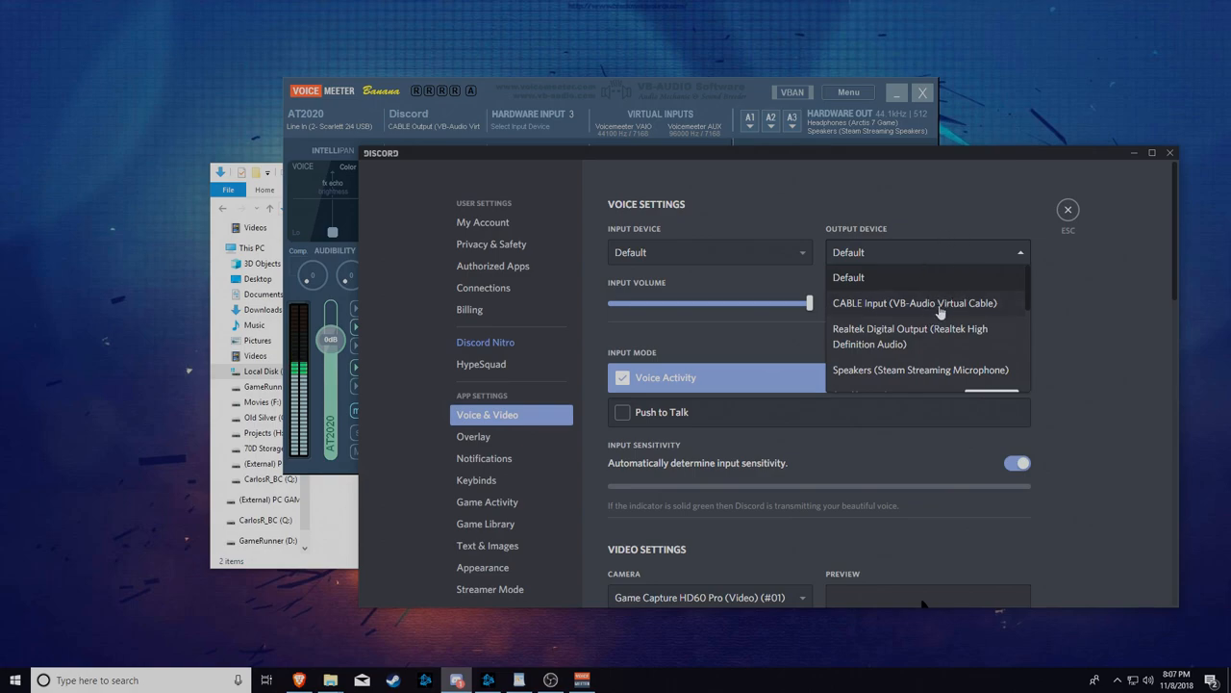
mouse_move(758, 265)
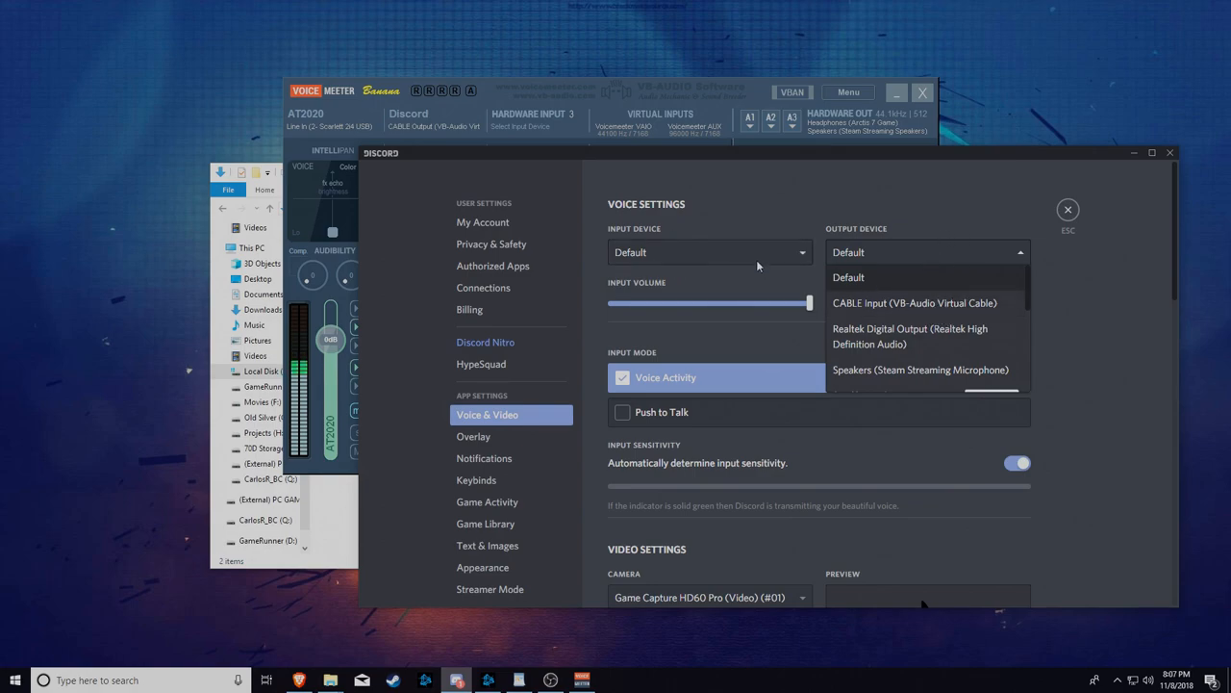
- Review the voice input devices and keep the input on Default
left_click(709, 252)
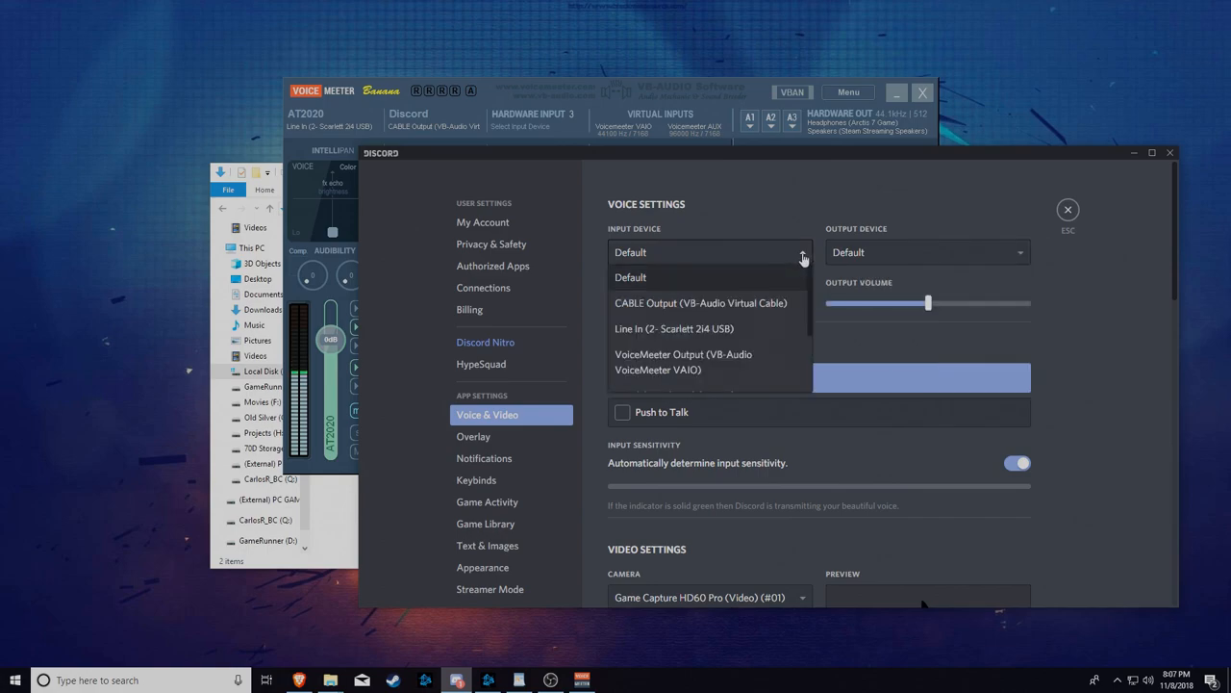
mouse_move(780, 280)
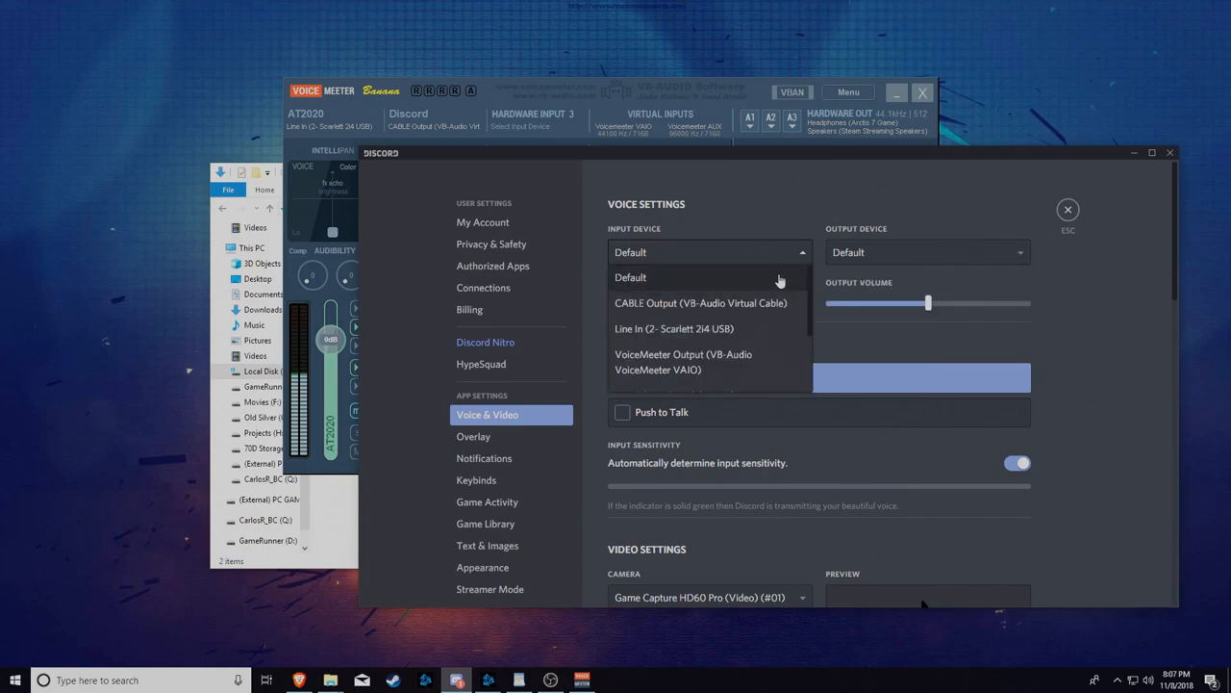
left_click(630, 277)
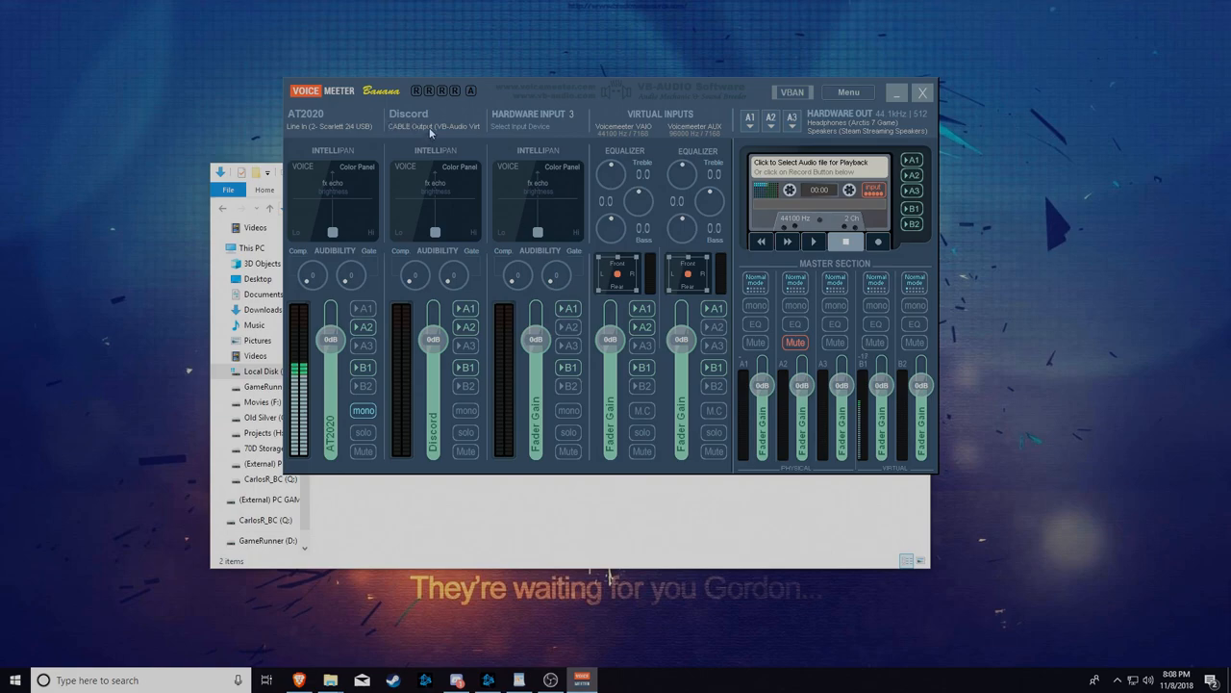
left_click(433, 126)
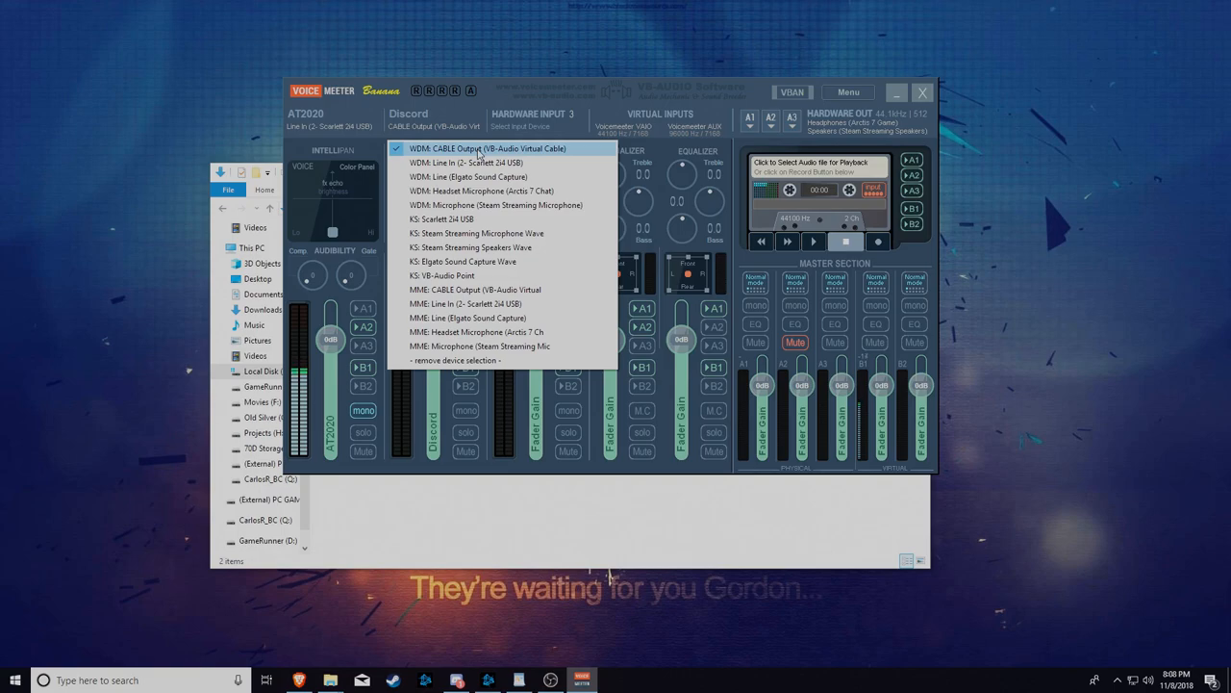
left_click(489, 148)
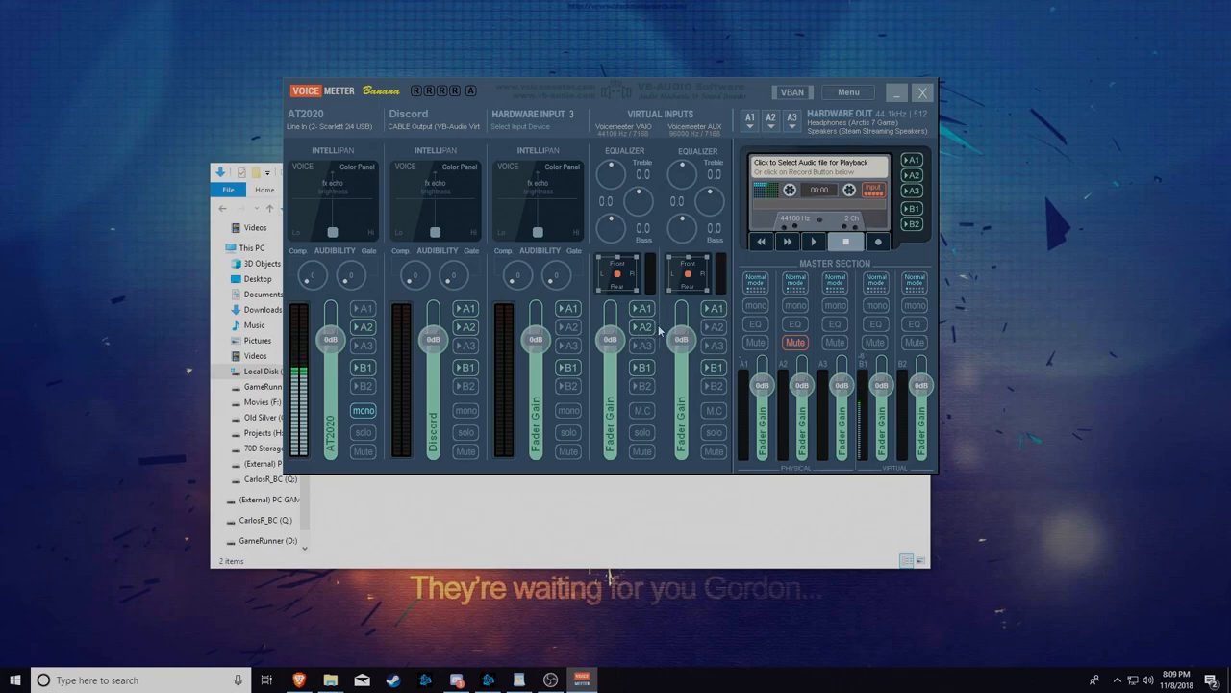
mouse_move(662, 416)
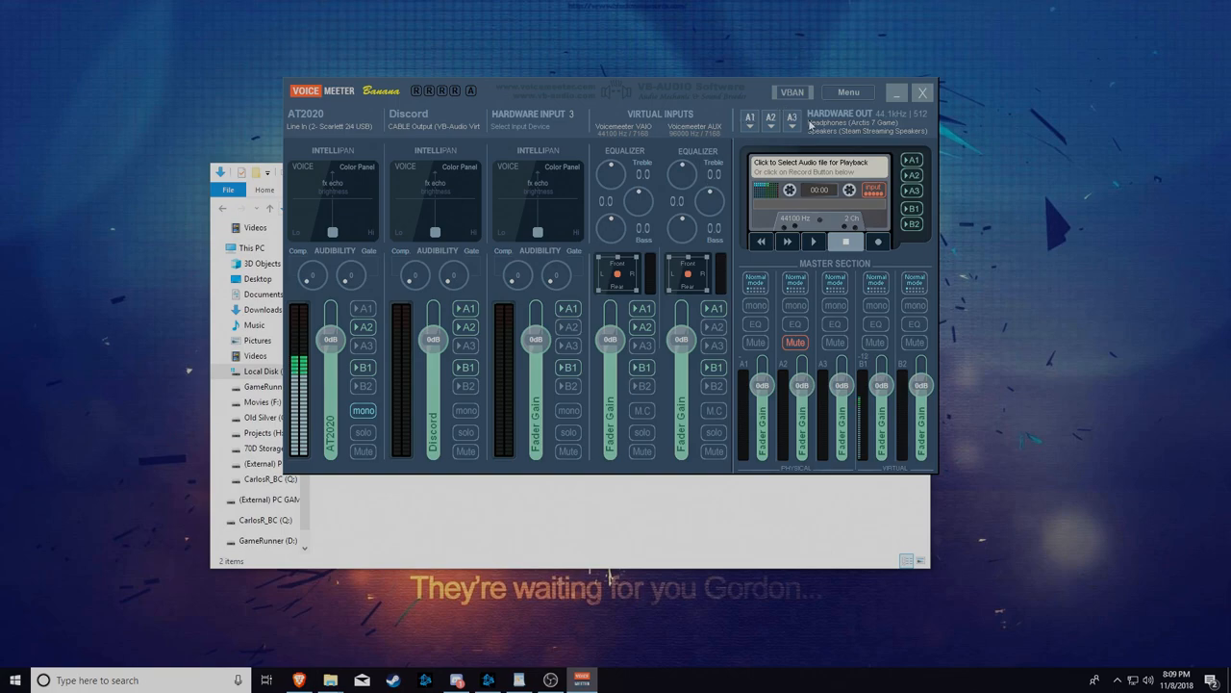
left_click(846, 91)
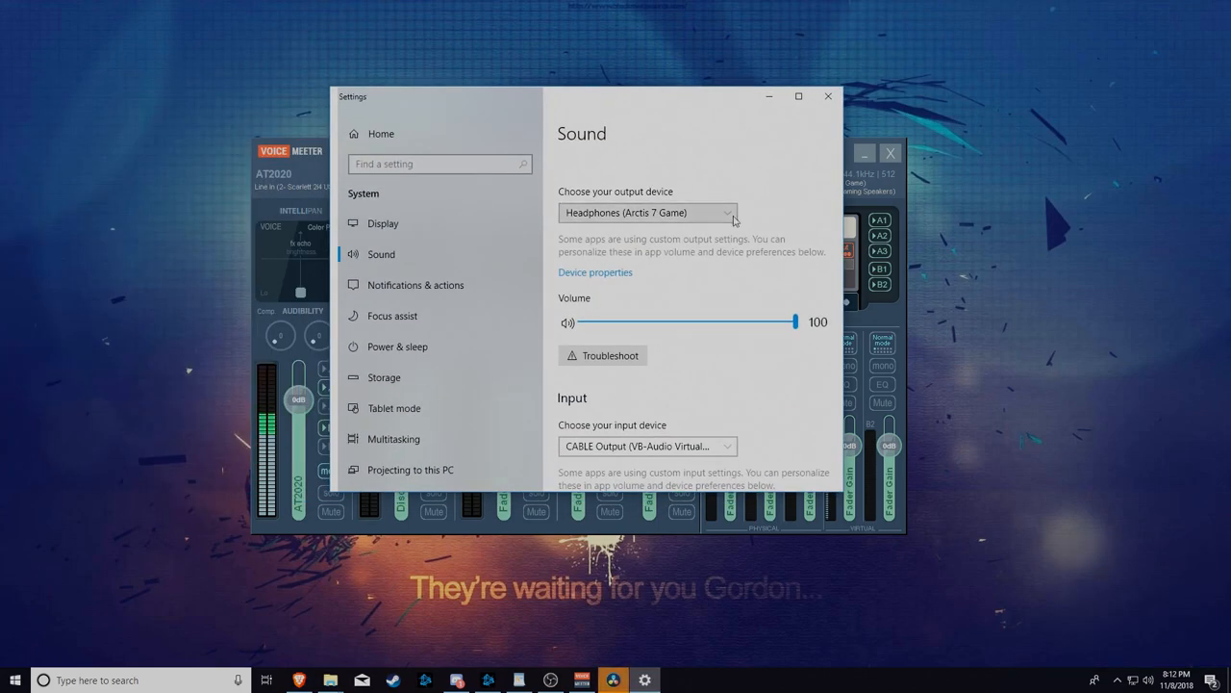
- Expand the 'Choose your output device' list in Windows Sound settings
left_click(646, 213)
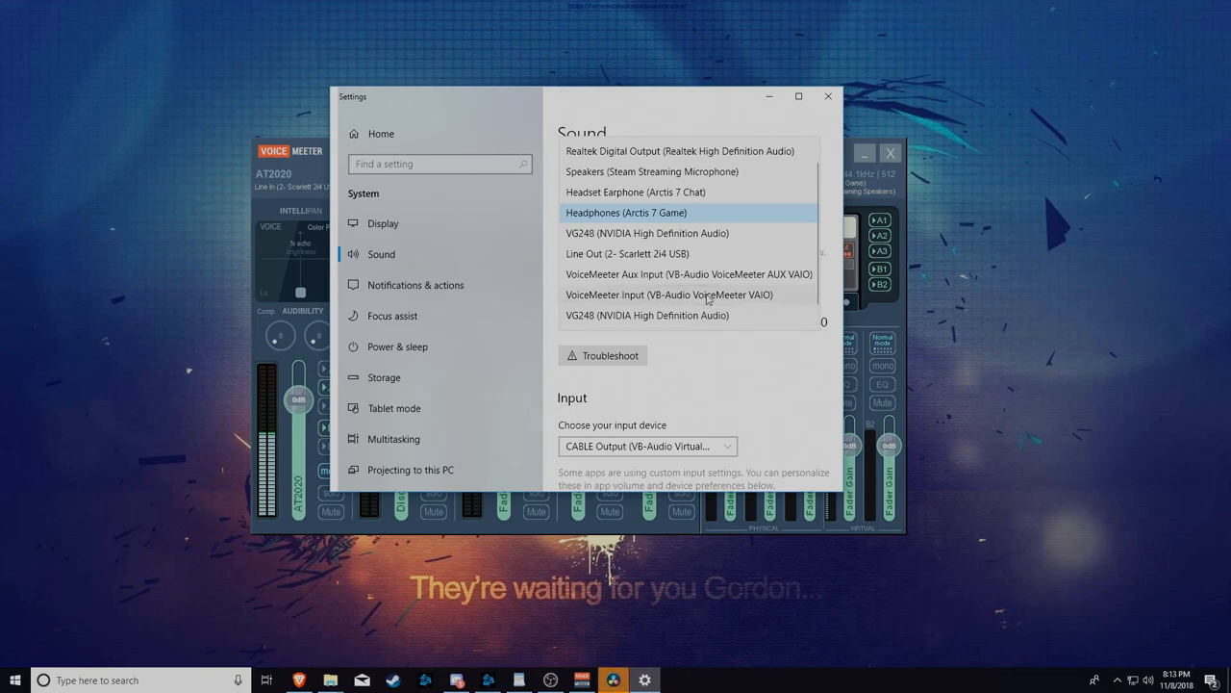
mouse_move(709, 301)
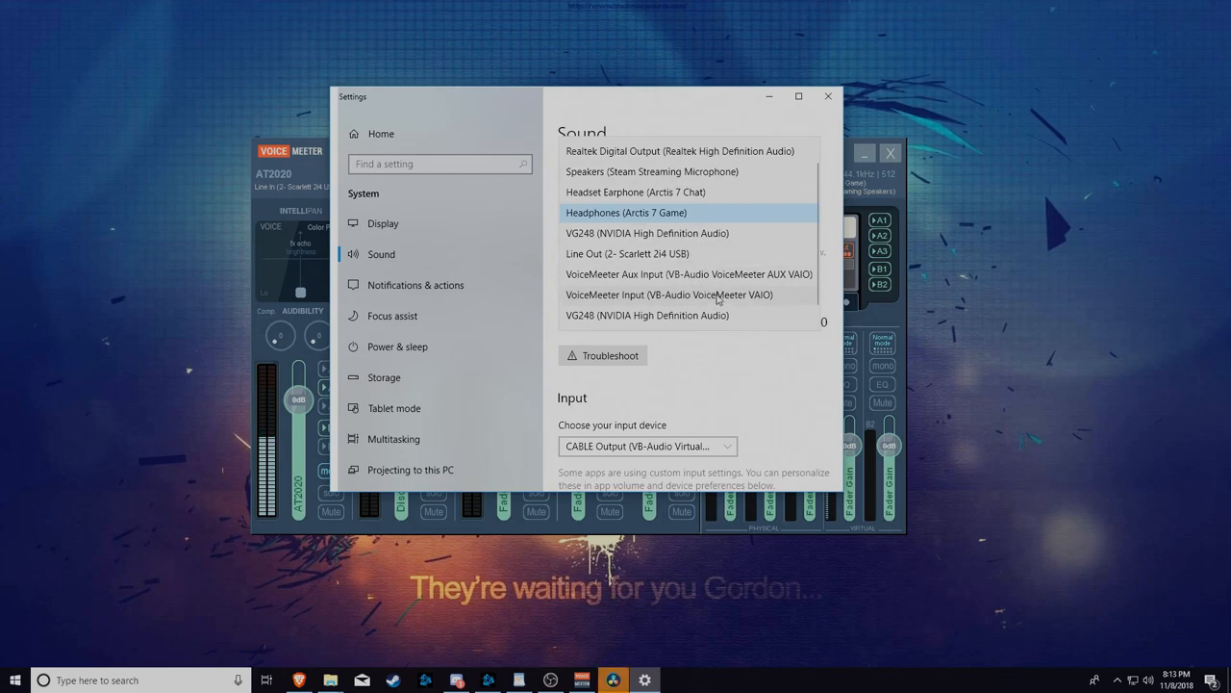
mouse_move(1006, 460)
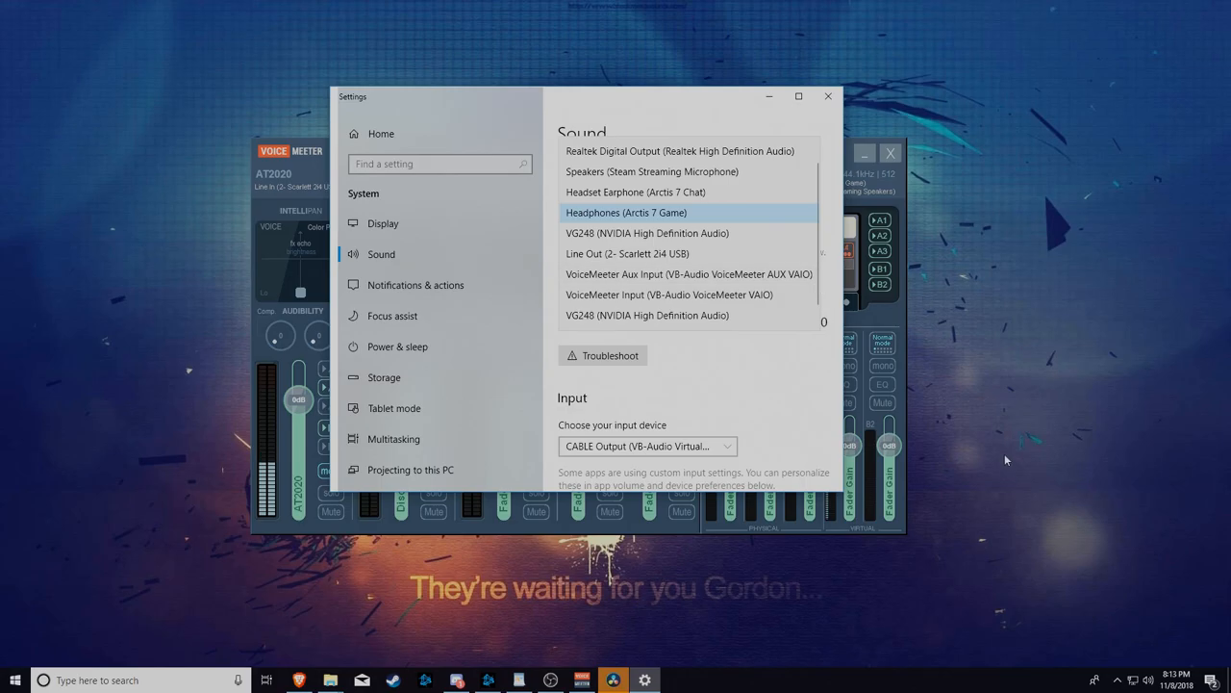